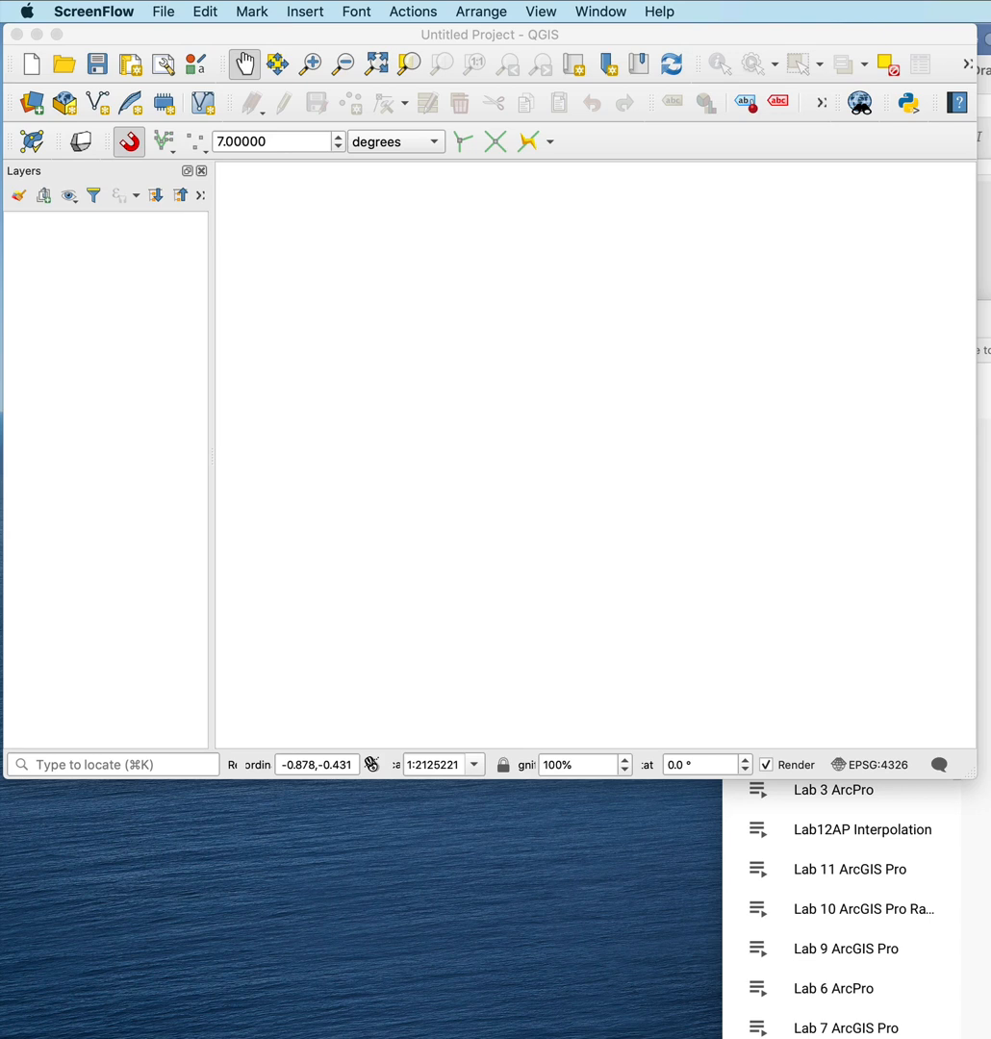
pyautogui.moveTo(191, 48)
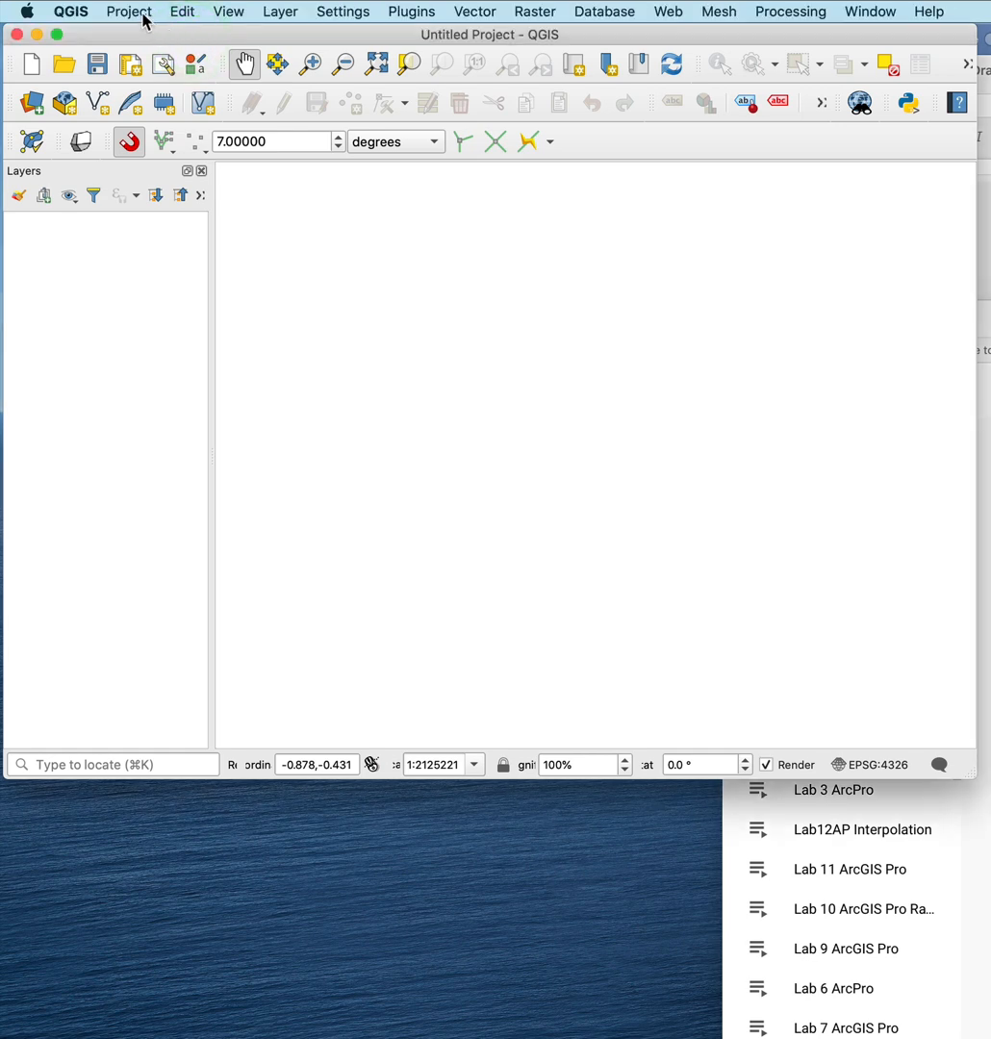
# - Browse Project Properties' Metadata and General pages, then return to the WGS 84 CRS page
pyautogui.click(129, 11)
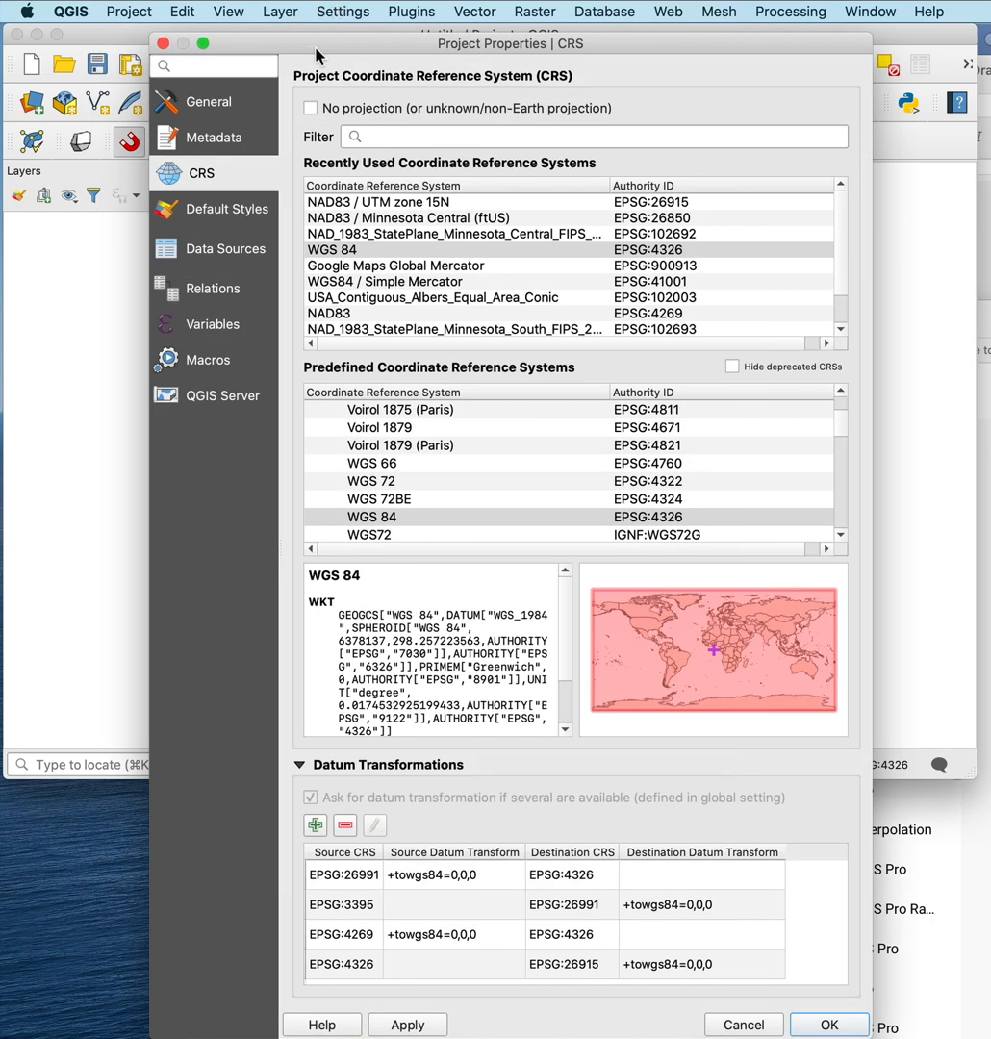
pyautogui.click(216, 138)
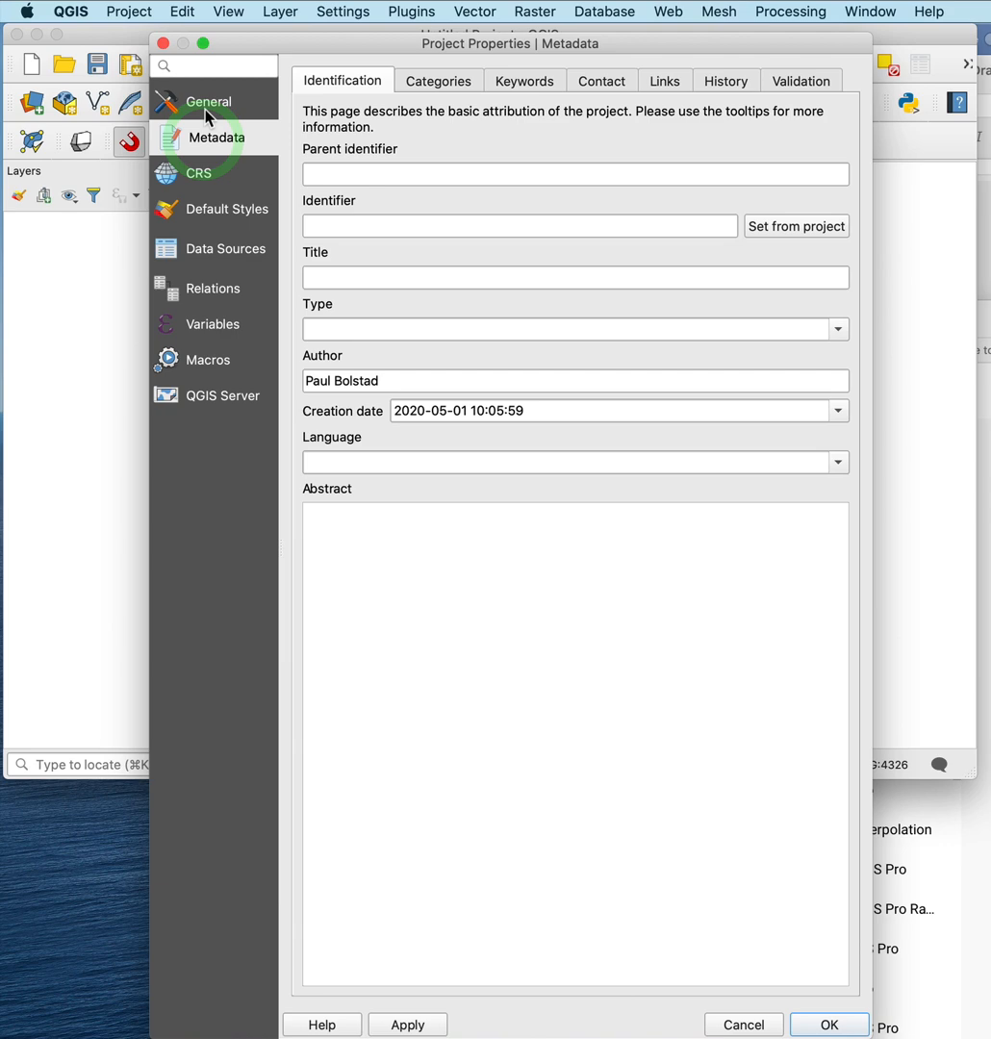
pyautogui.click(210, 101)
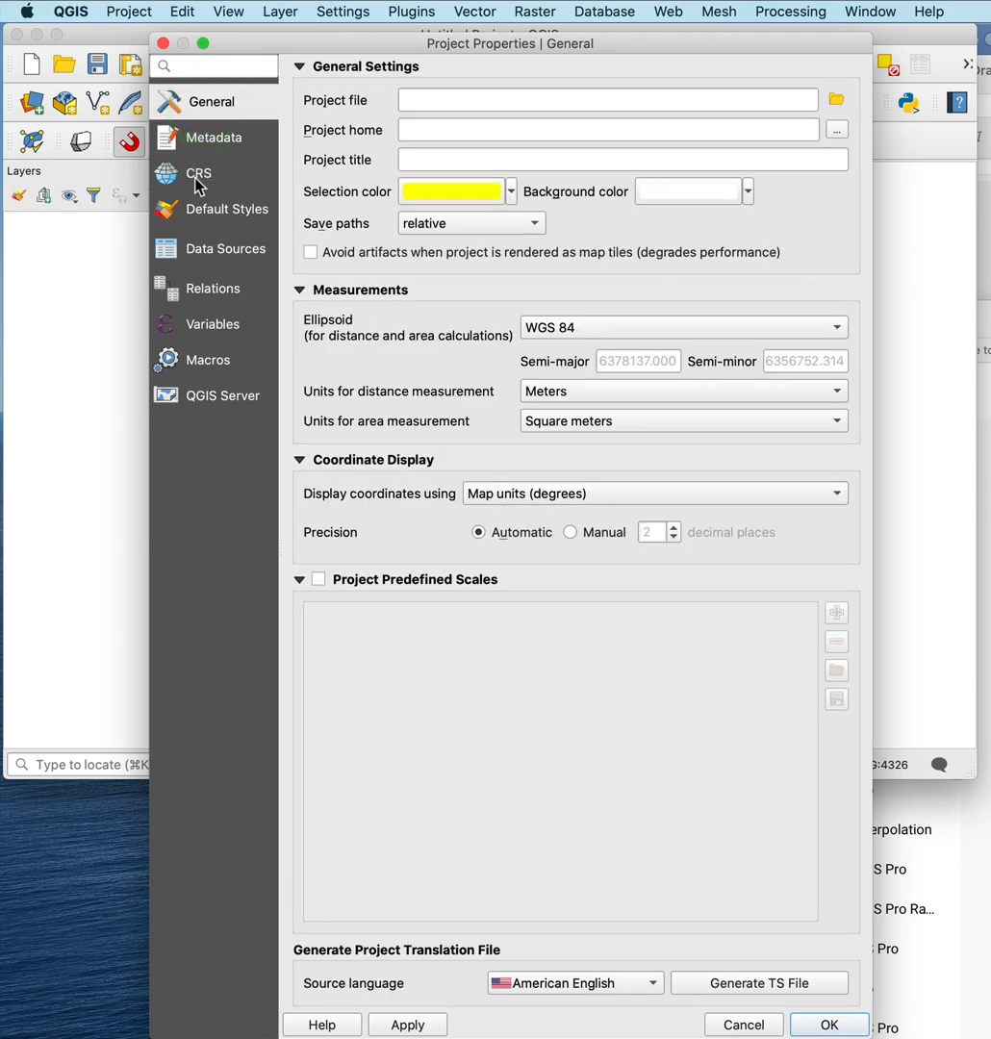
pyautogui.click(198, 173)
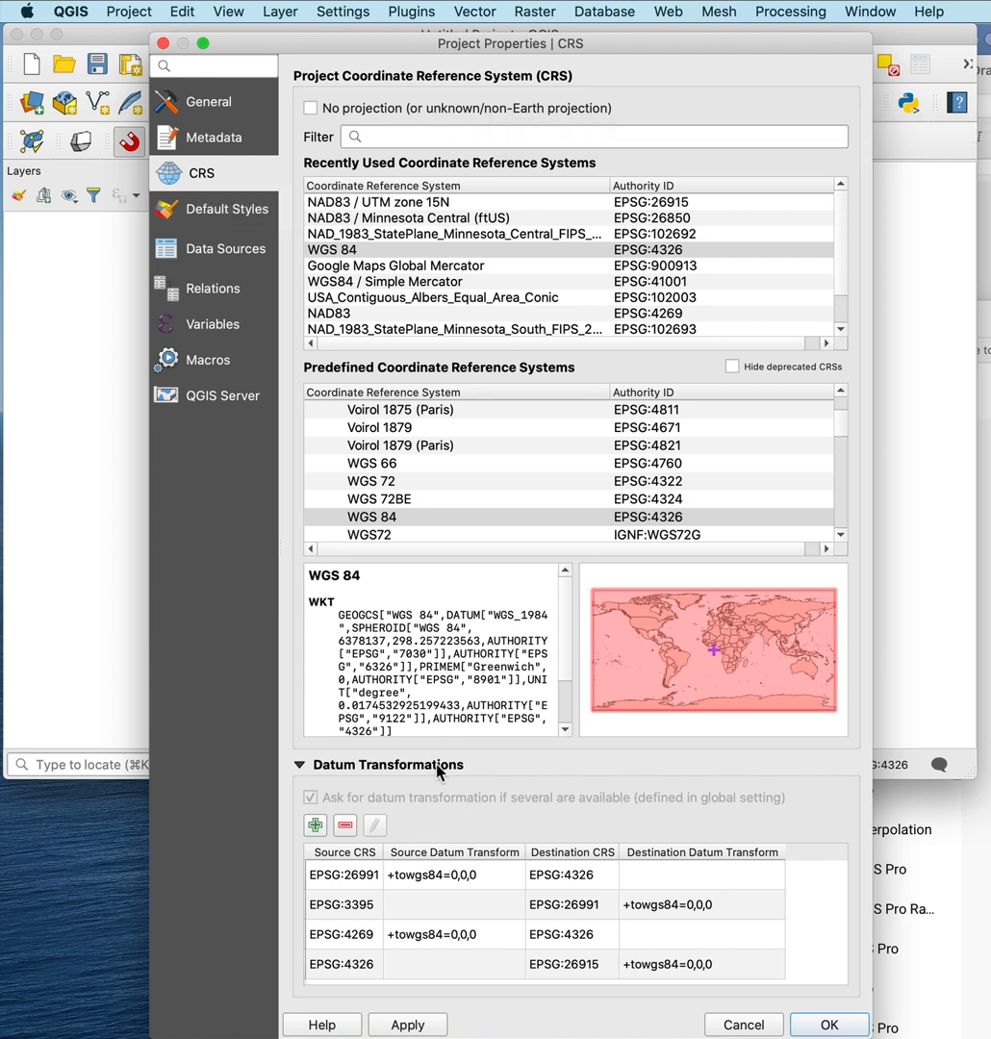
pyautogui.moveTo(469, 268)
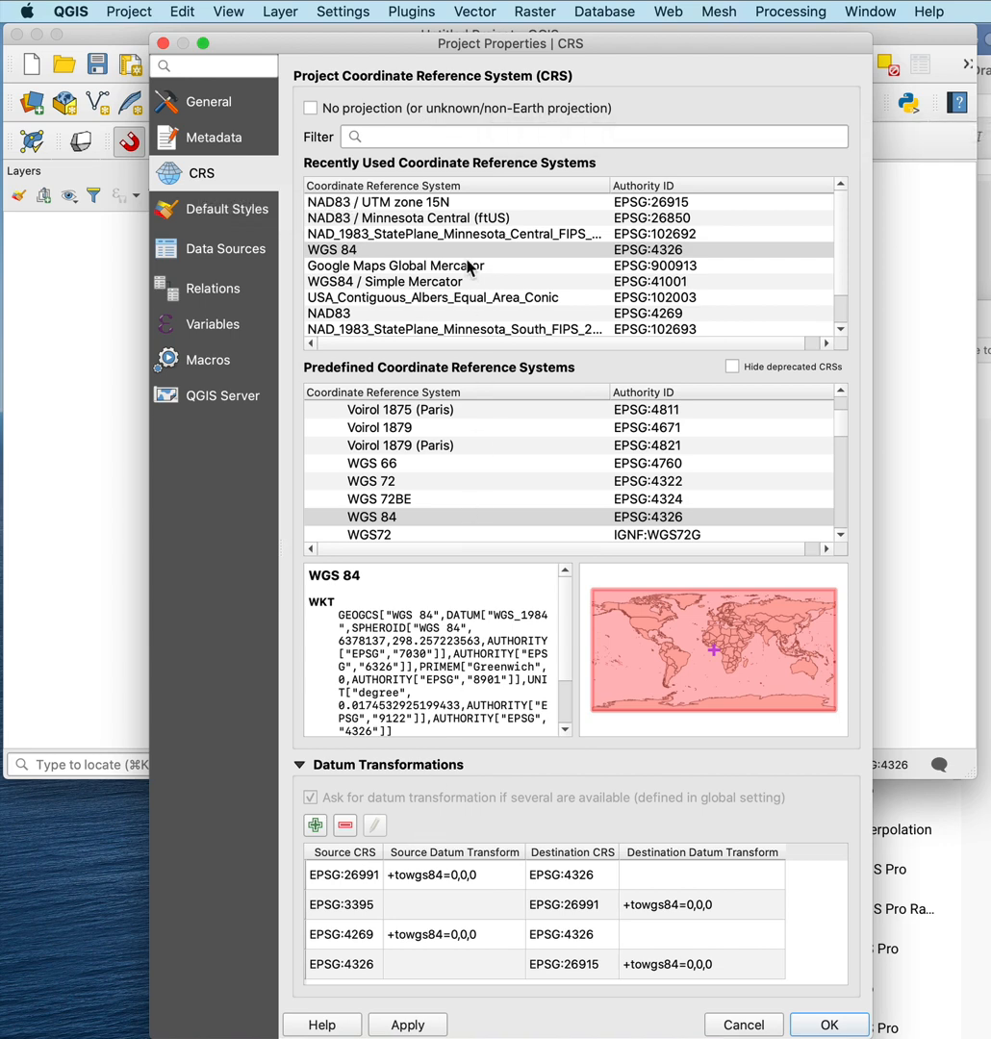
pyautogui.moveTo(318, 265)
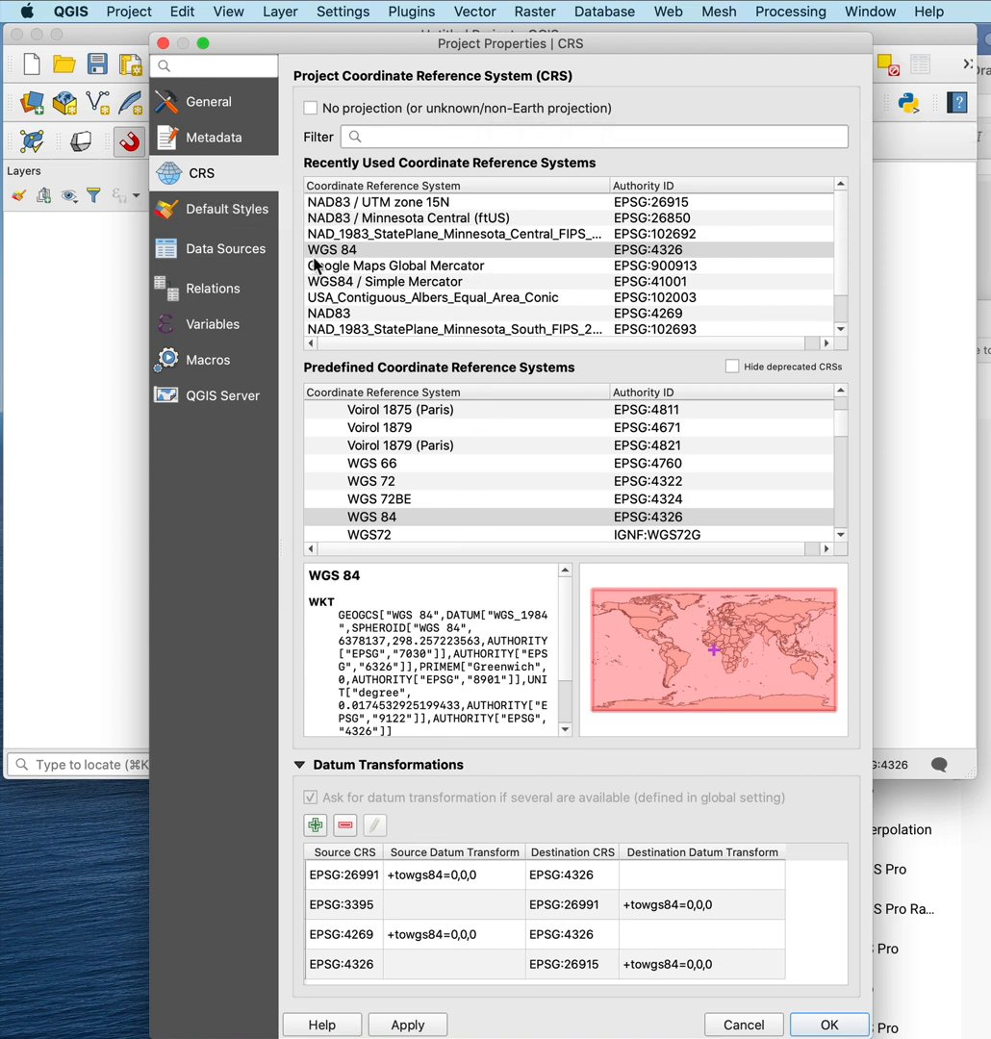
pyautogui.moveTo(376, 264)
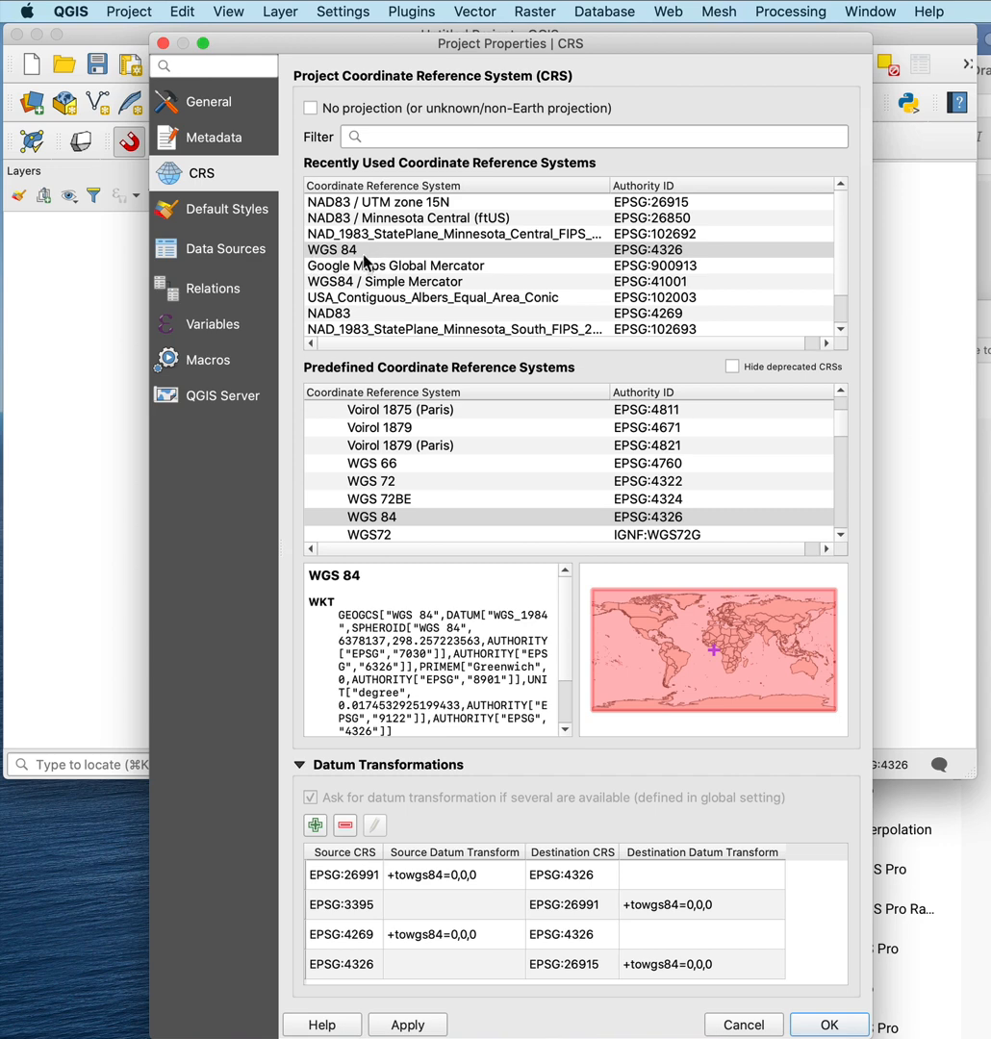
pyautogui.moveTo(384, 430)
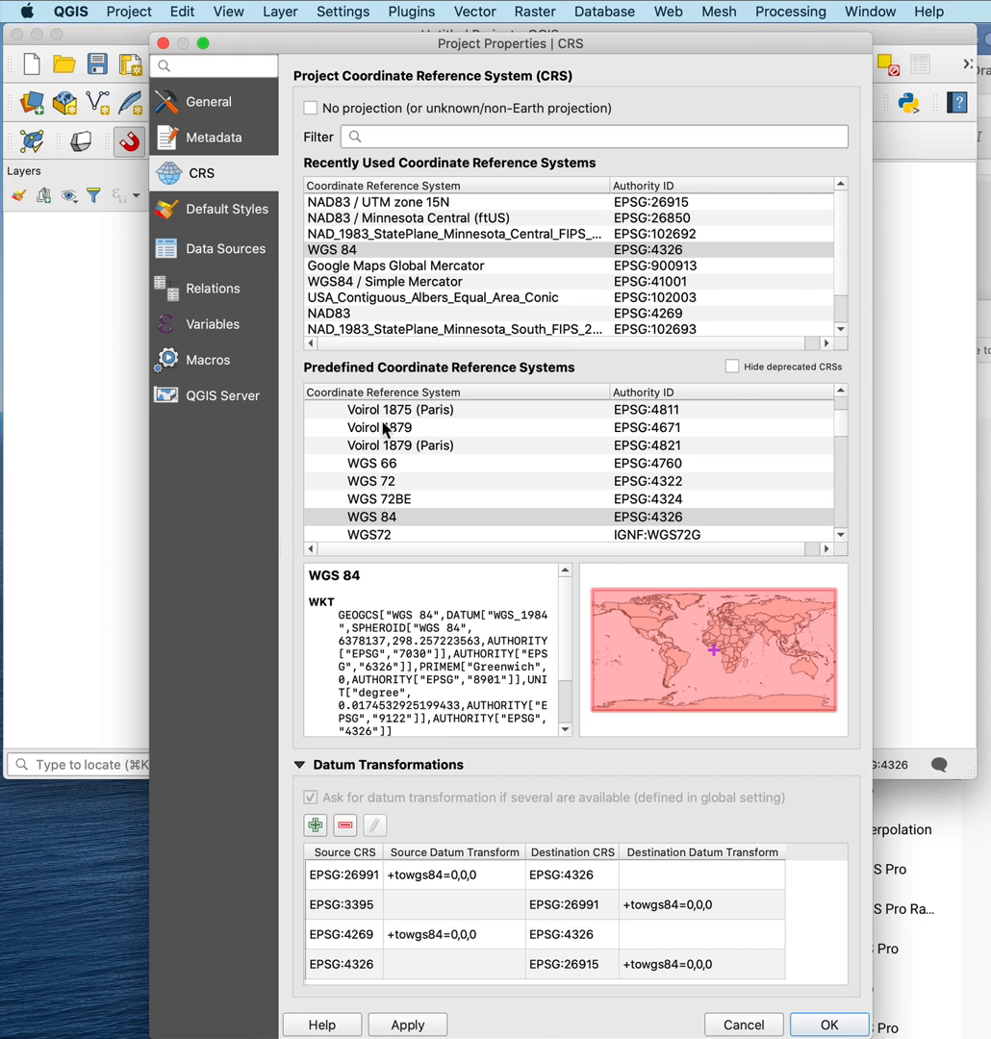
pyautogui.moveTo(440, 223)
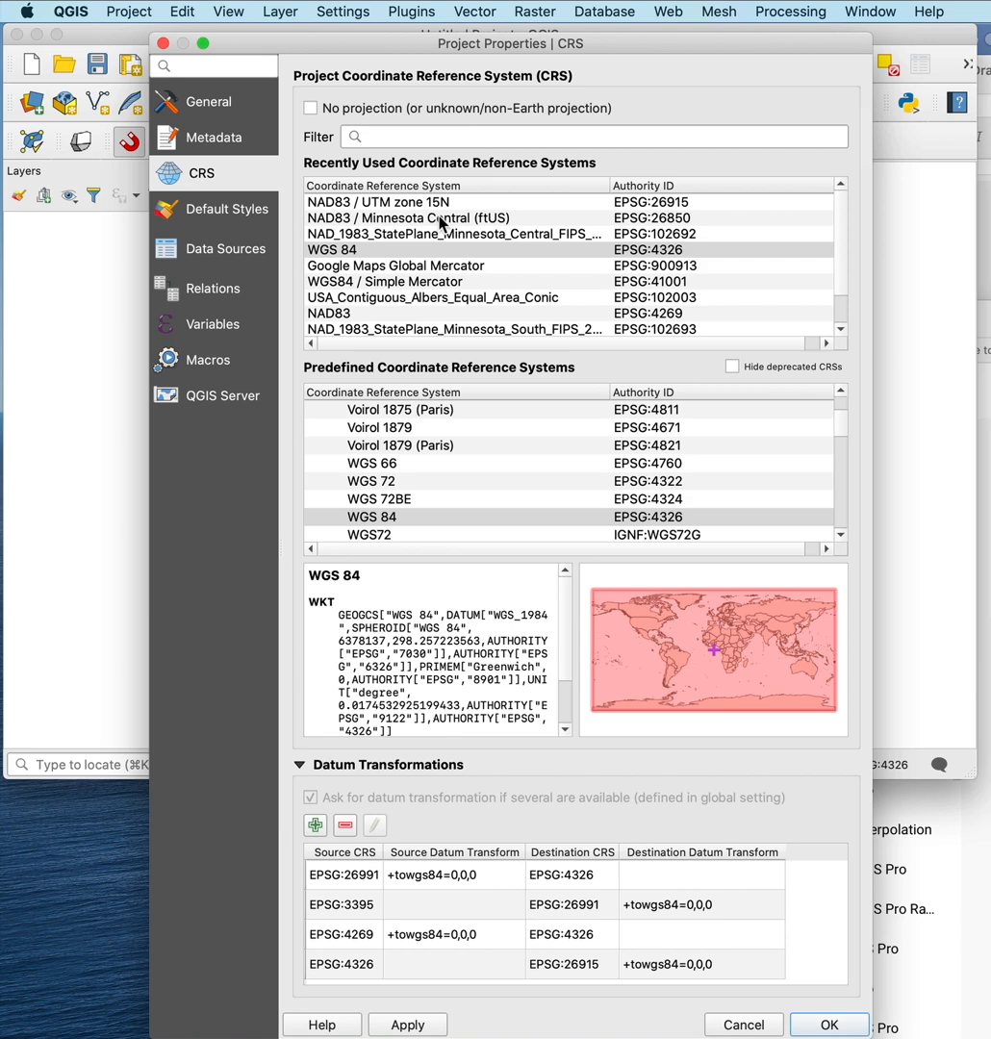
pyautogui.moveTo(403, 491)
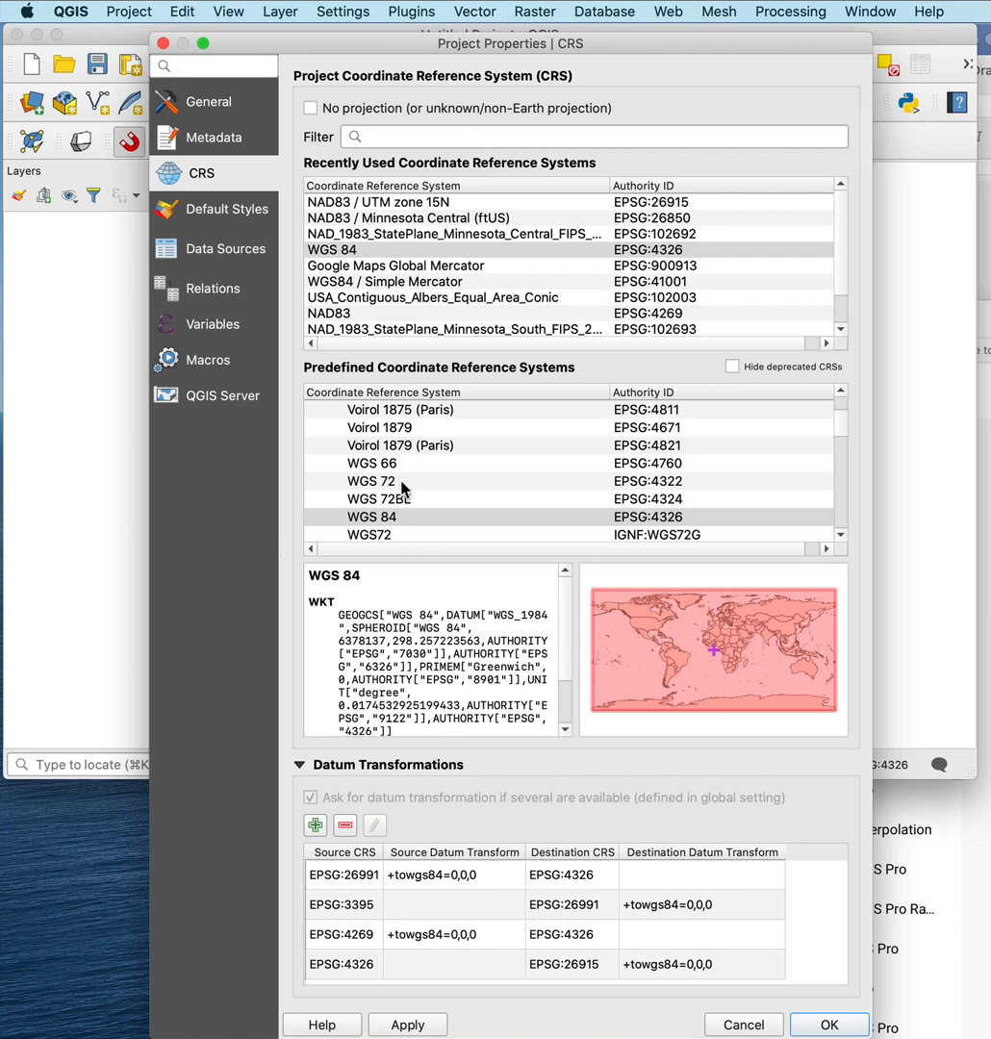
pyautogui.moveTo(451, 585)
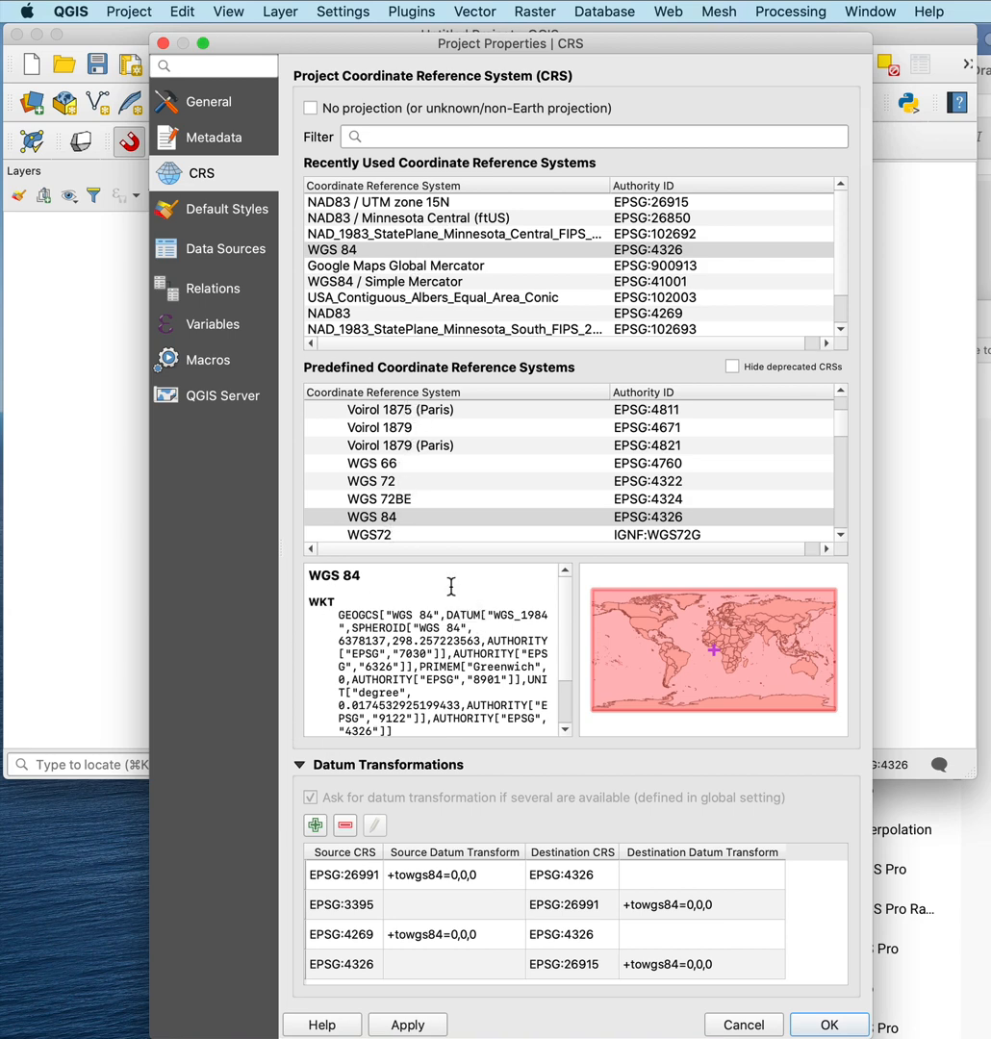
pyautogui.moveTo(712, 239)
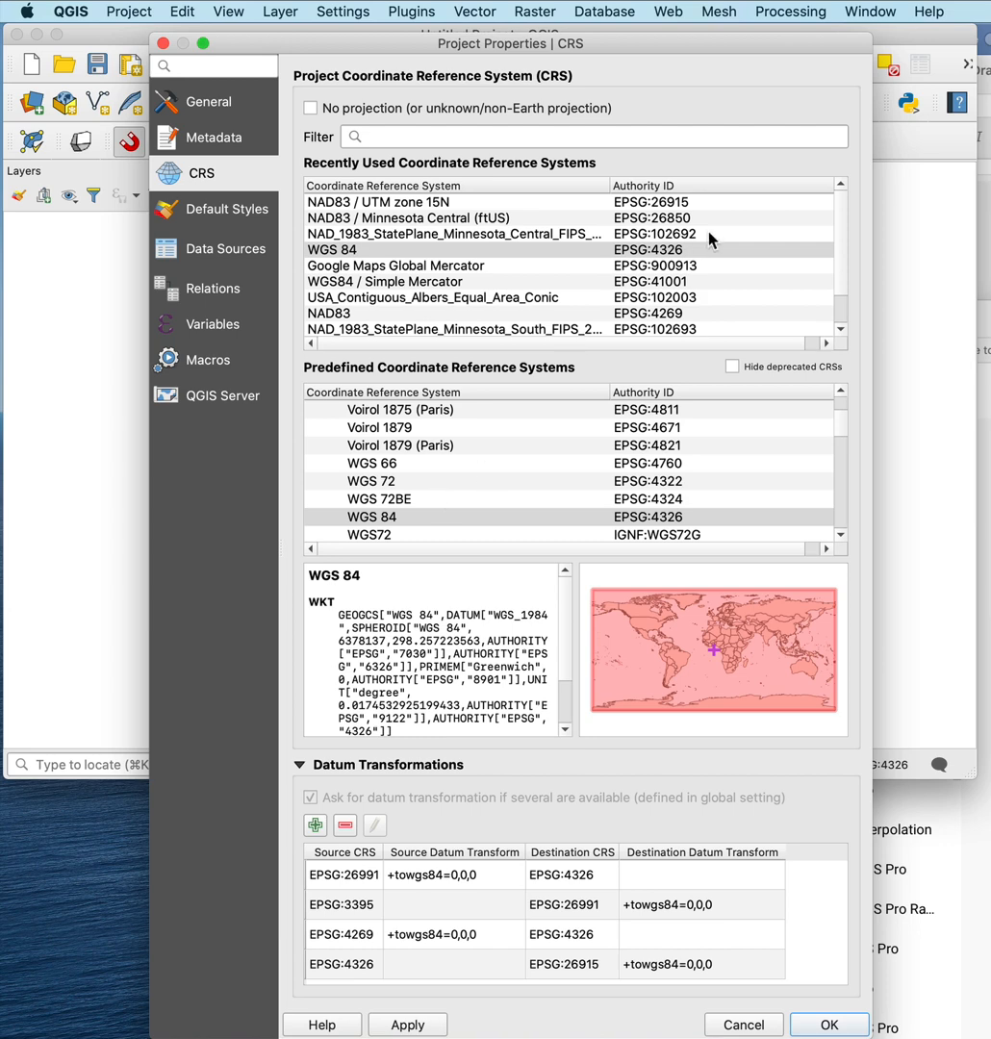
pyautogui.moveTo(626, 248)
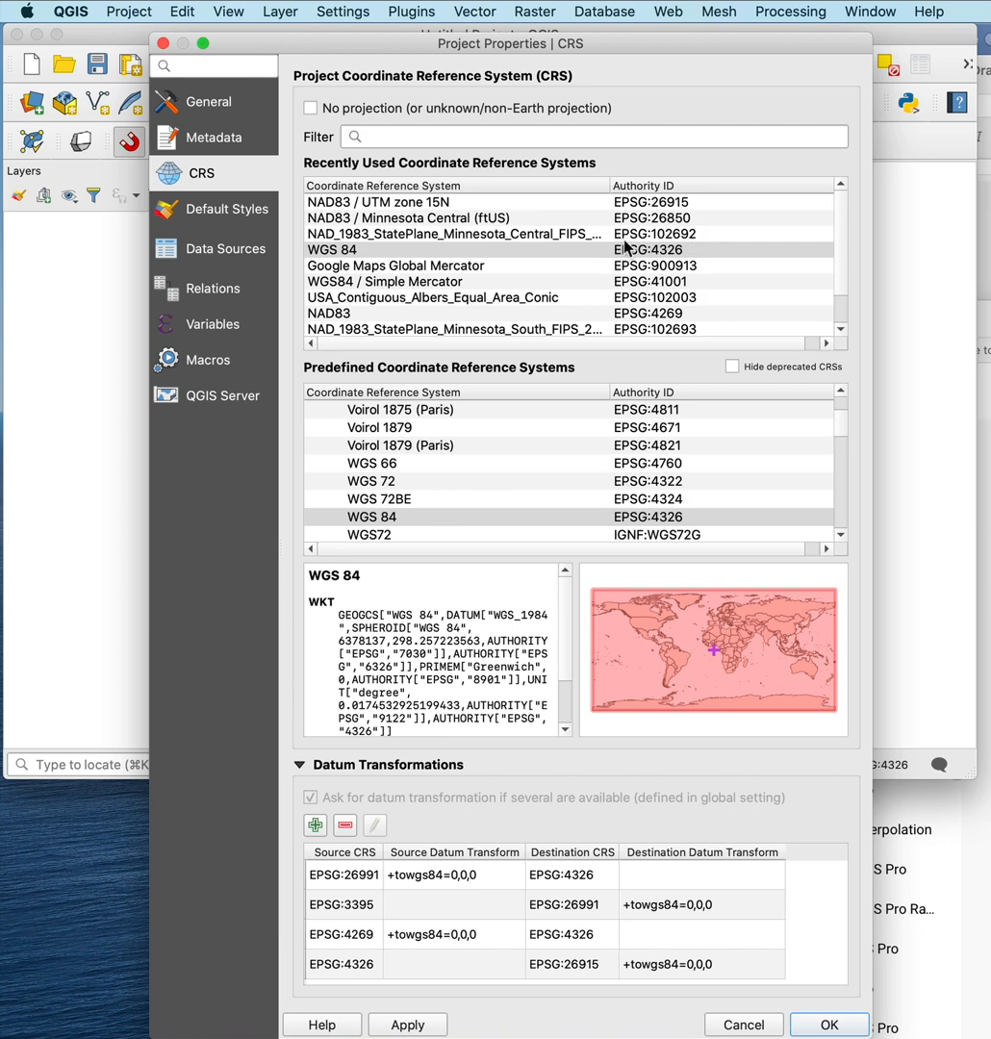
pyautogui.moveTo(669, 265)
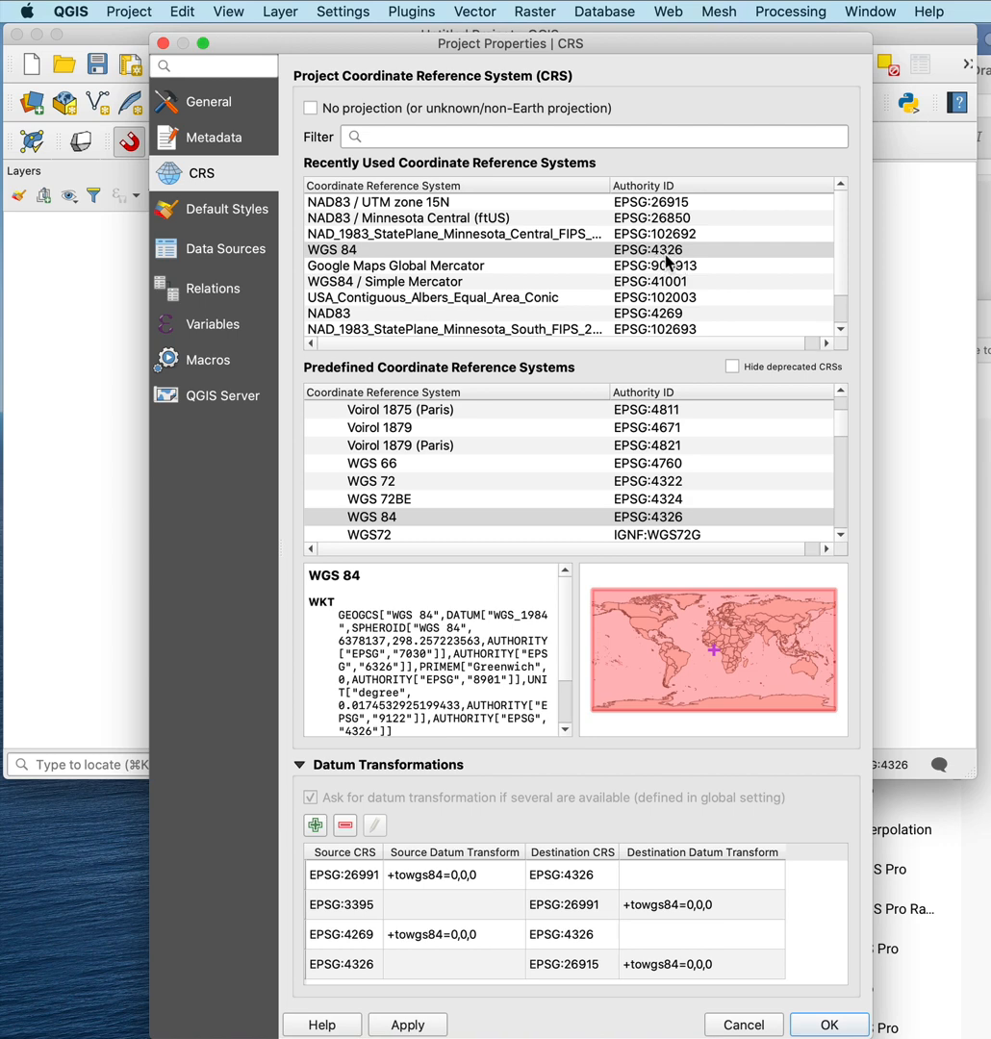
pyautogui.moveTo(421, 204)
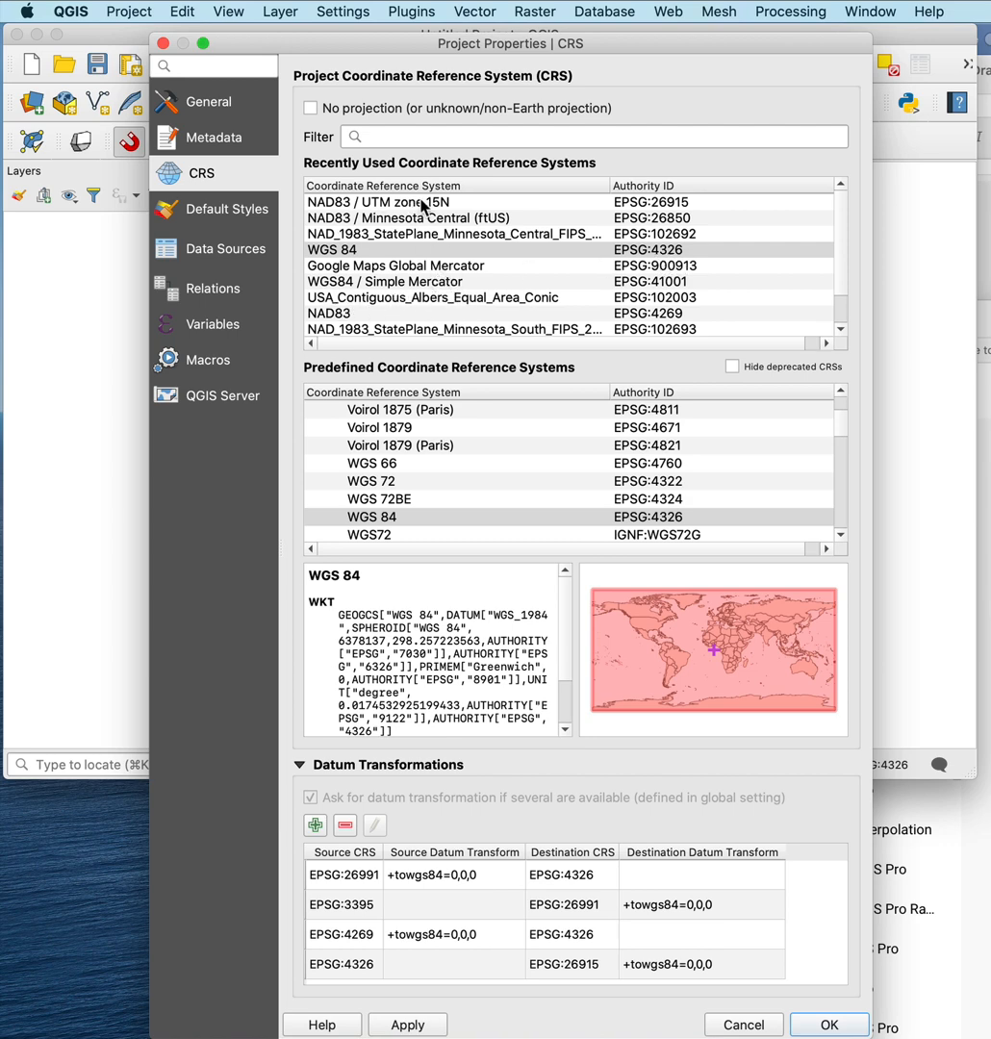
pyautogui.moveTo(162, 73)
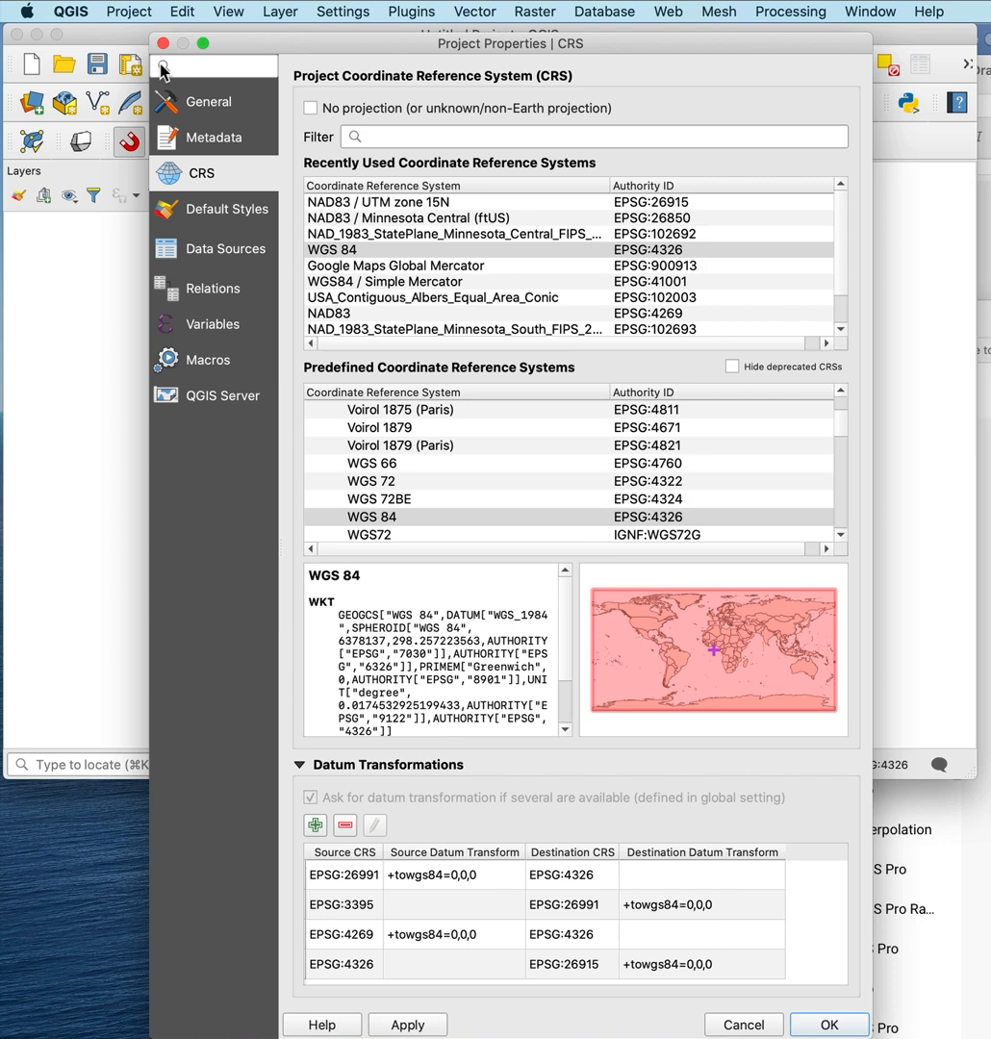
pyautogui.moveTo(517, 447)
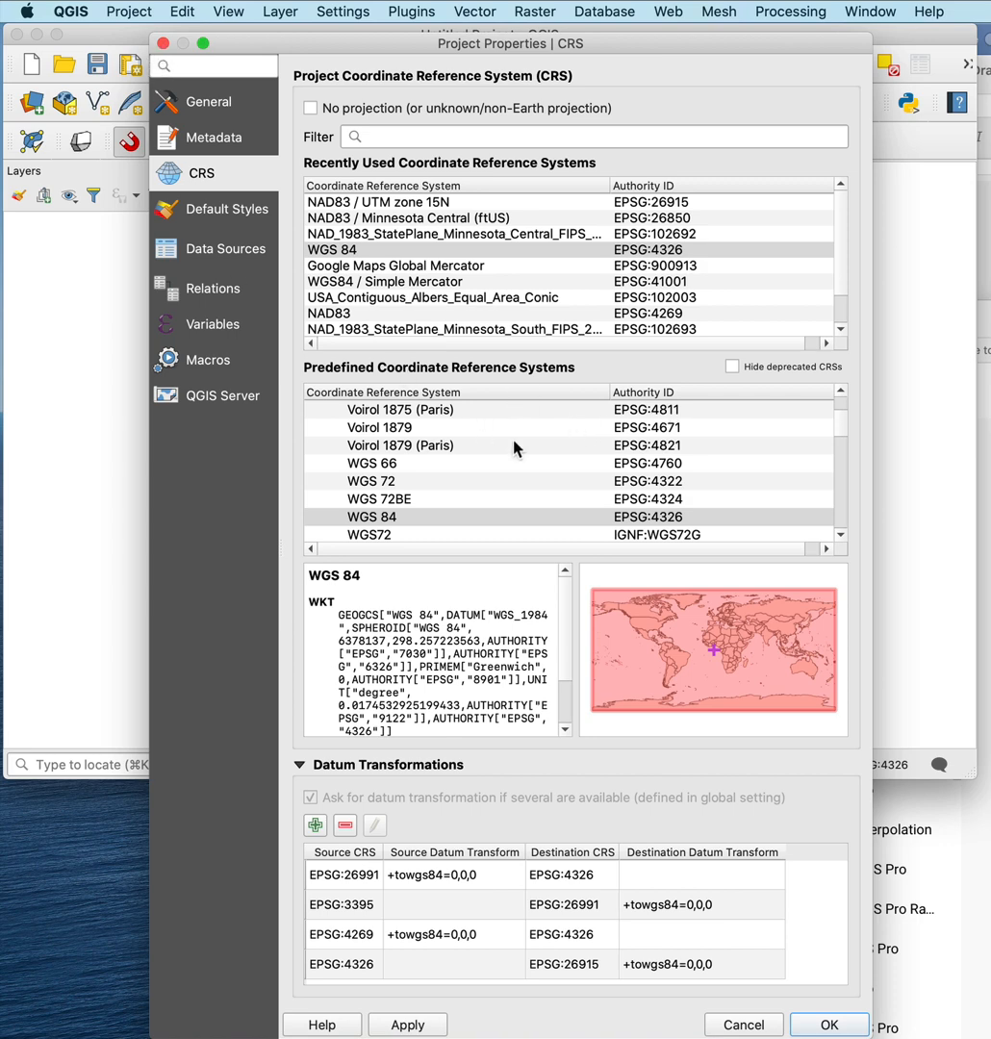
pyautogui.moveTo(457, 220)
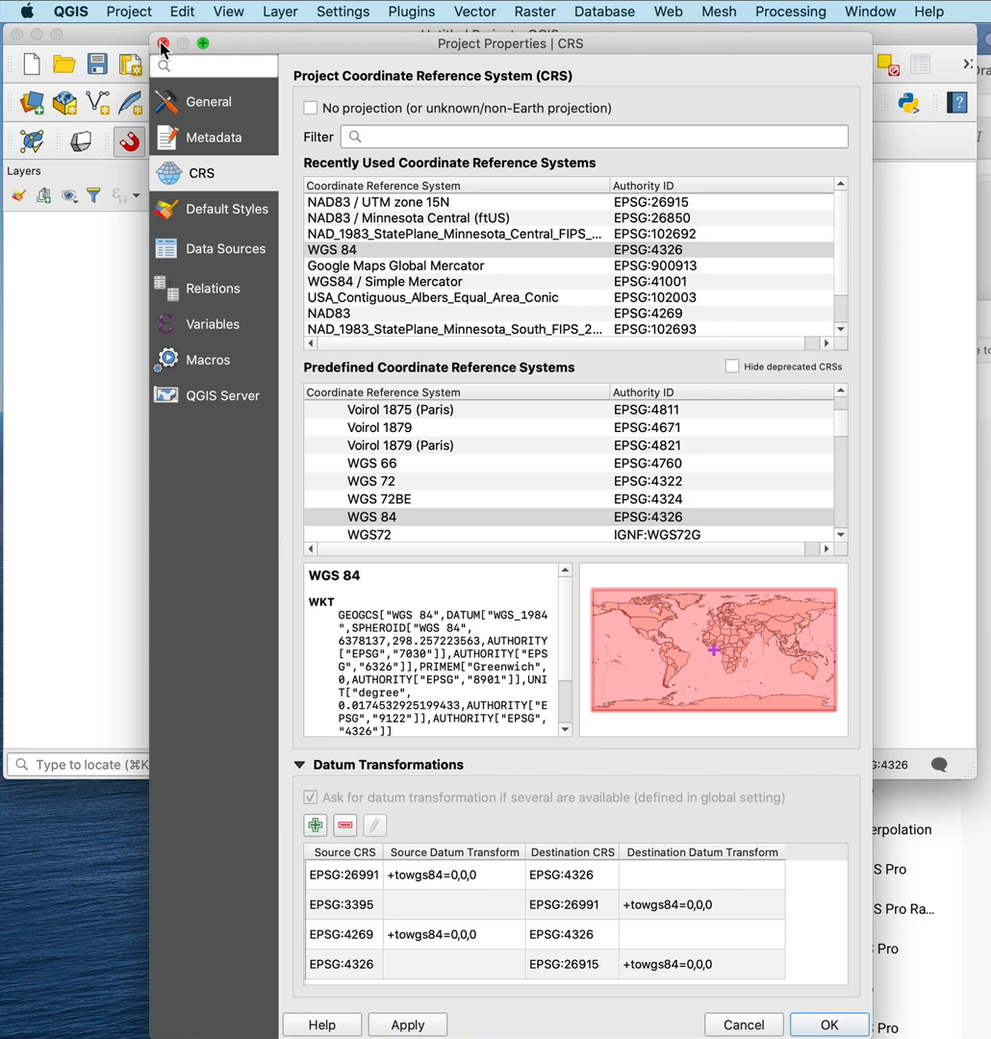
pyautogui.moveTo(378, 302)
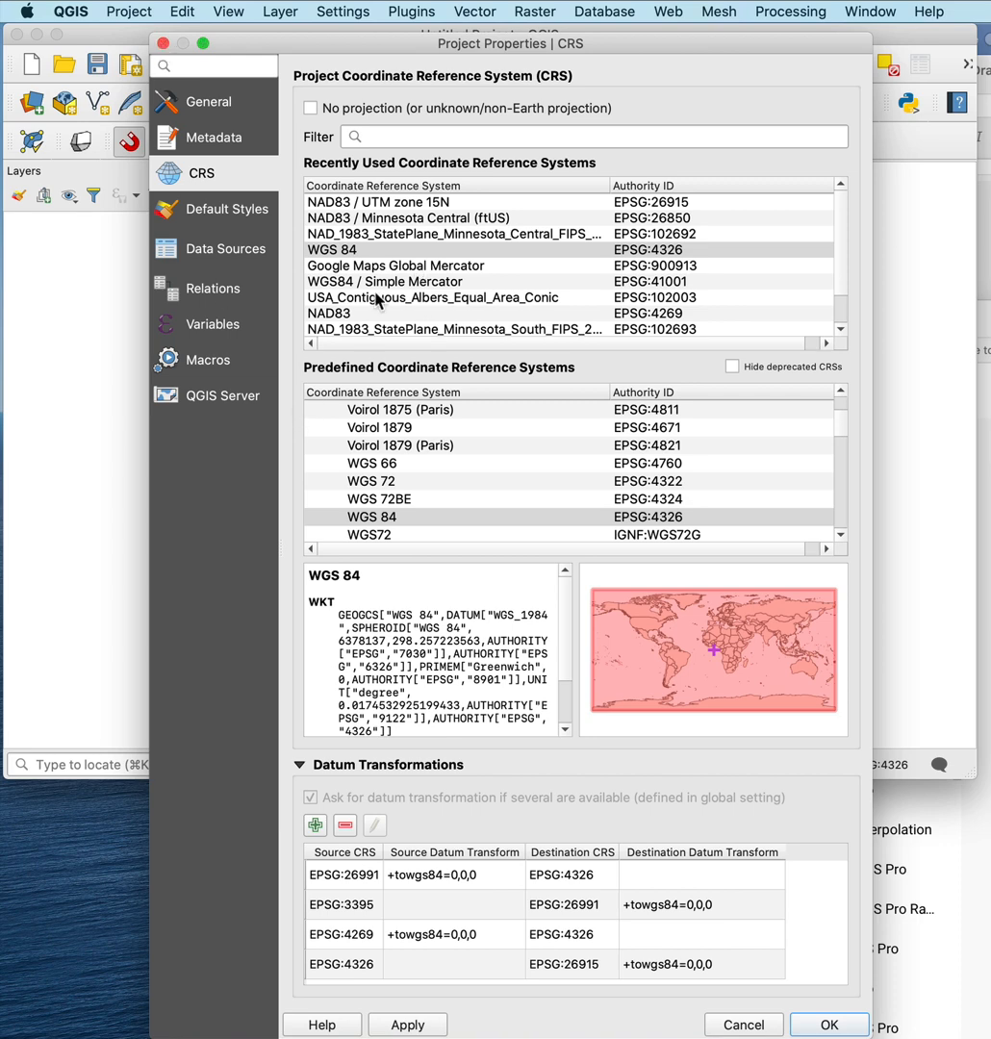
pyautogui.moveTo(165, 43)
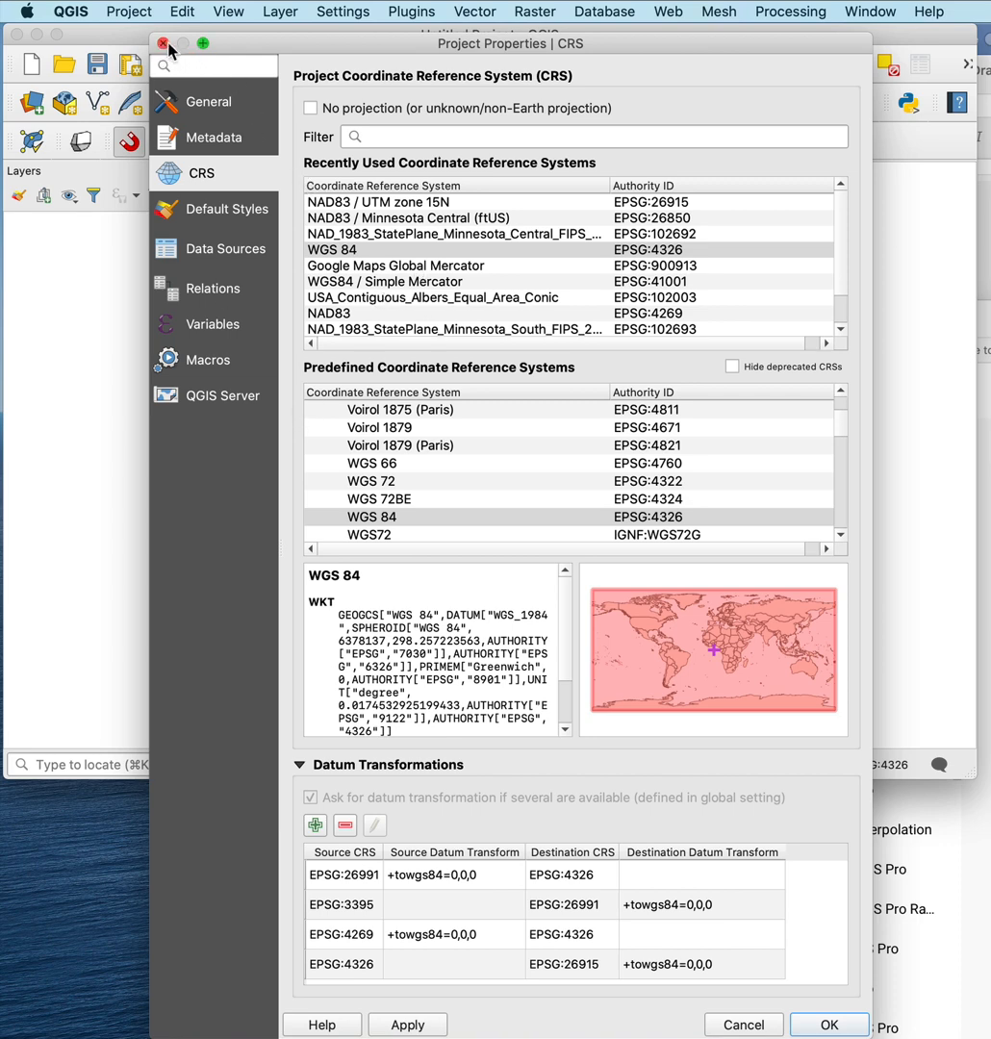
# - Load the MinnCounts2UTM.shp county shapefile as a vector layer
pyautogui.click(162, 42)
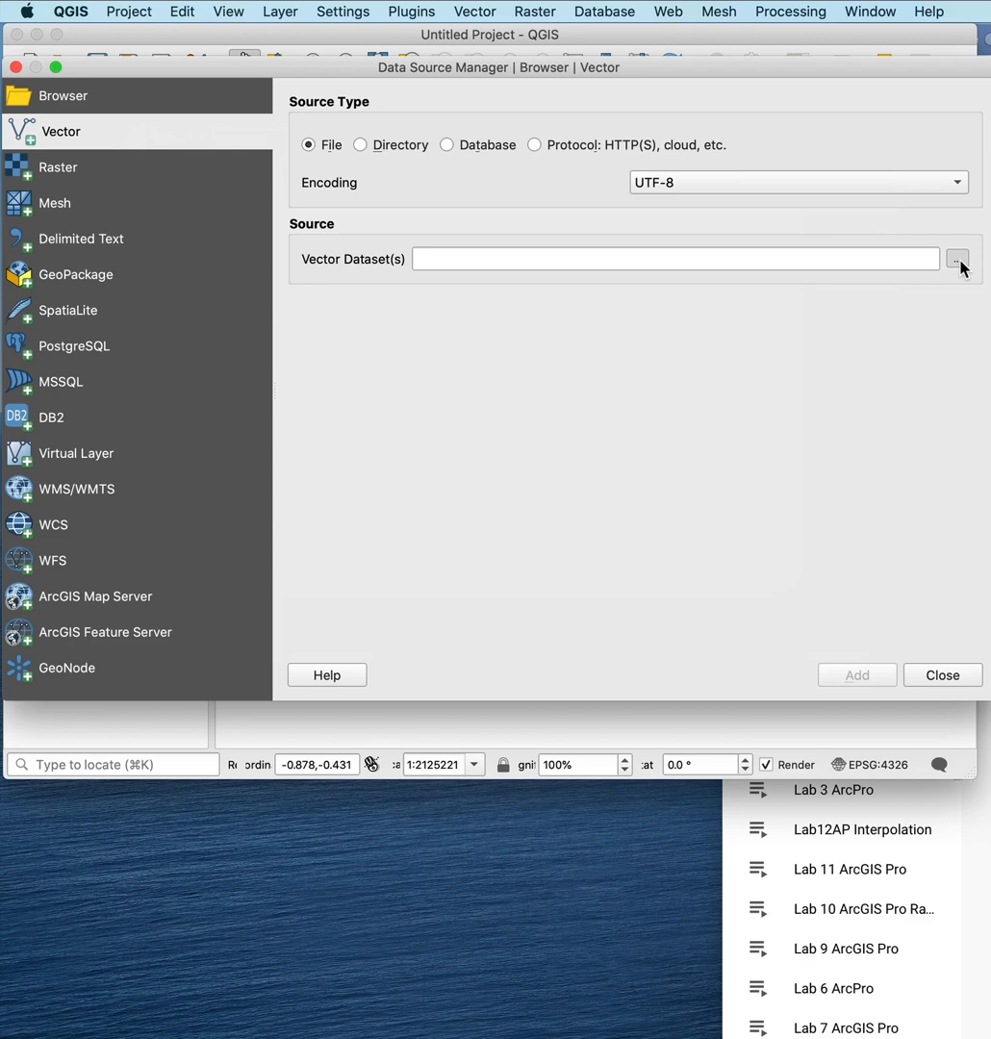
pyautogui.click(957, 258)
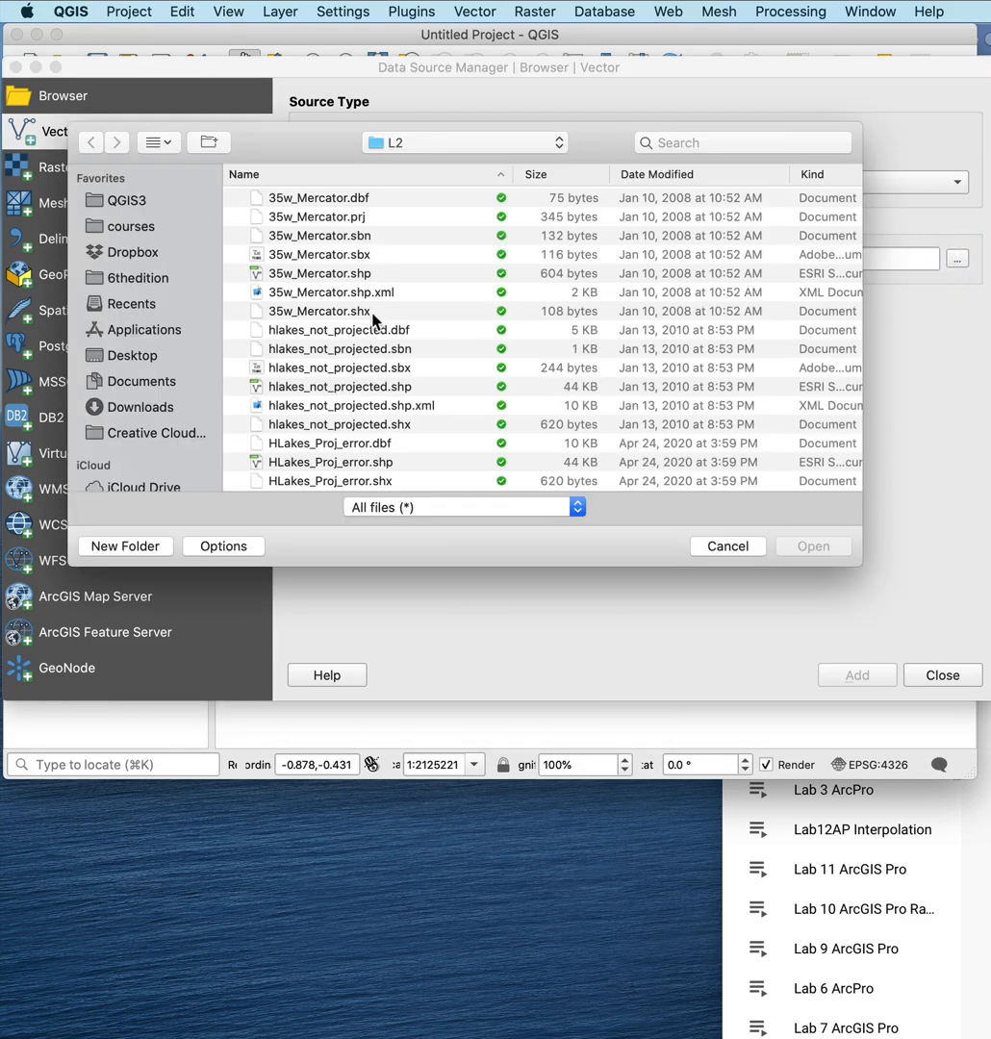
pyautogui.scroll(-3)
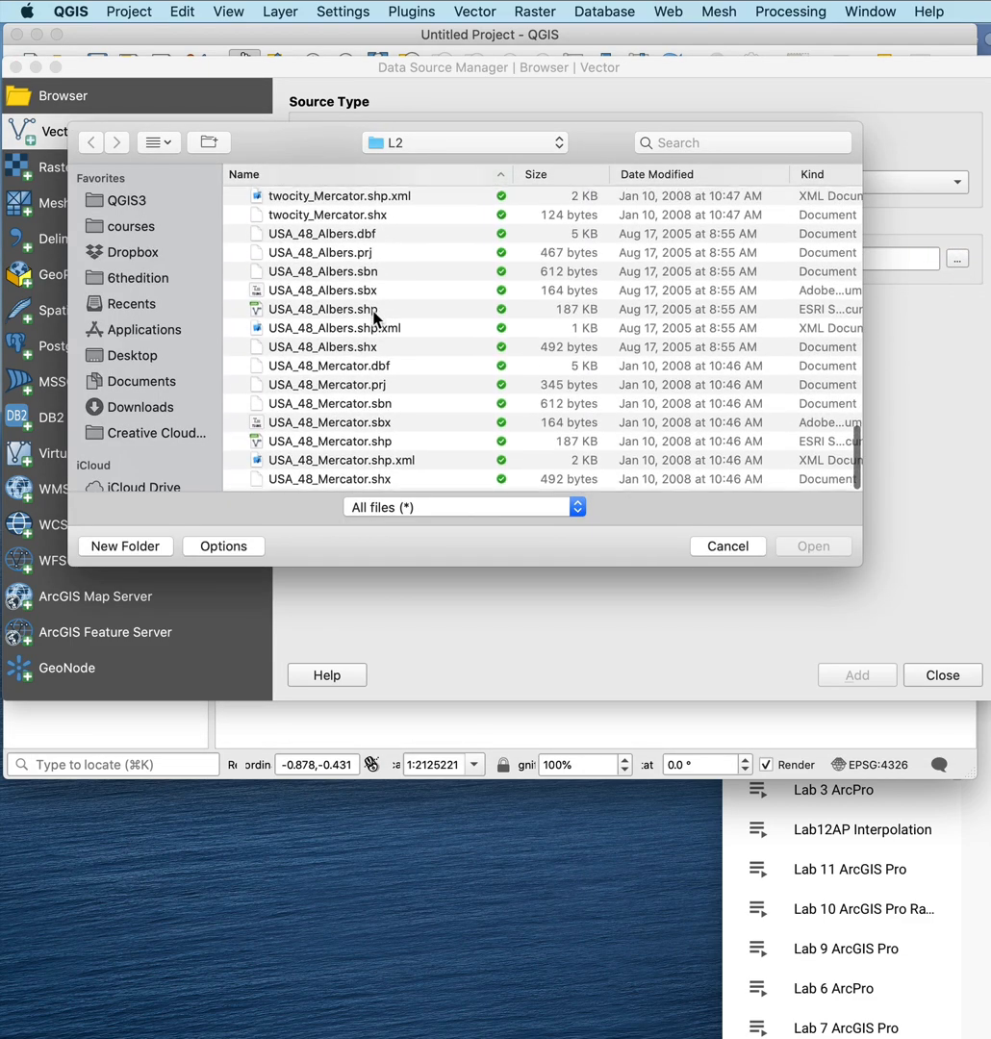
pyautogui.scroll(-3)
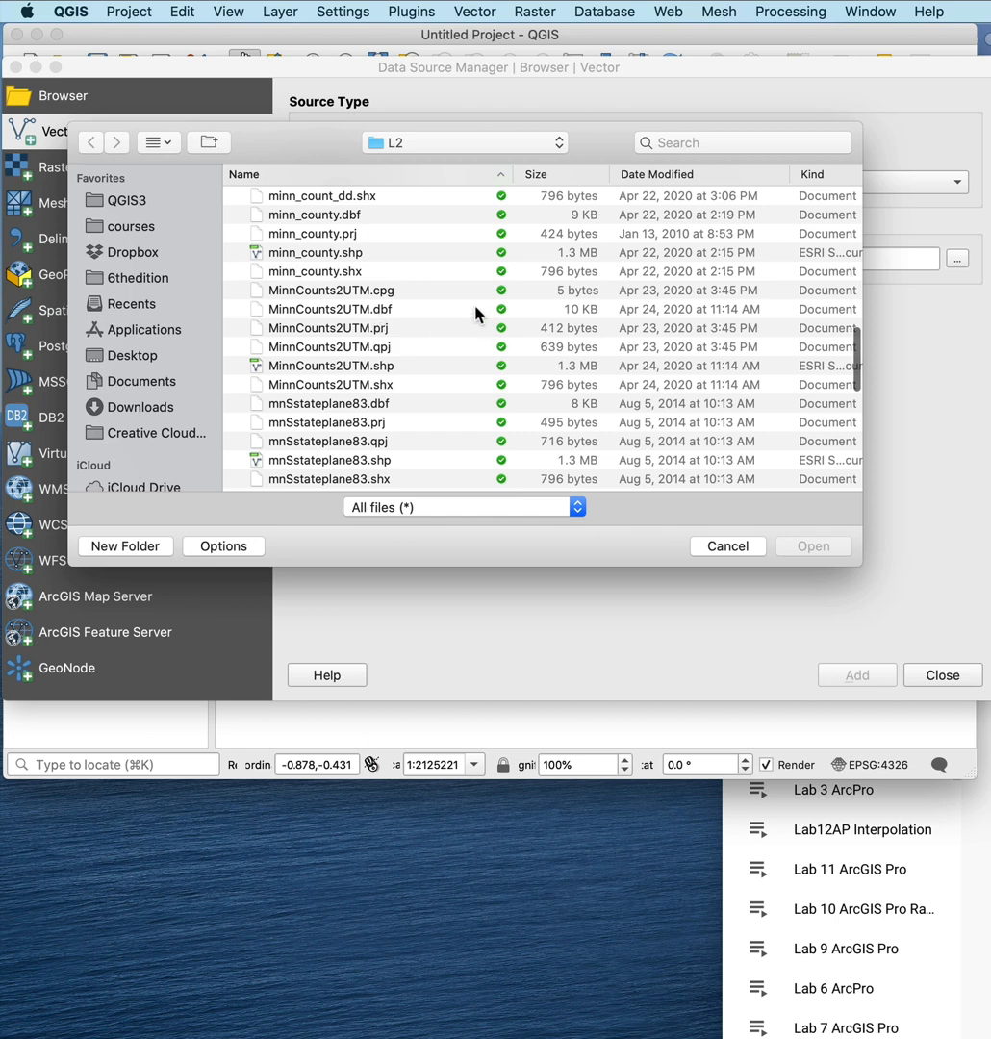
pyautogui.click(330, 365)
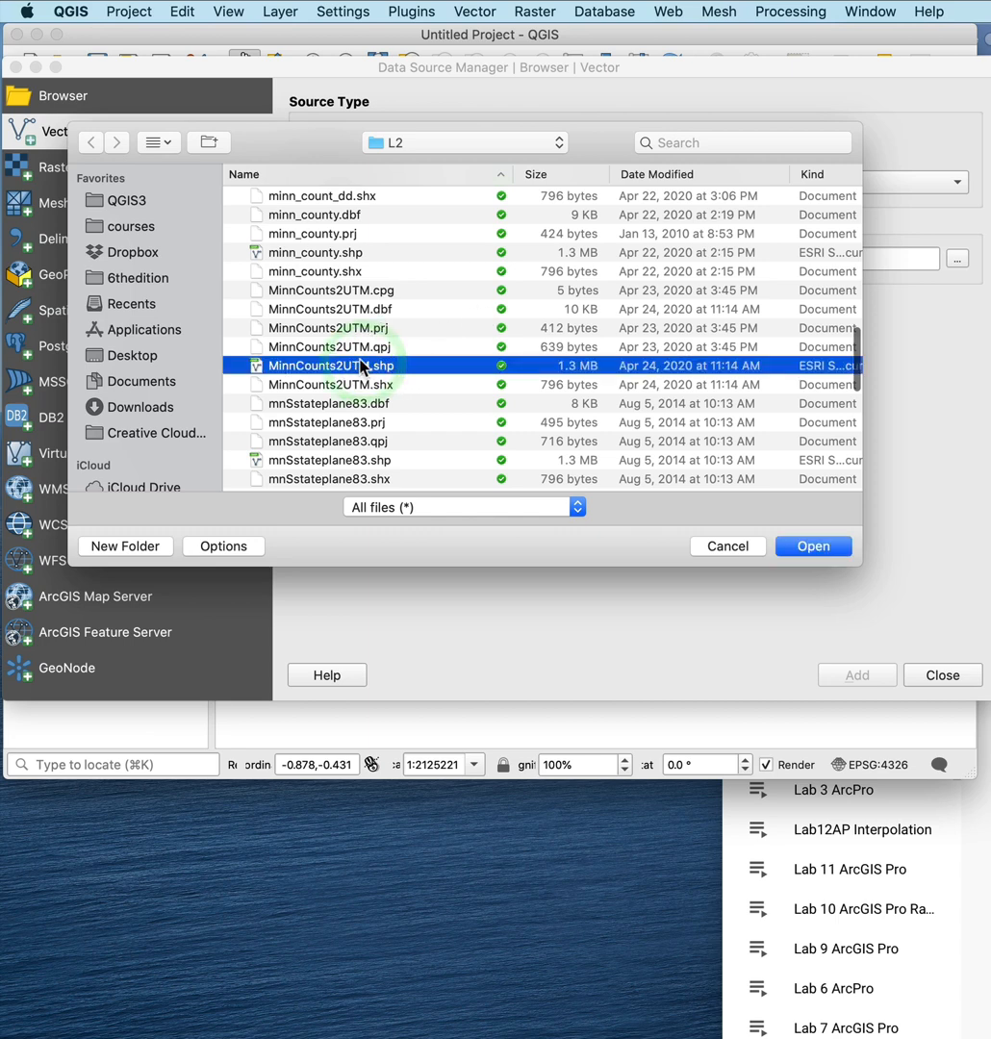
pyautogui.click(812, 545)
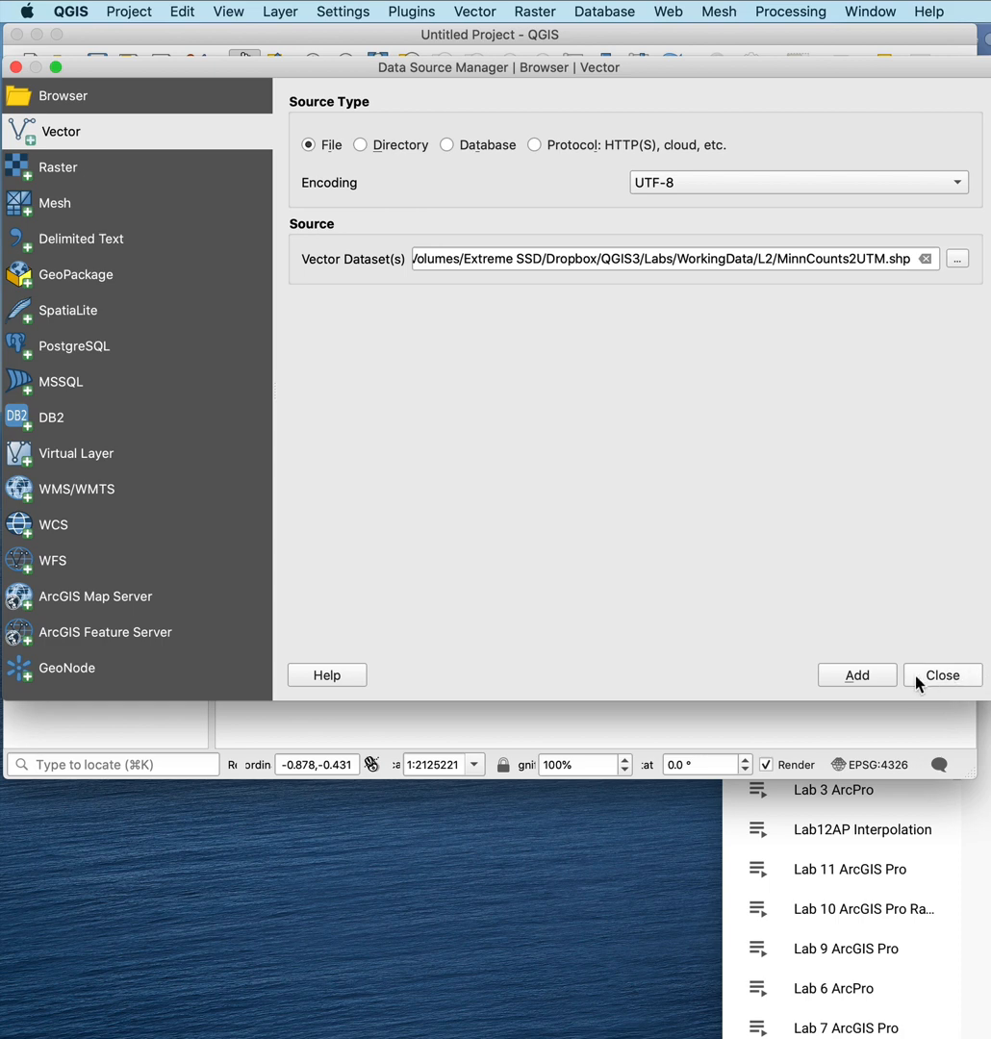
pyautogui.click(942, 674)
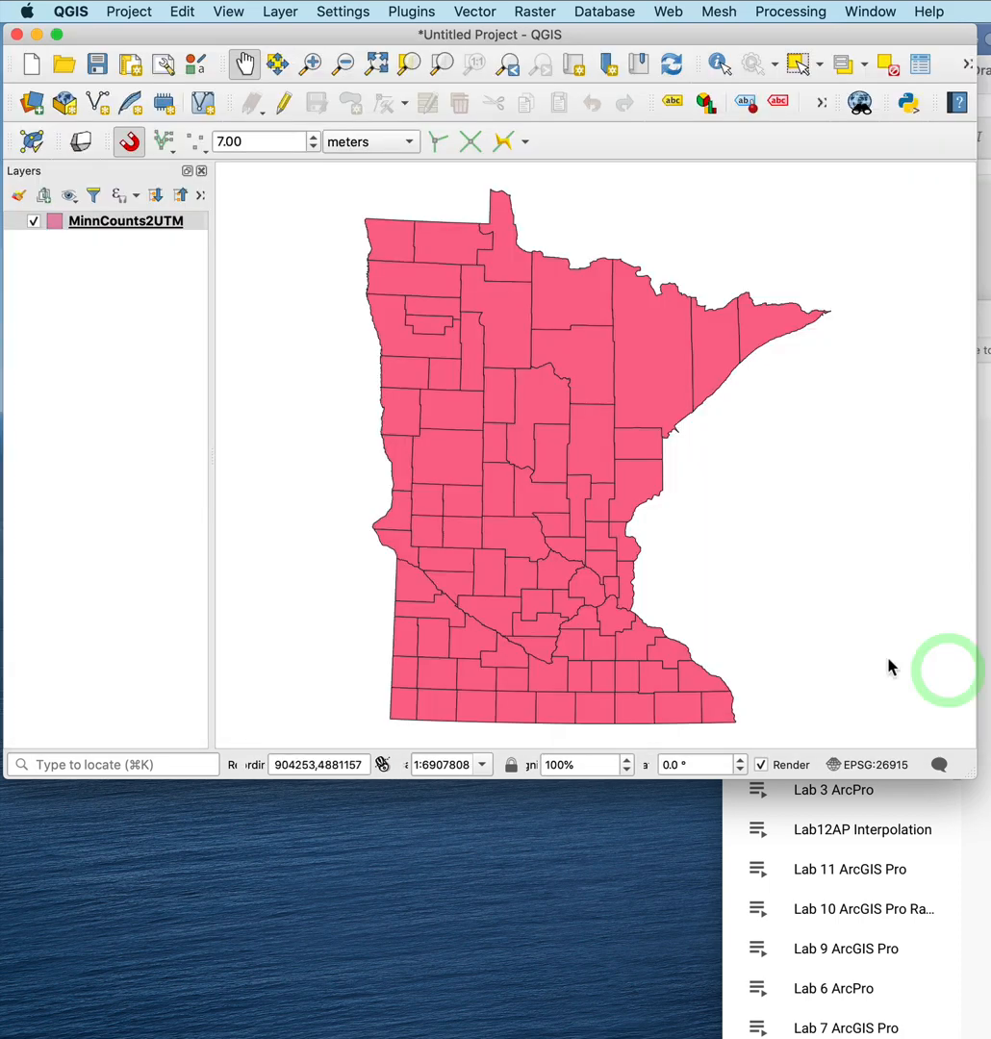
pyautogui.moveTo(481, 428)
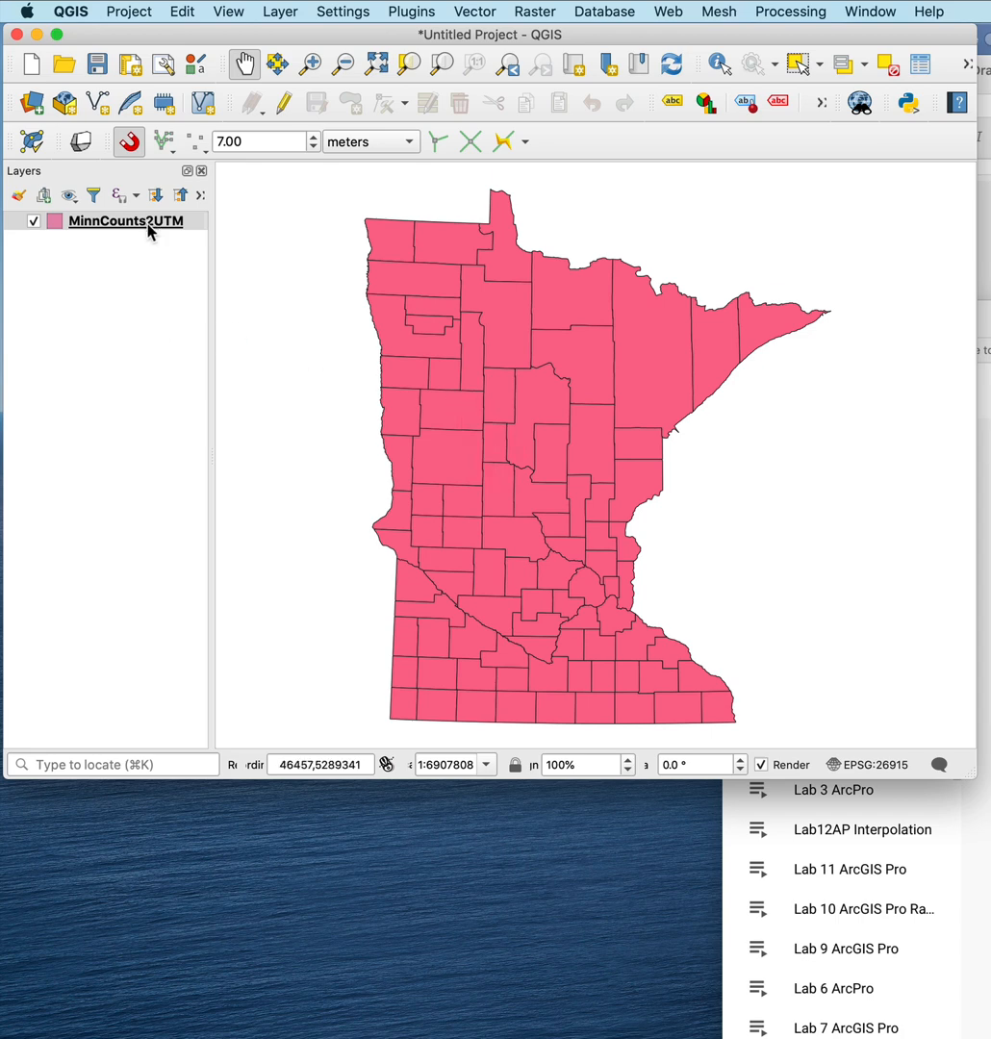
pyautogui.click(128, 11)
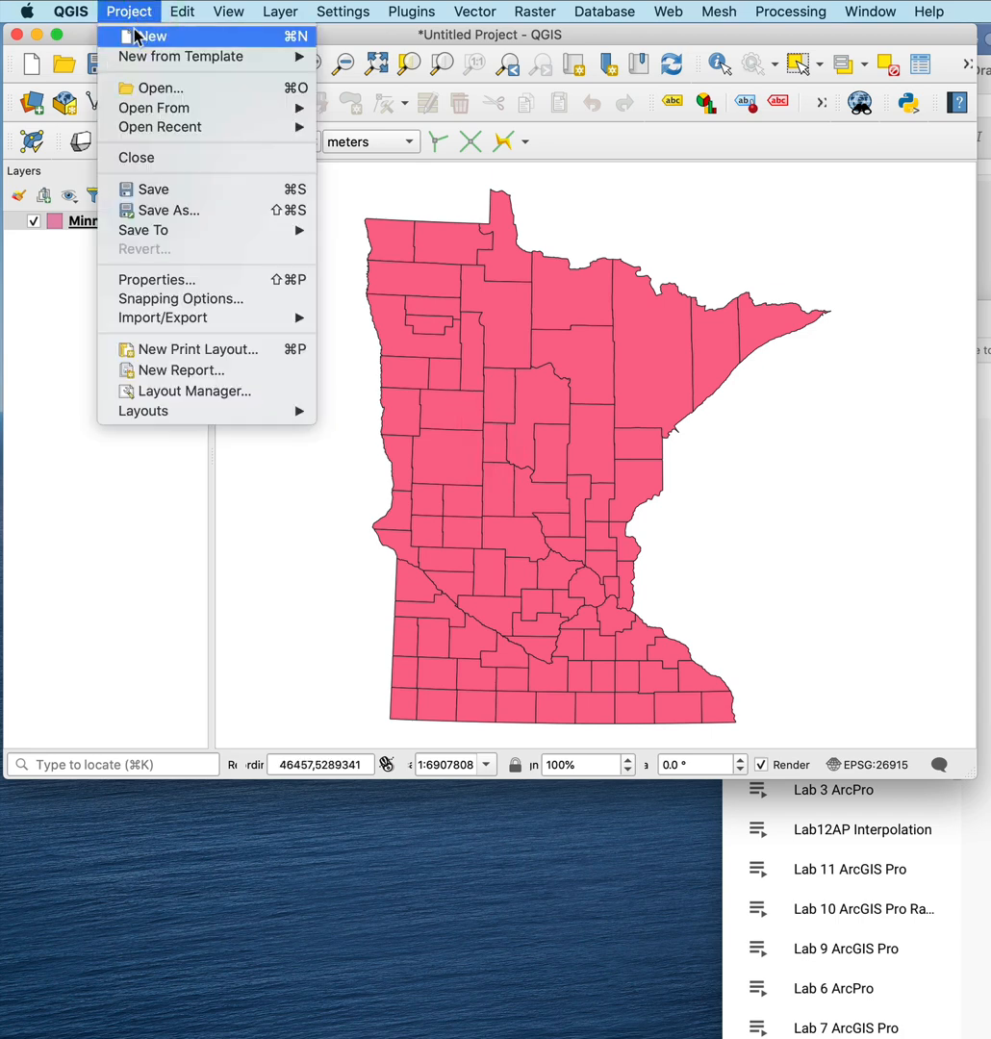
pyautogui.click(157, 279)
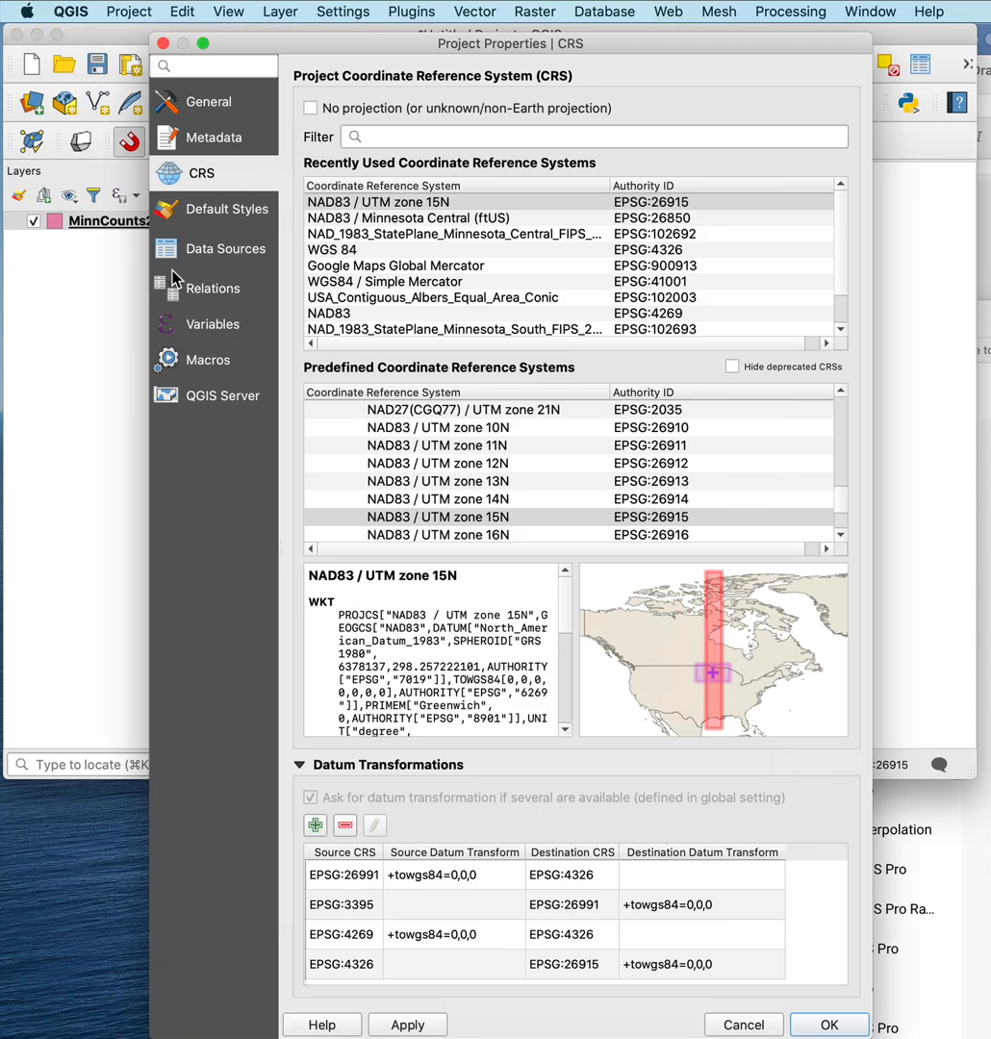
pyautogui.moveTo(413, 208)
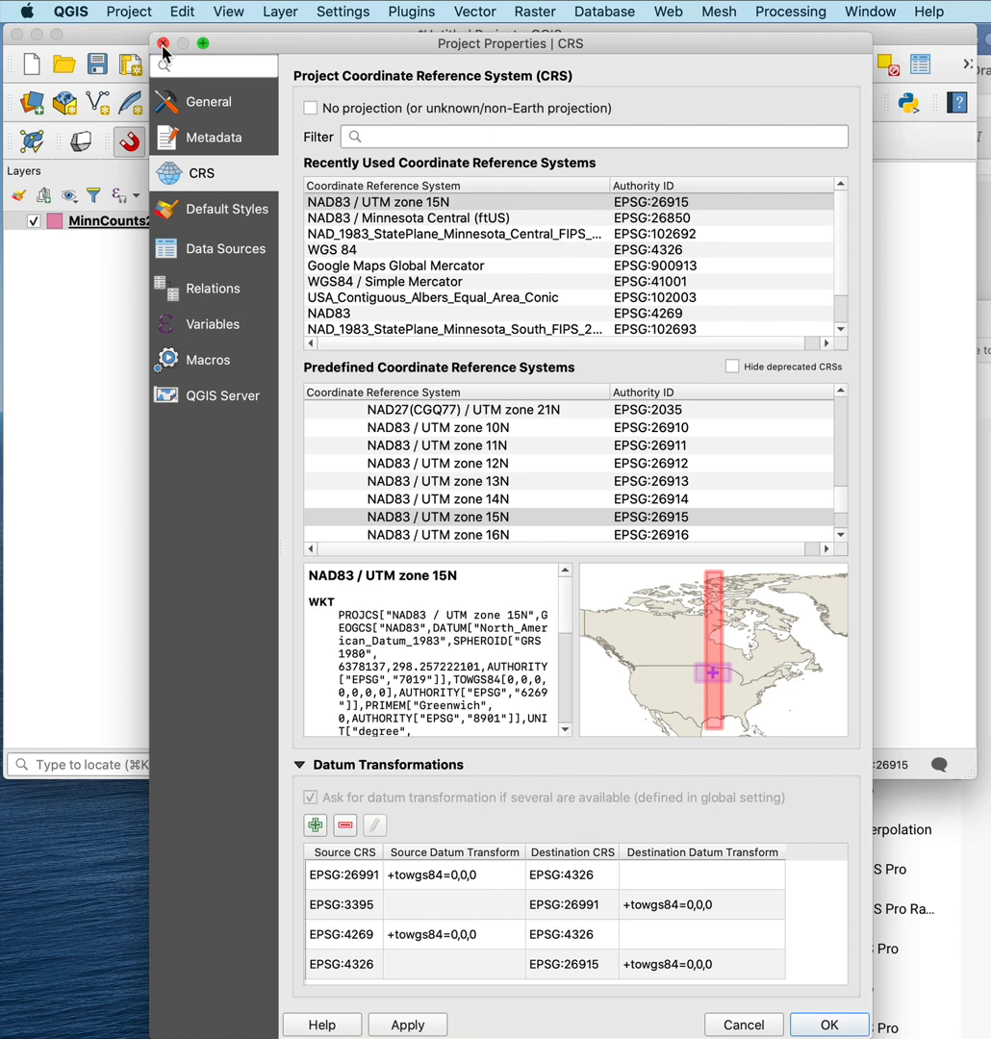
pyautogui.click(827, 1024)
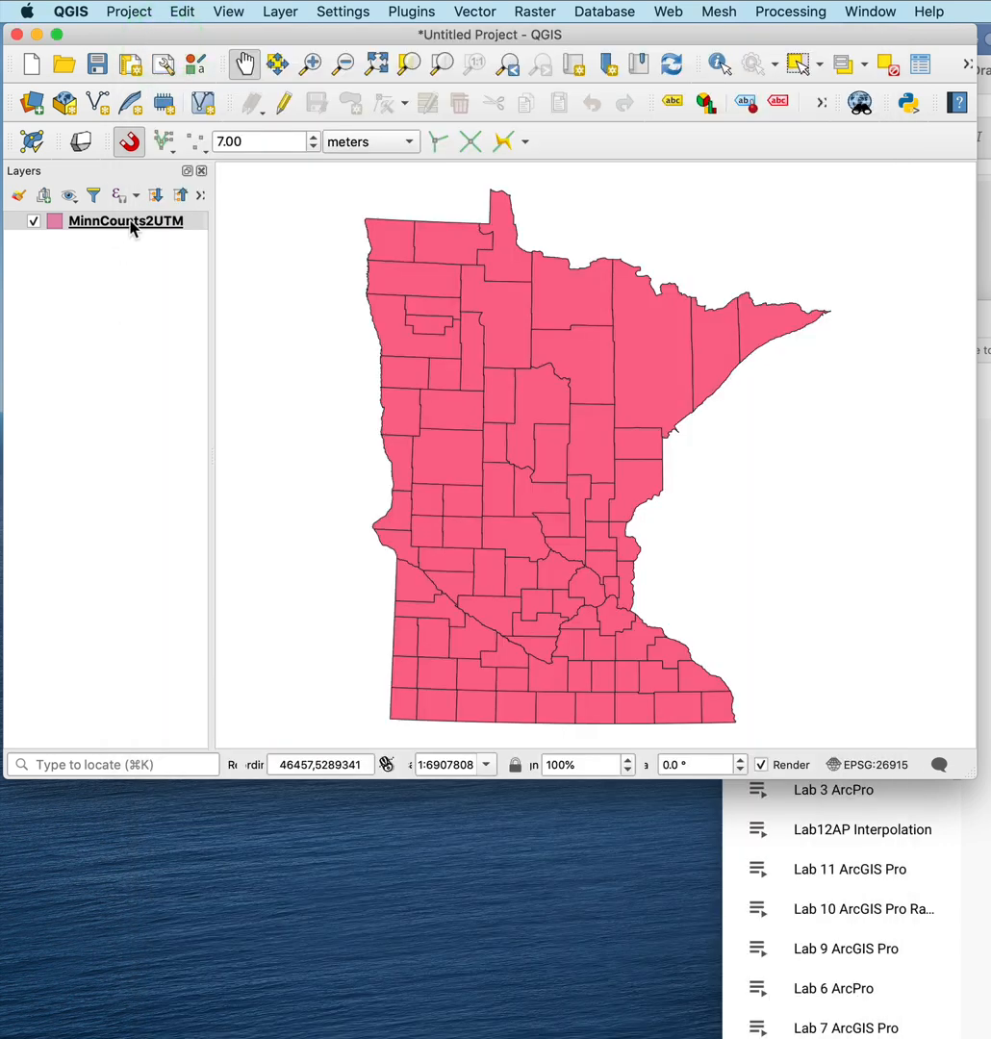
# - Open MinnCounts2UTM's layer properties to see its EPSG:26915 NAD83 / UTM zone 15N CRS
pyautogui.rightClick(125, 220)
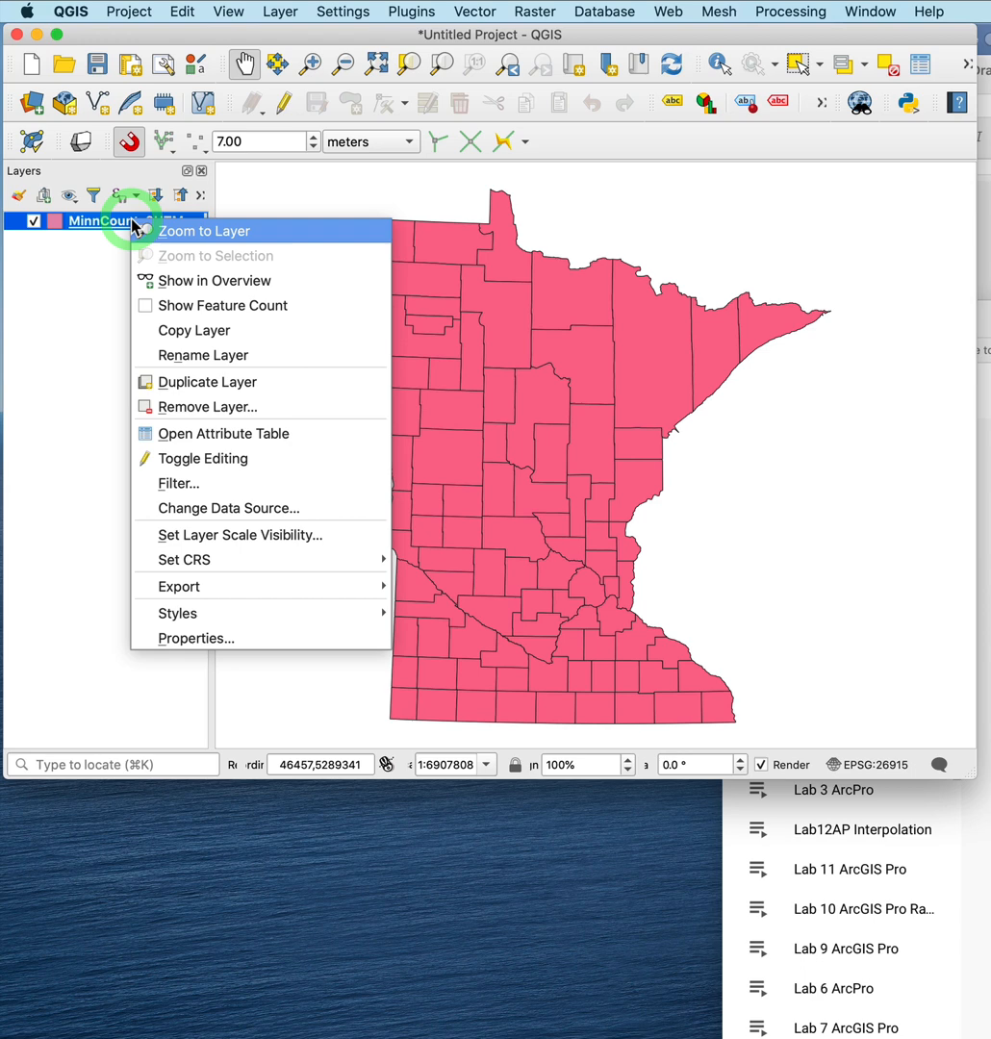
pyautogui.moveTo(214, 638)
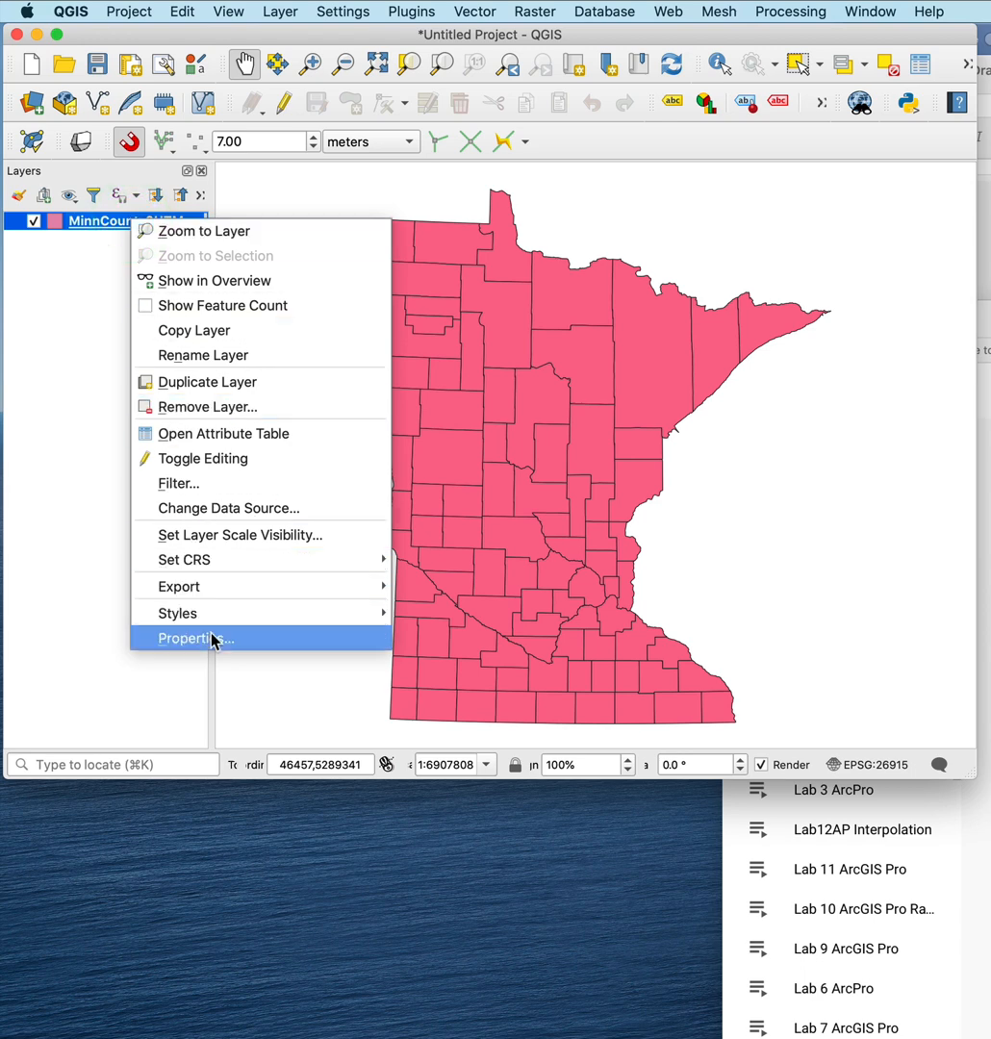
pyautogui.click(195, 638)
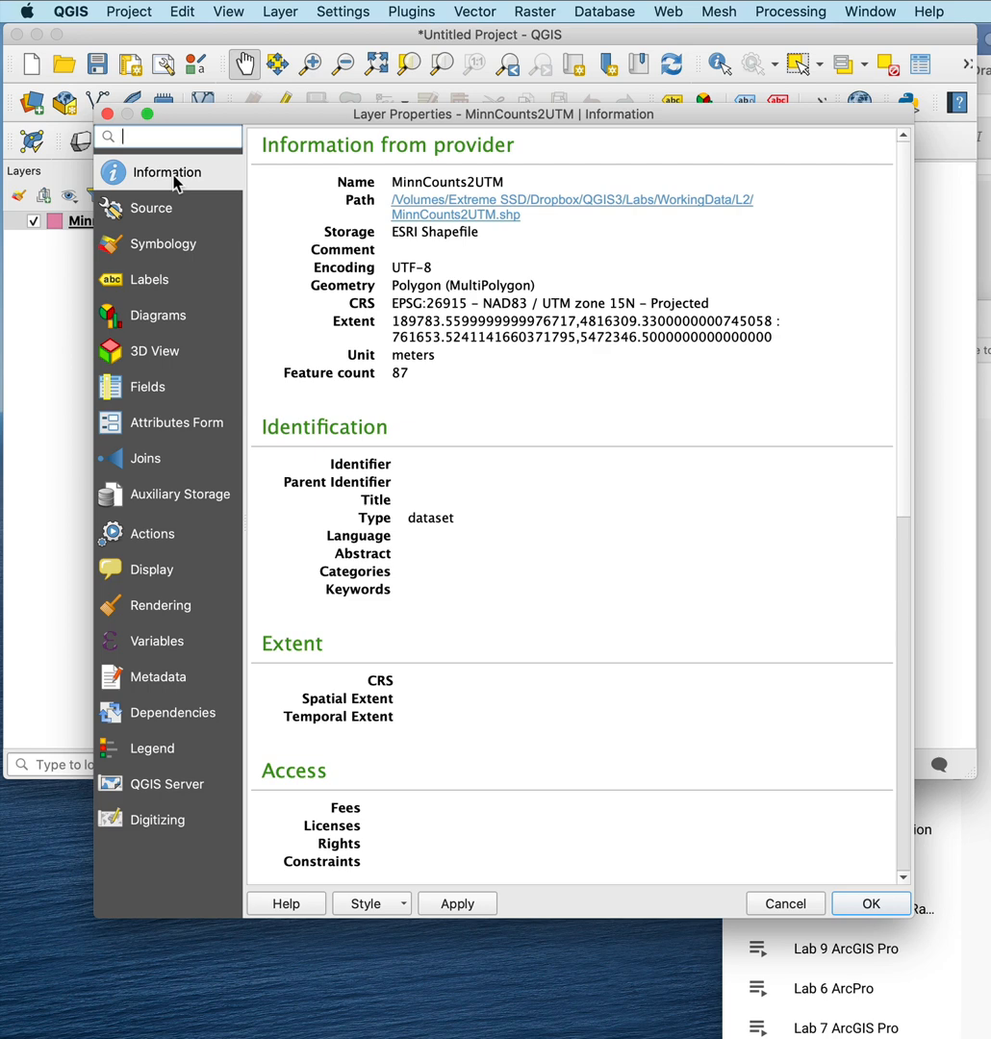
pyautogui.moveTo(415, 296)
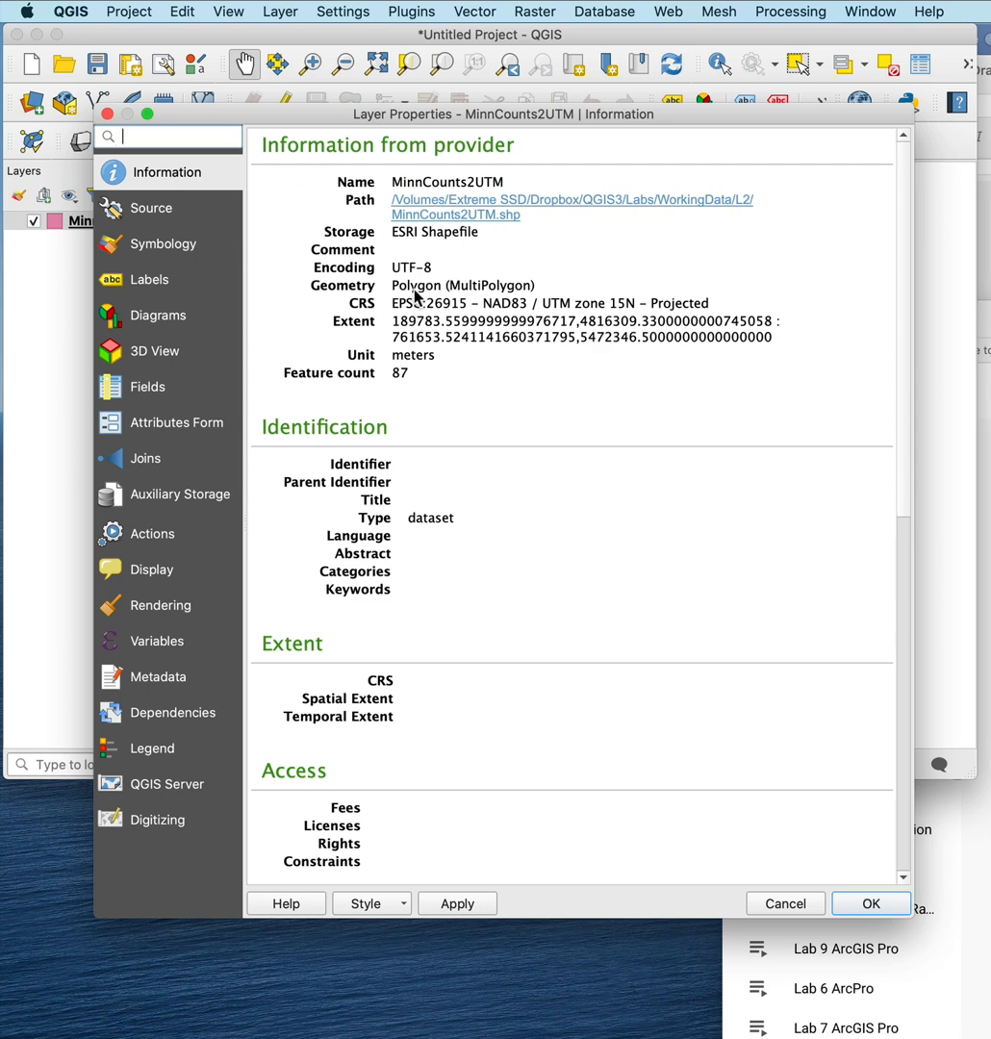
pyautogui.moveTo(366, 323)
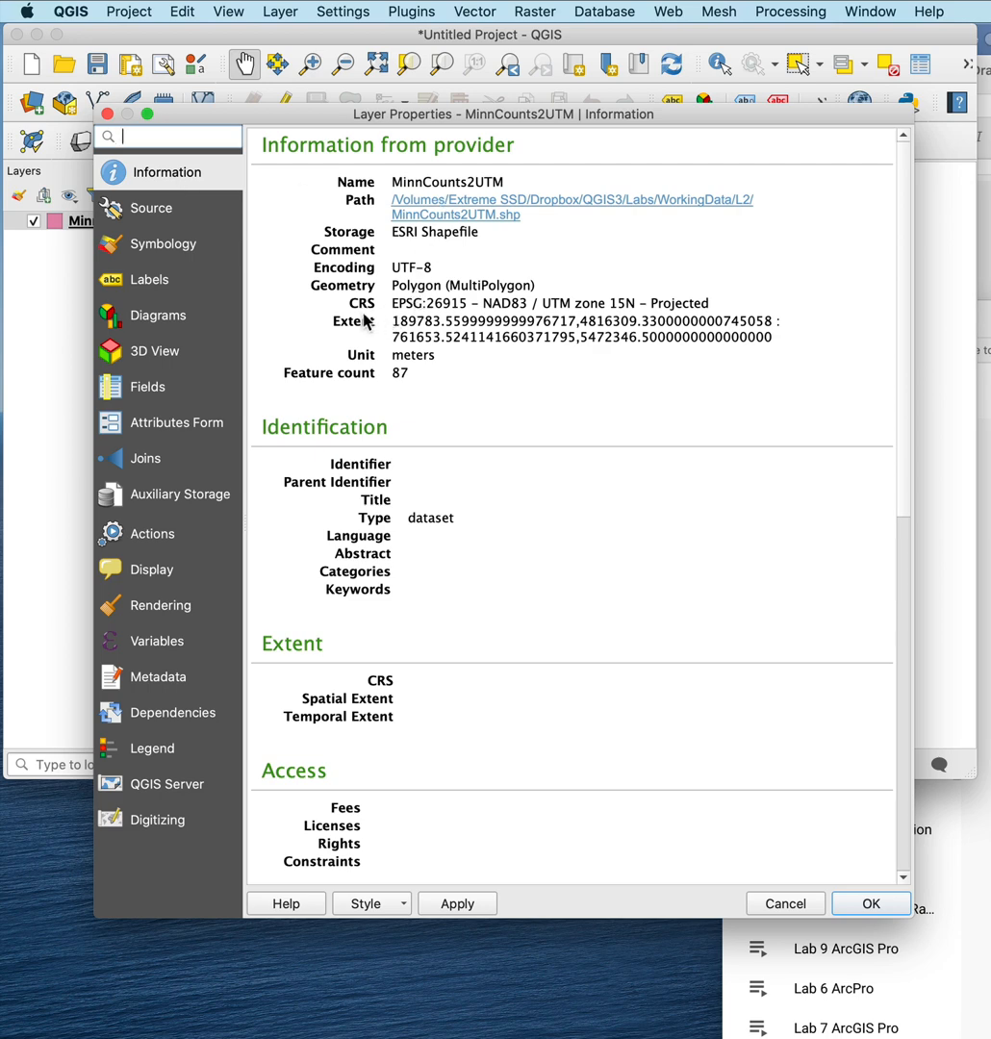
pyautogui.moveTo(431, 321)
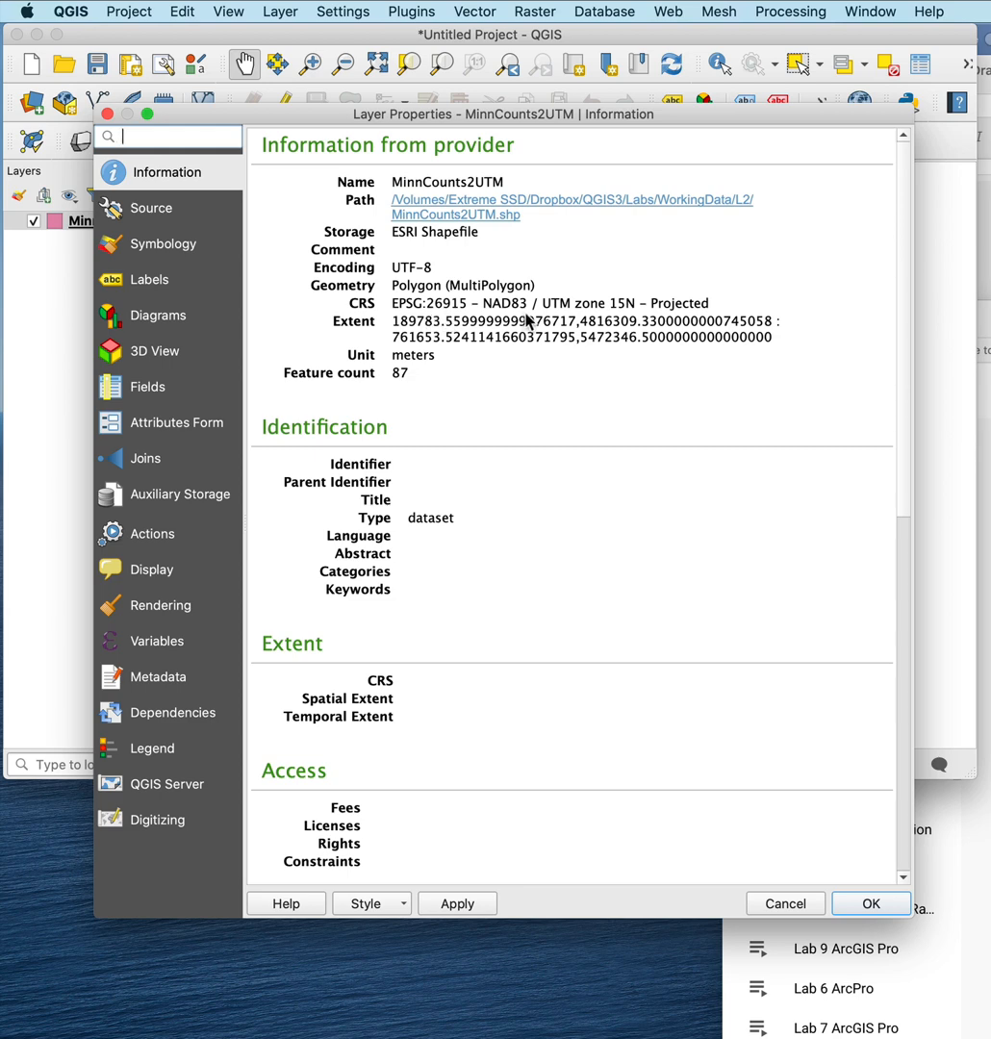
pyautogui.moveTo(635, 318)
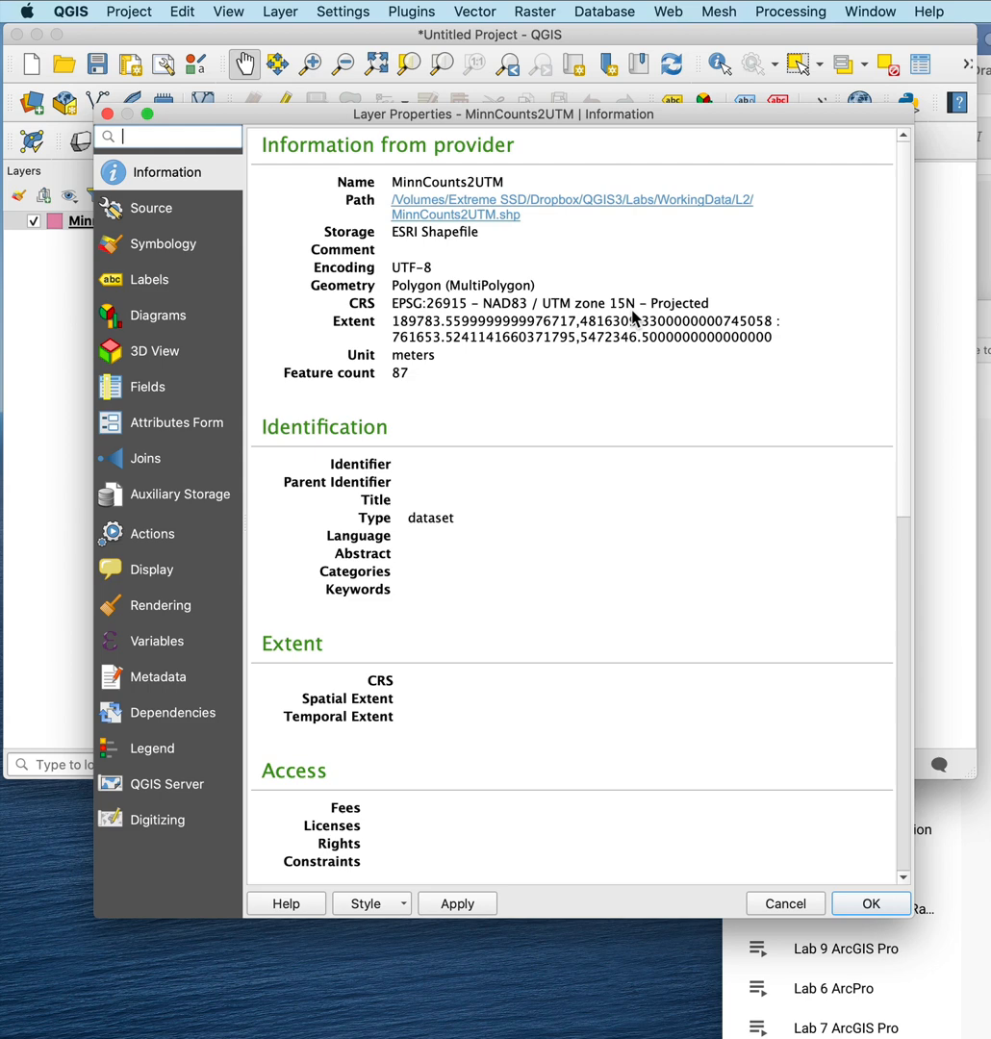
pyautogui.moveTo(404, 314)
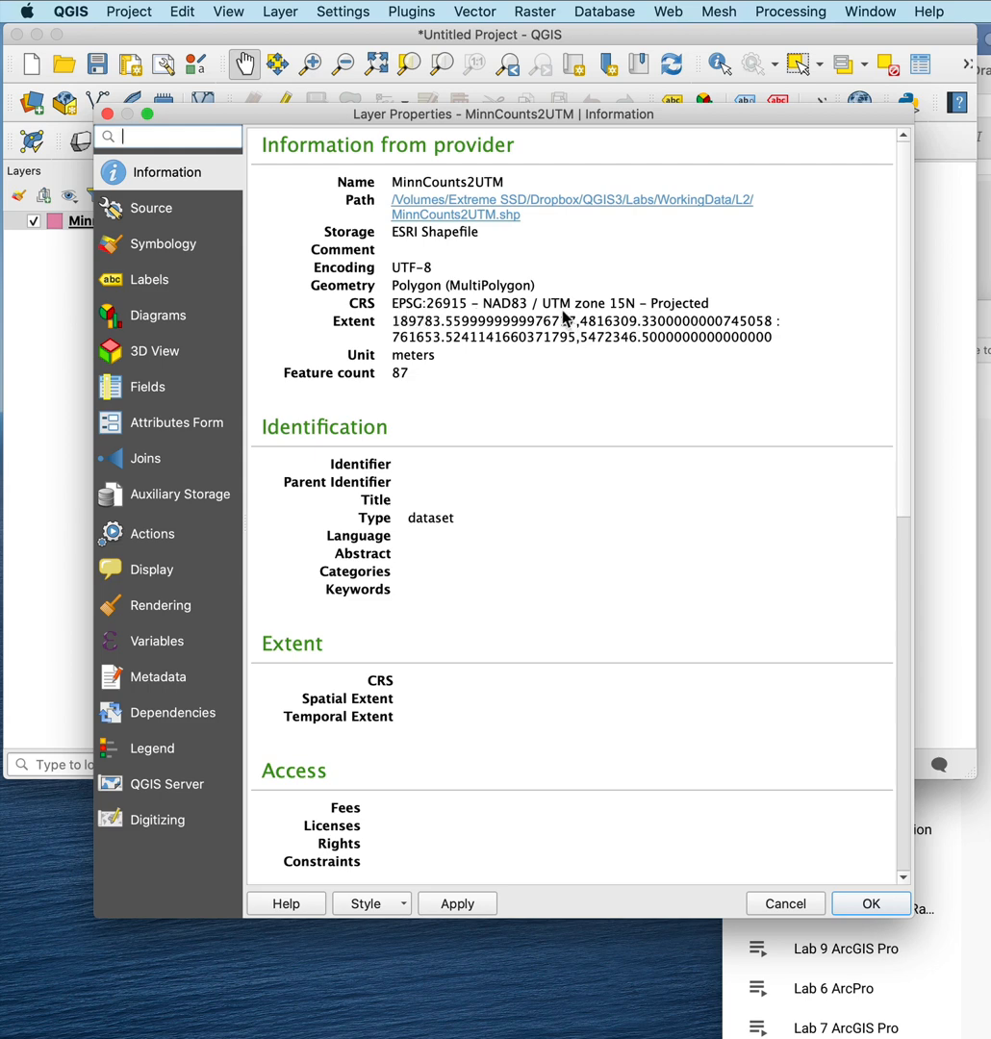
pyautogui.moveTo(435, 315)
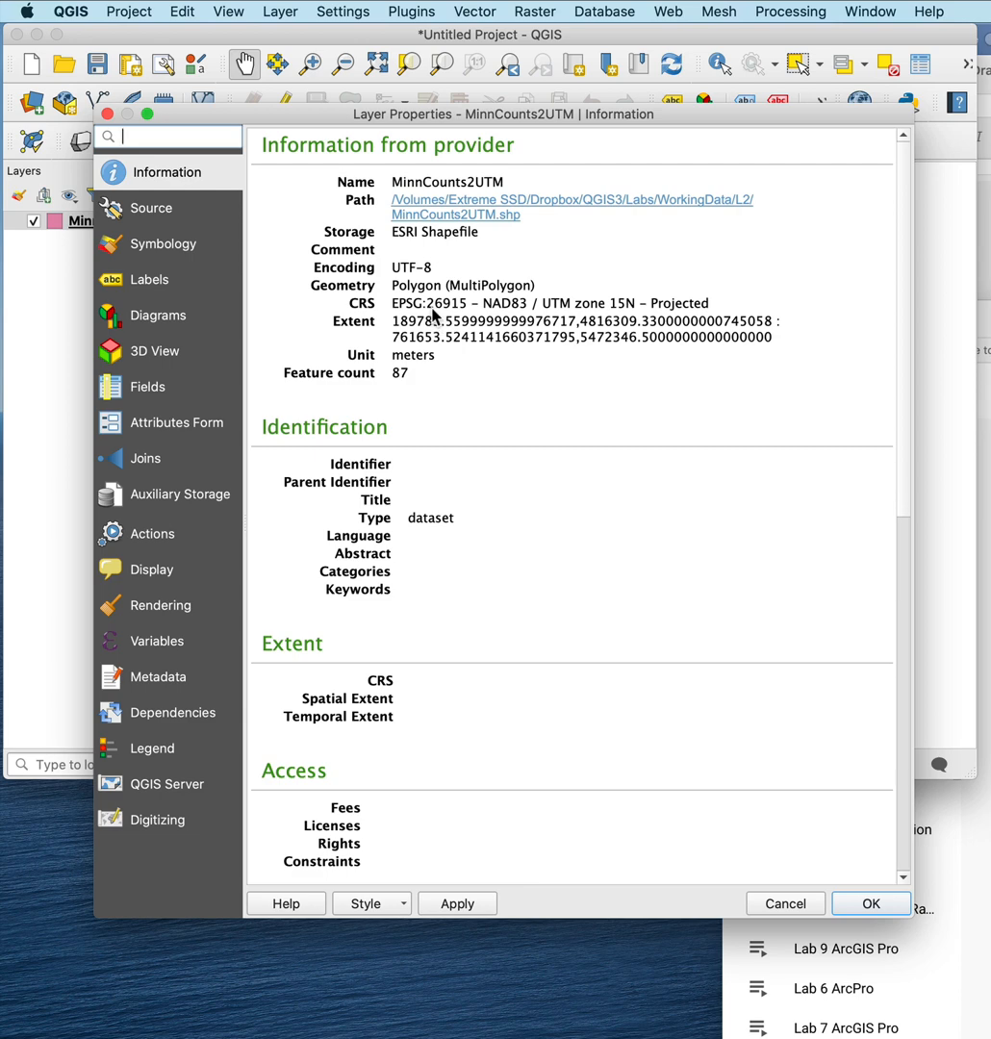
pyautogui.moveTo(231, 248)
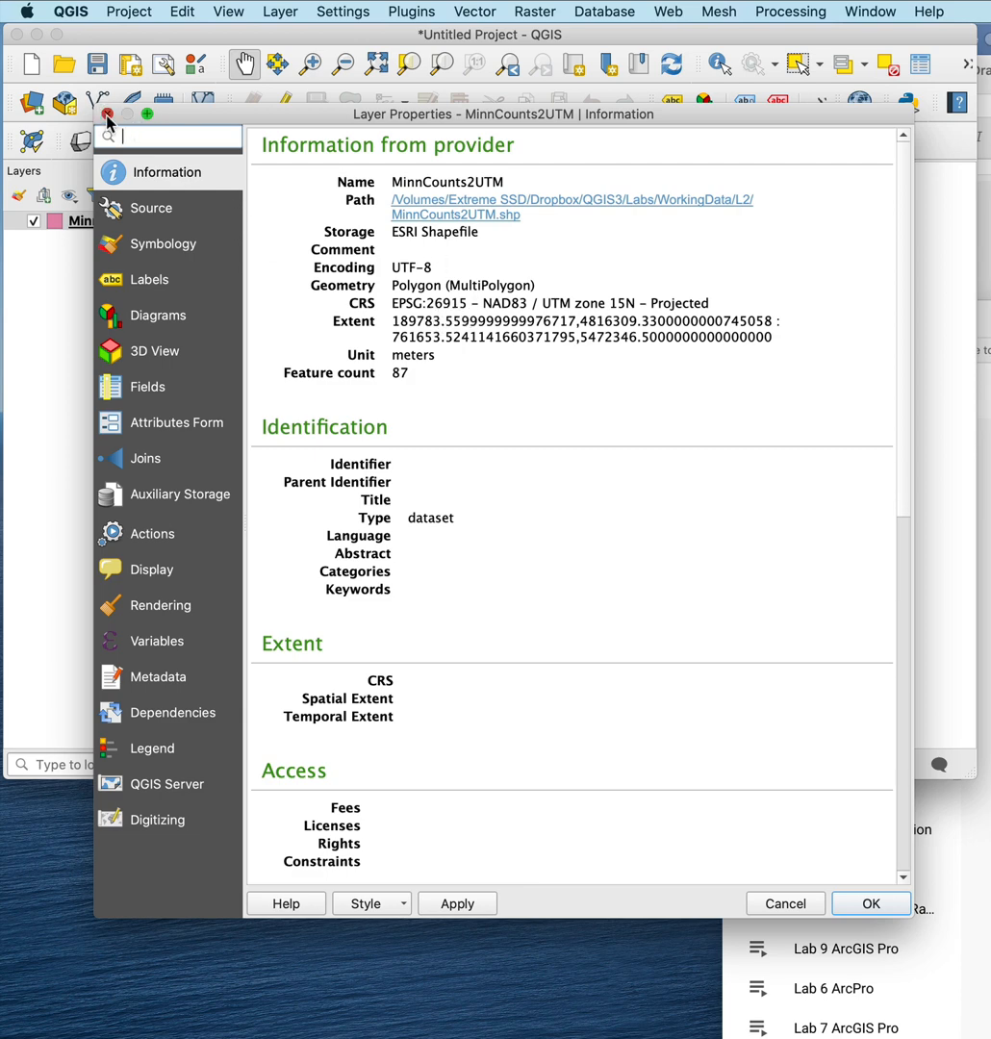
# - Add the mnSstateplane83.shp county shapefile as a second vector layer
pyautogui.click(869, 903)
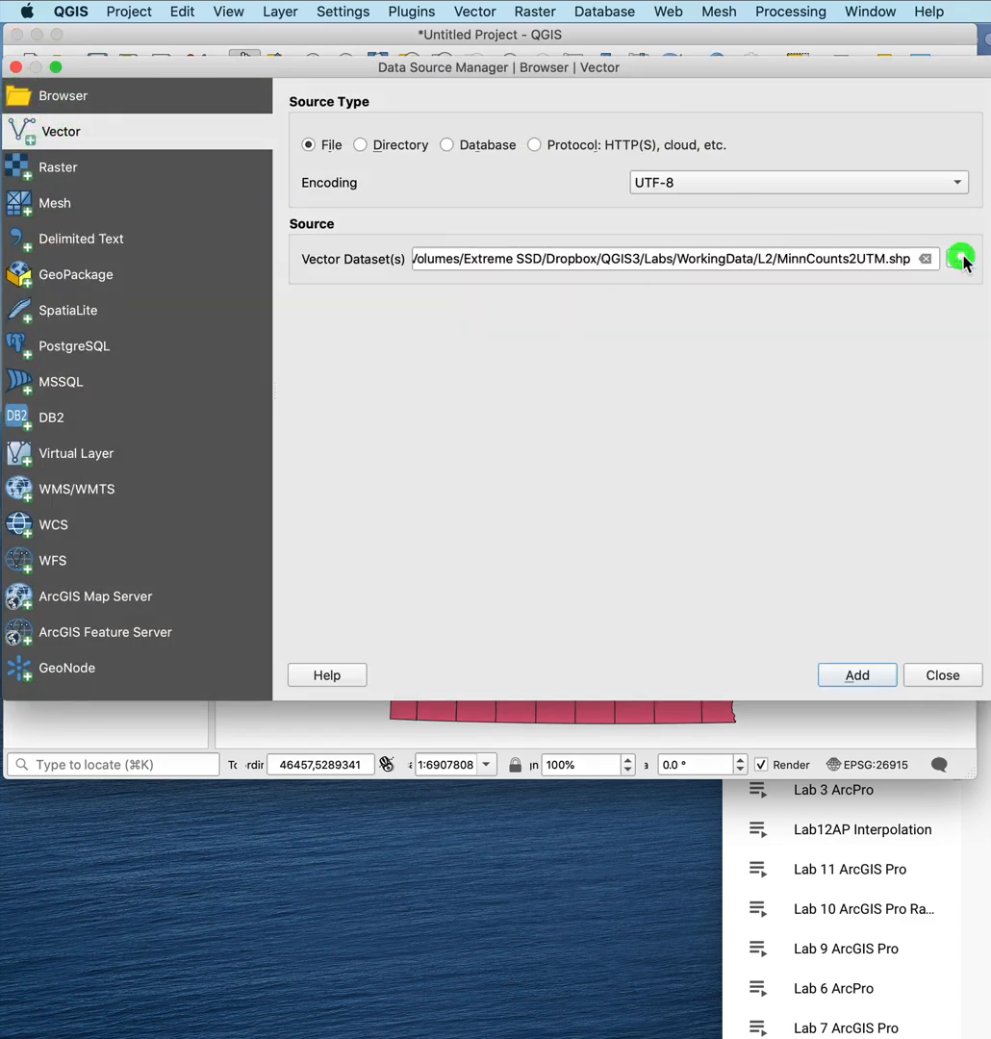
pyautogui.click(961, 257)
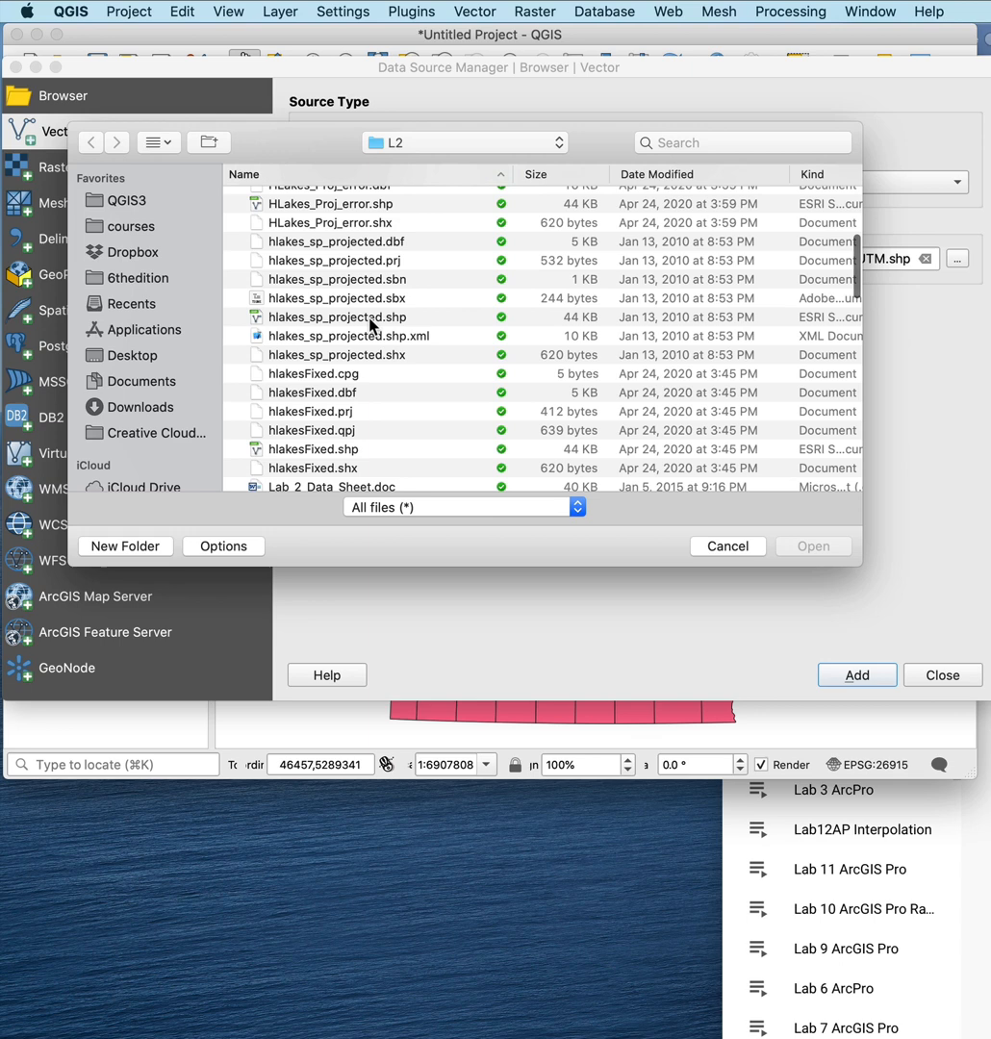
pyautogui.scroll(-3)
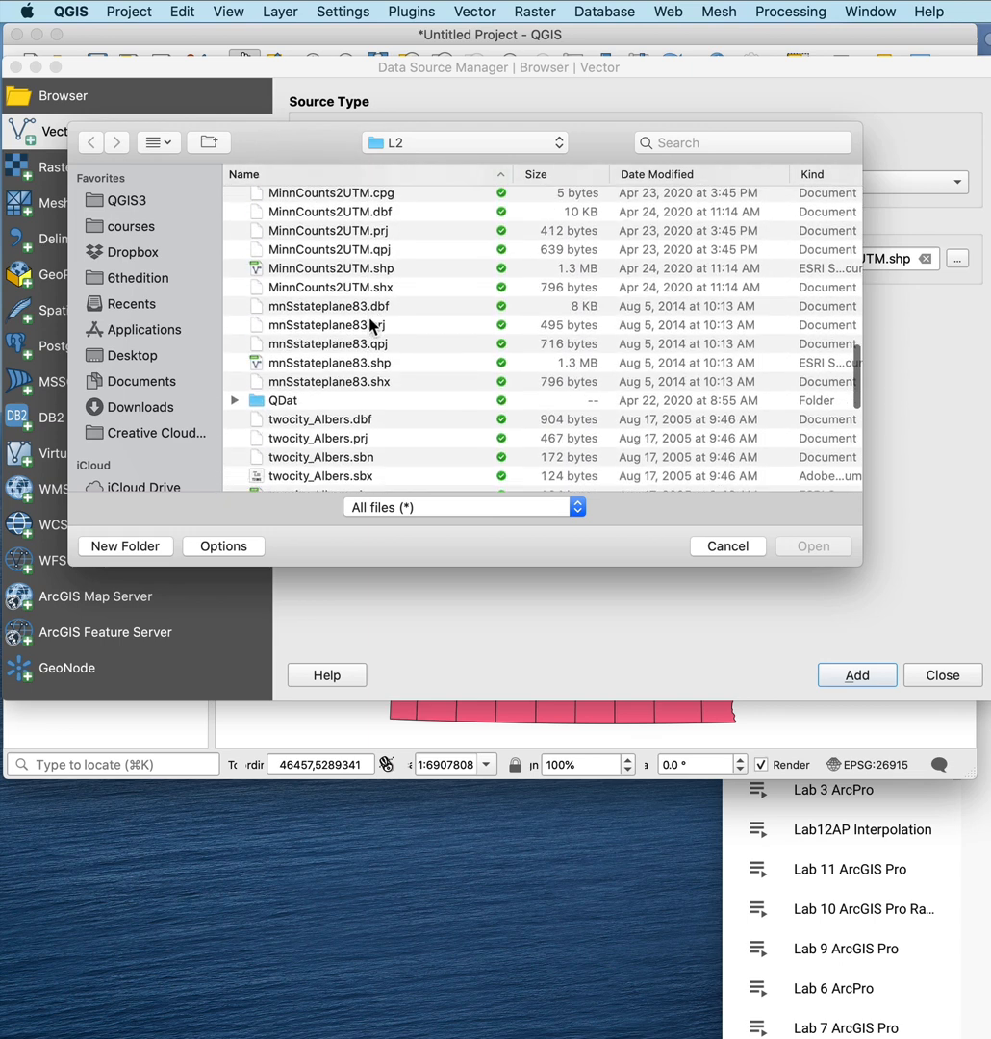
pyautogui.scroll(-3)
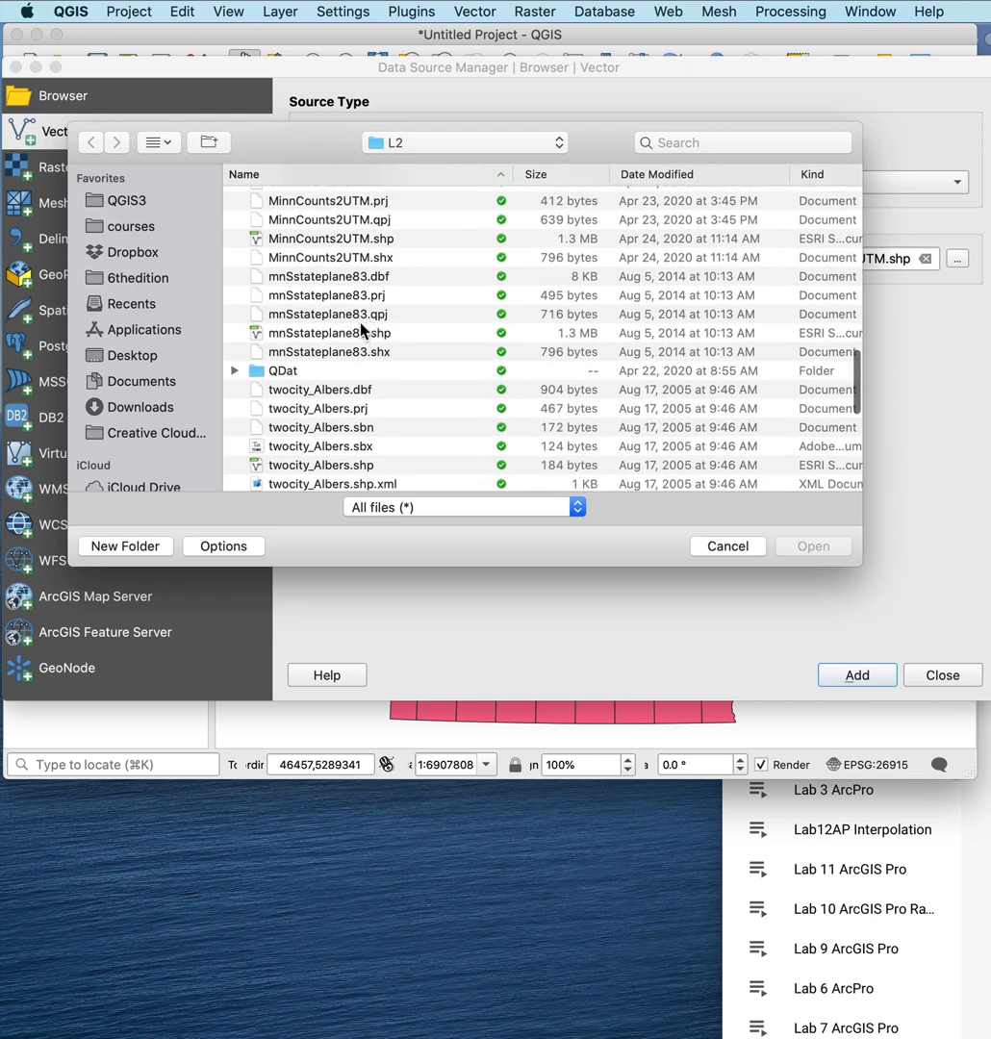
pyautogui.click(329, 332)
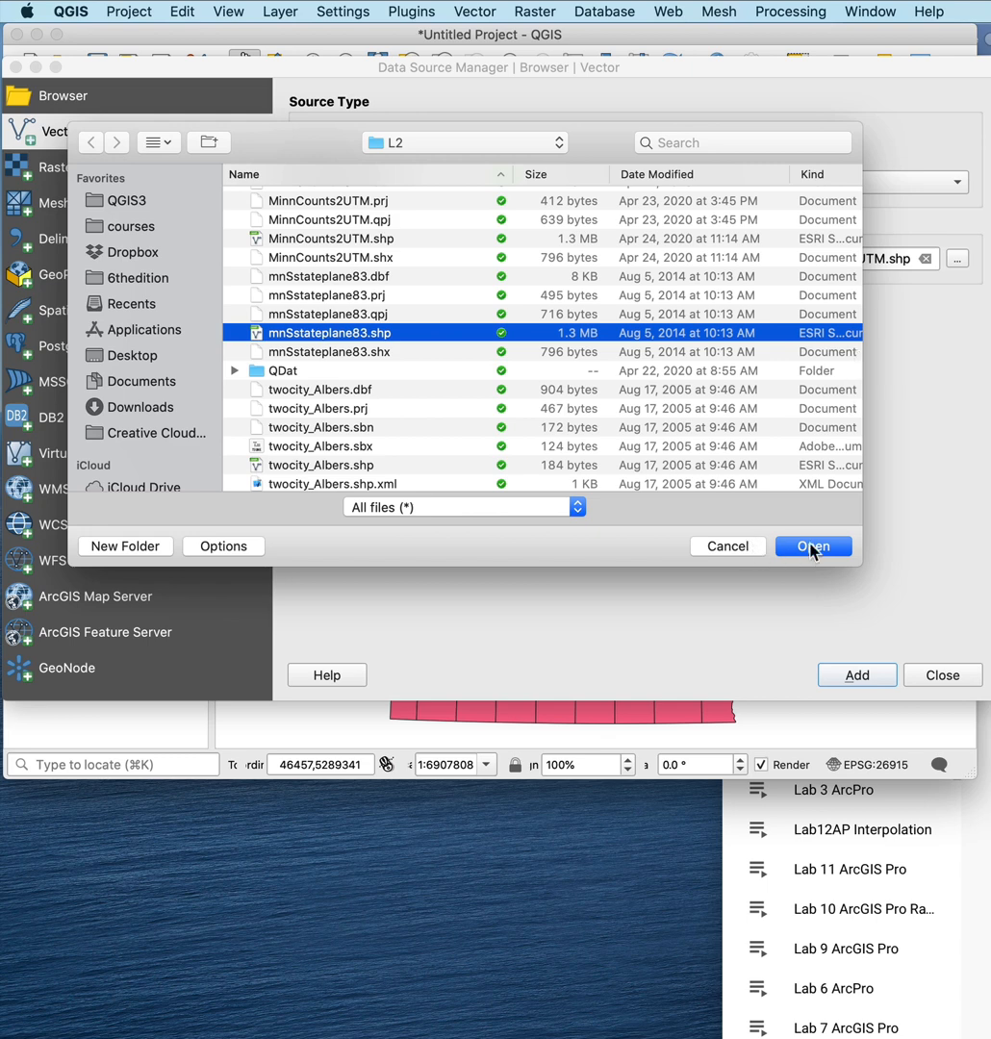
pyautogui.click(812, 546)
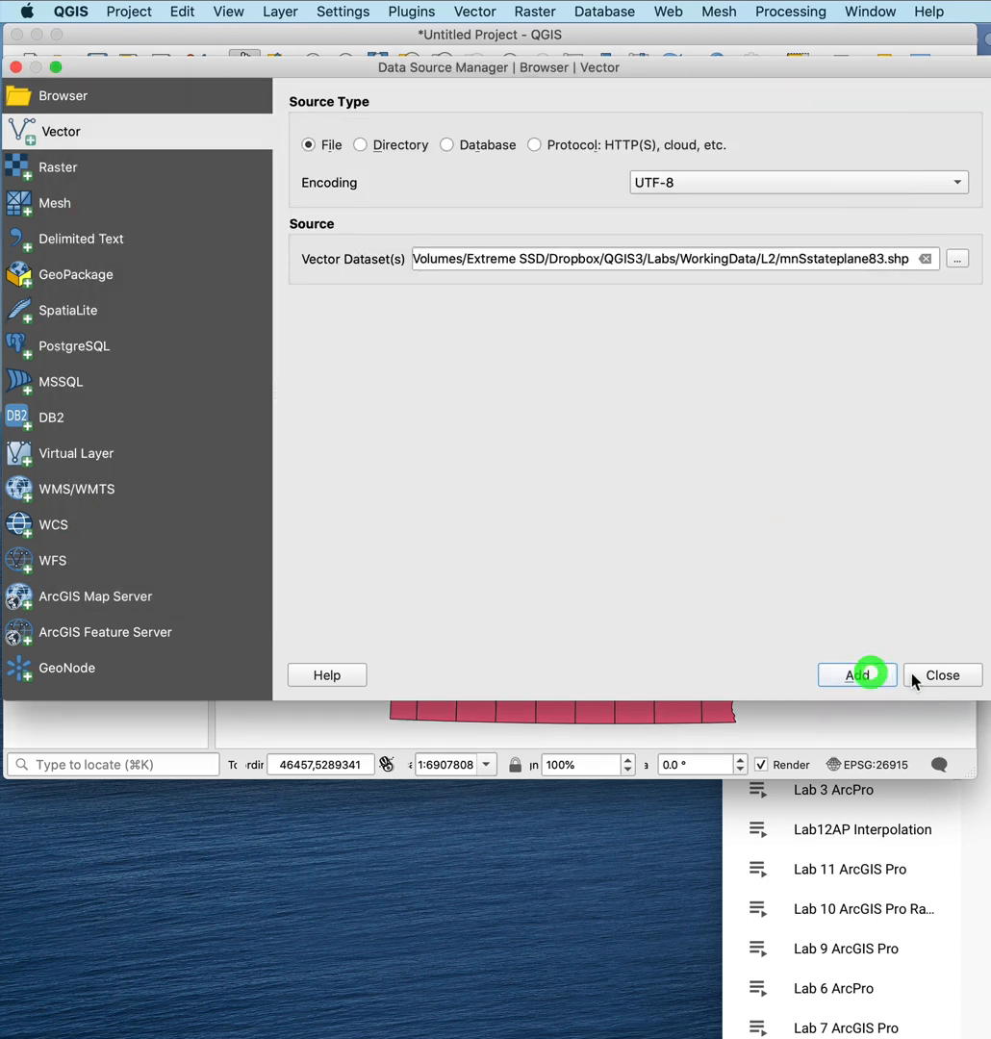
pyautogui.click(855, 675)
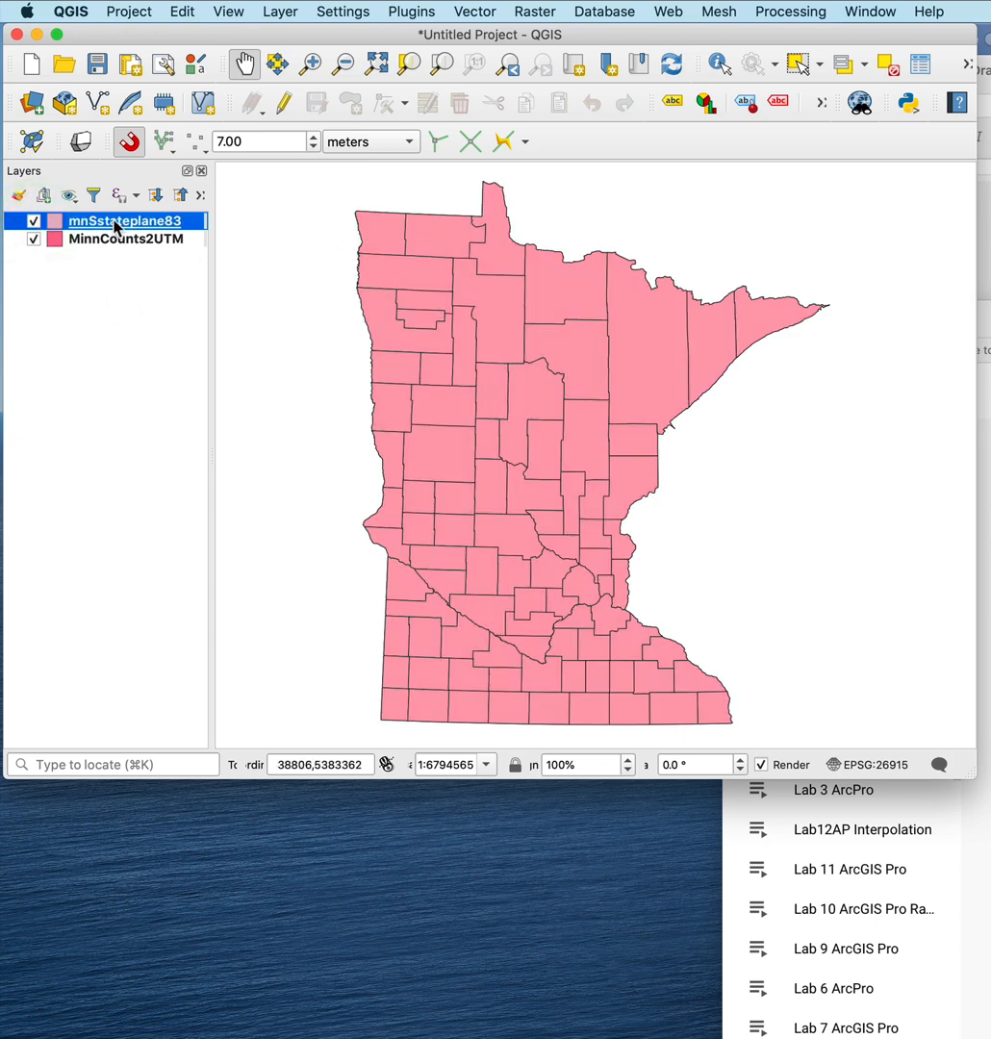
pyautogui.moveTo(133, 229)
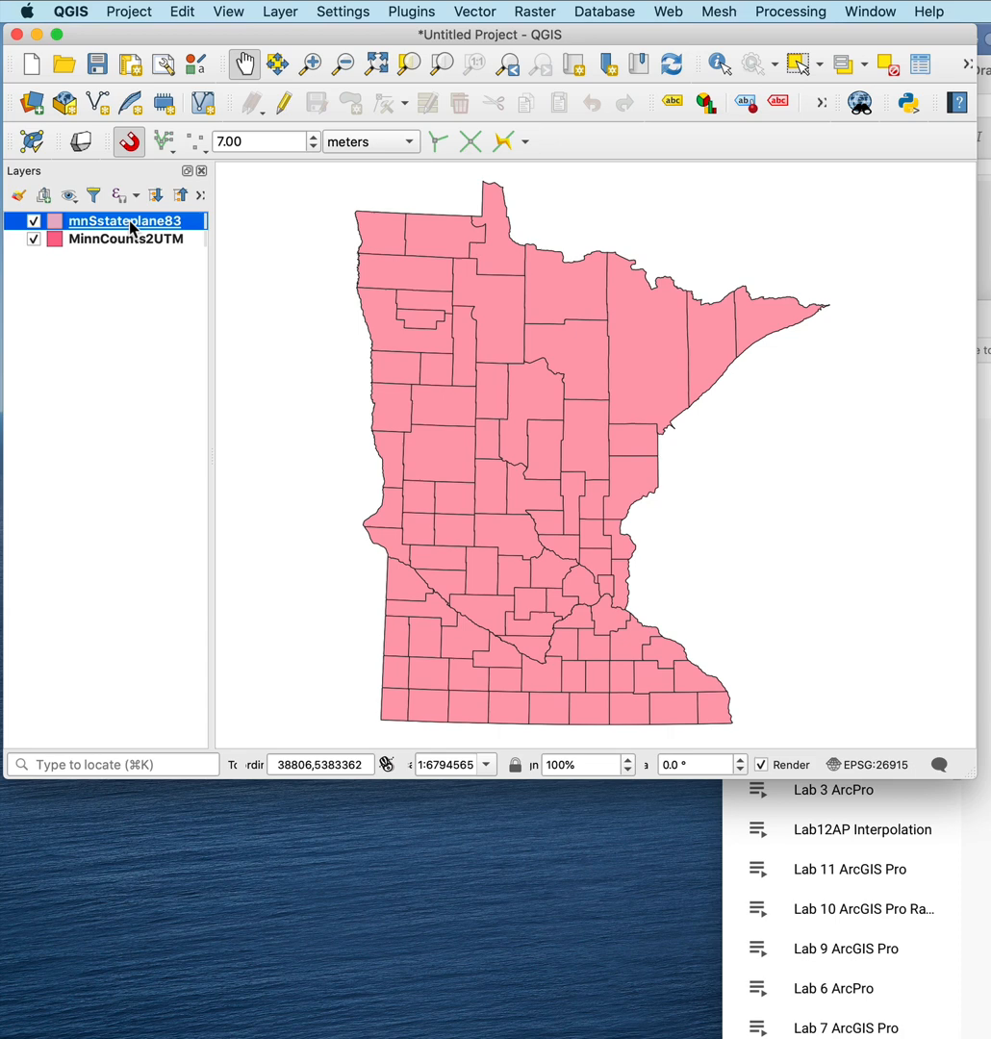
pyautogui.rightClick(123, 220)
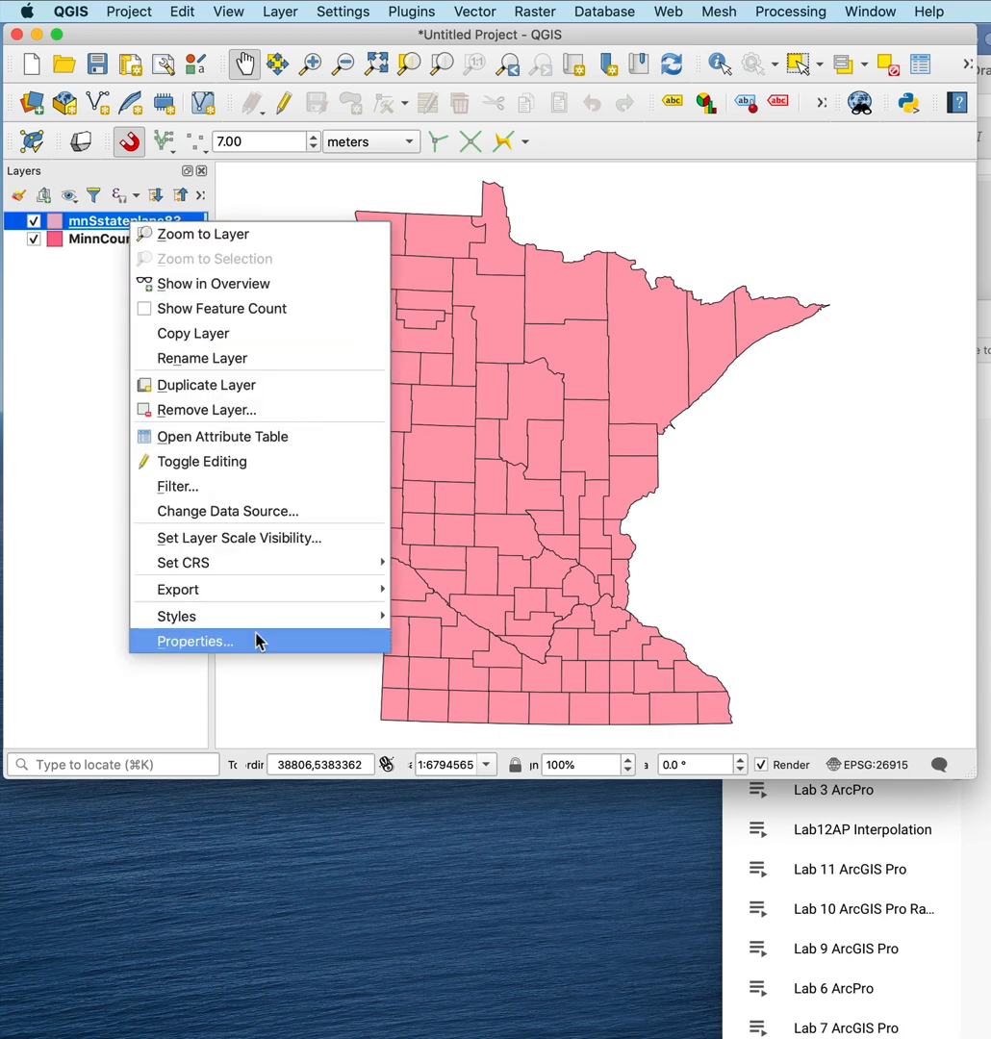
pyautogui.click(195, 641)
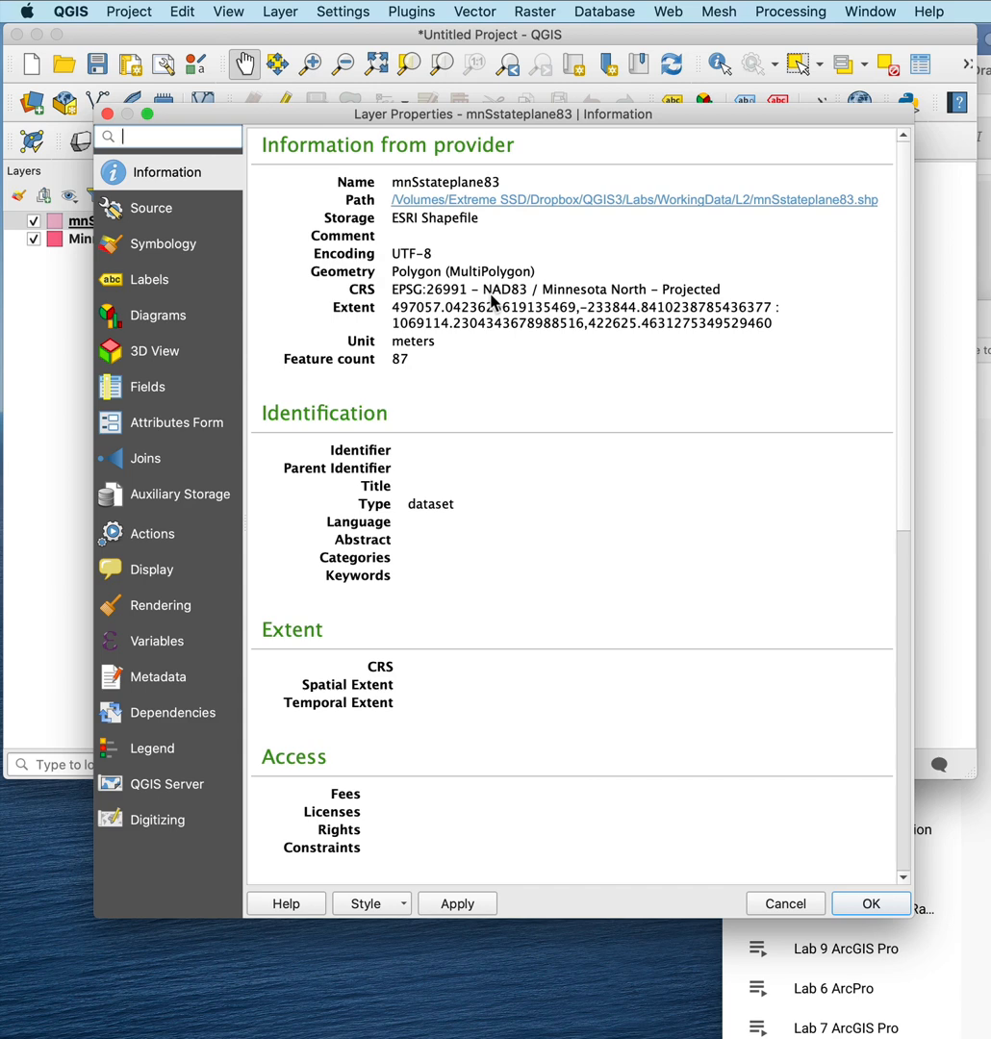
pyautogui.moveTo(466, 330)
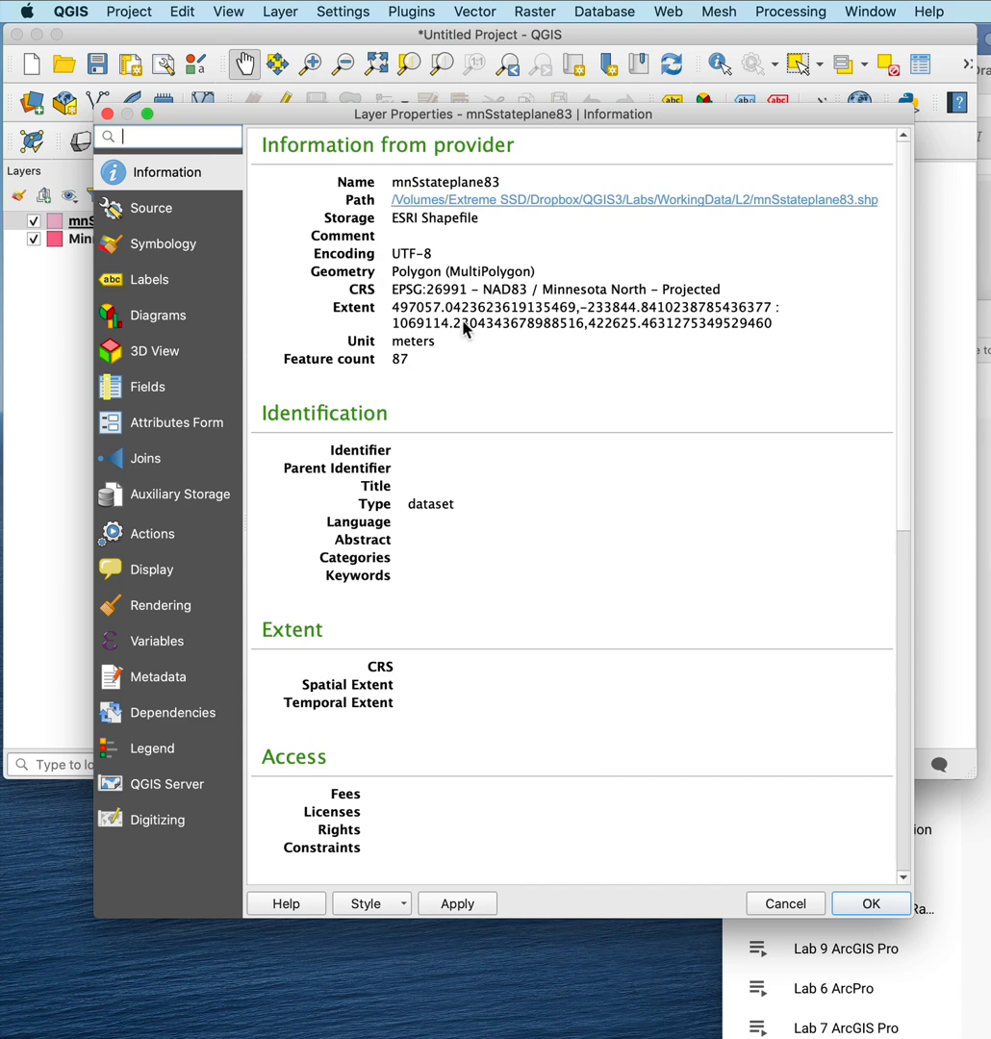
pyautogui.moveTo(160, 189)
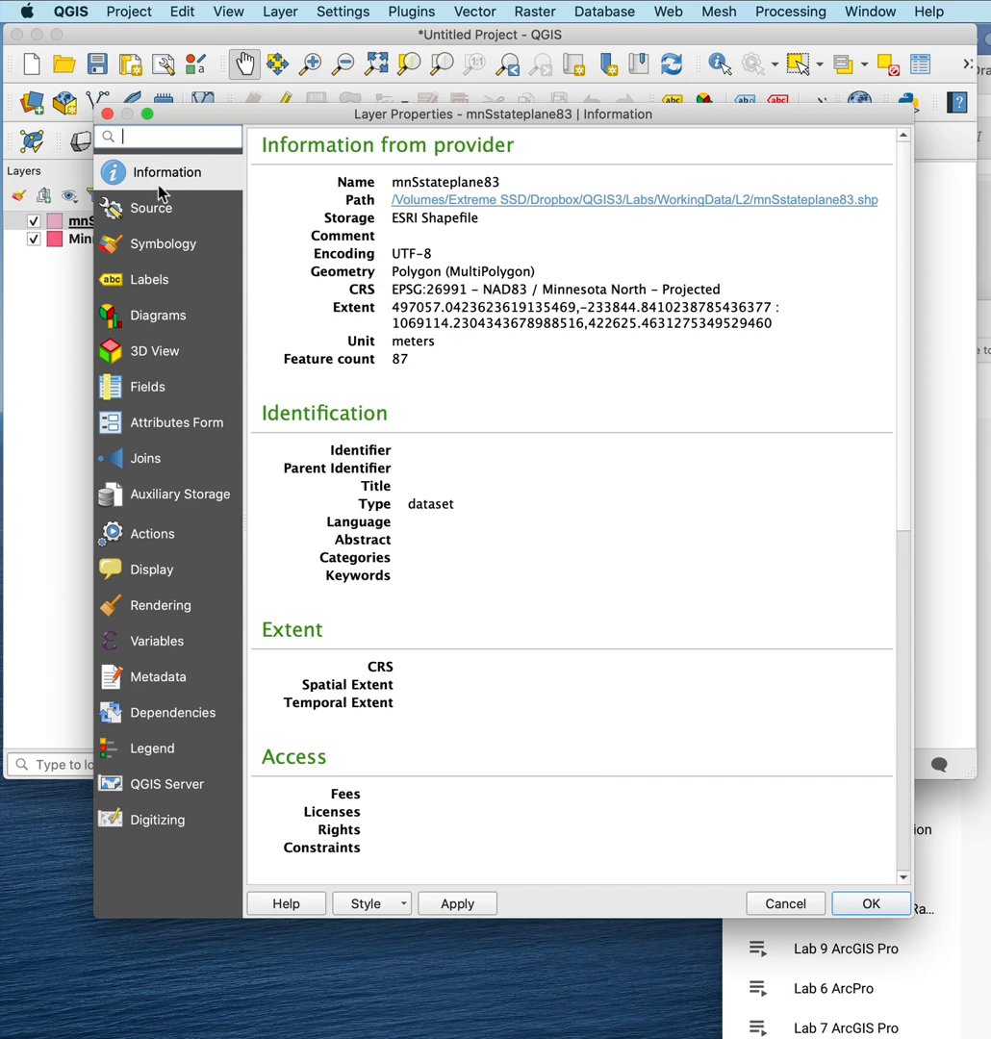
pyautogui.moveTo(152, 182)
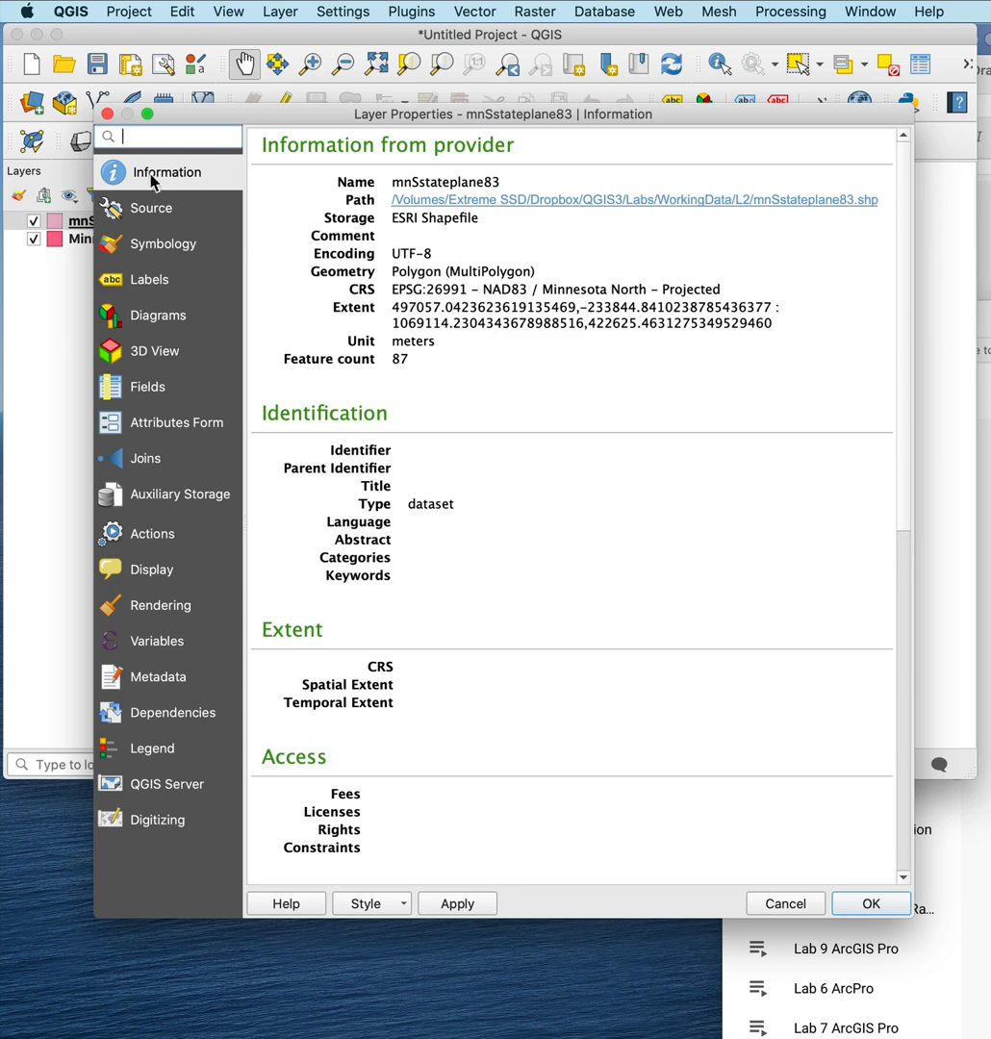
pyautogui.click(869, 902)
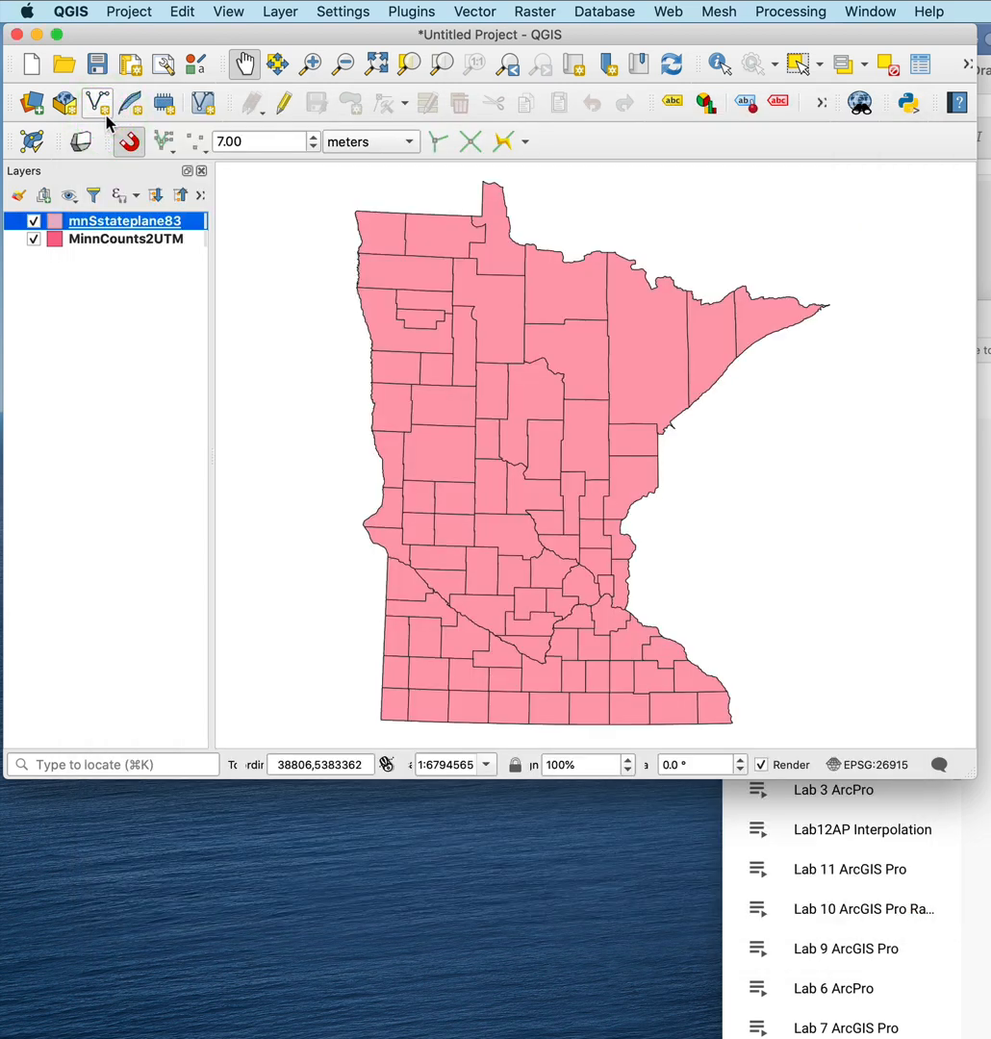
# - Reopen the project CRS settings, confirm NAD83 / UTM zone 15N, and close them
pyautogui.click(128, 10)
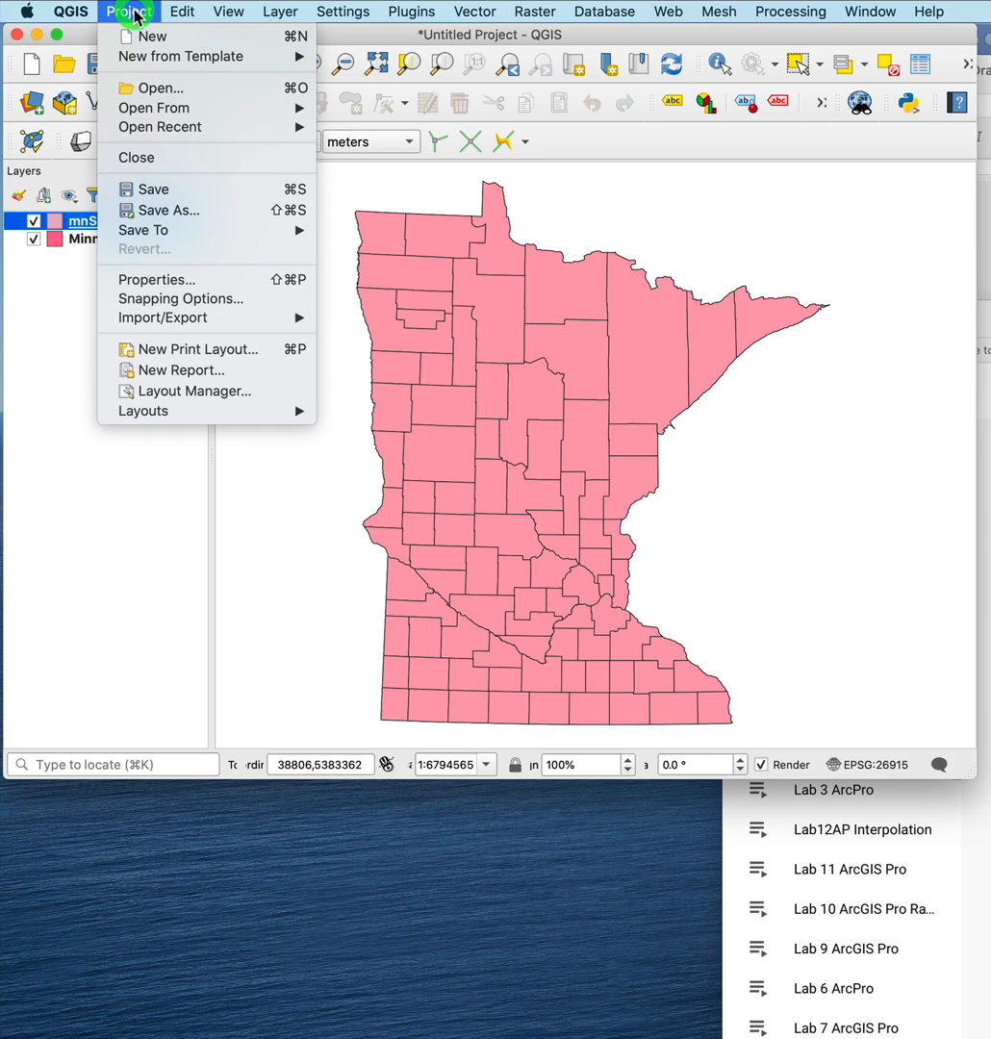
pyautogui.click(155, 279)
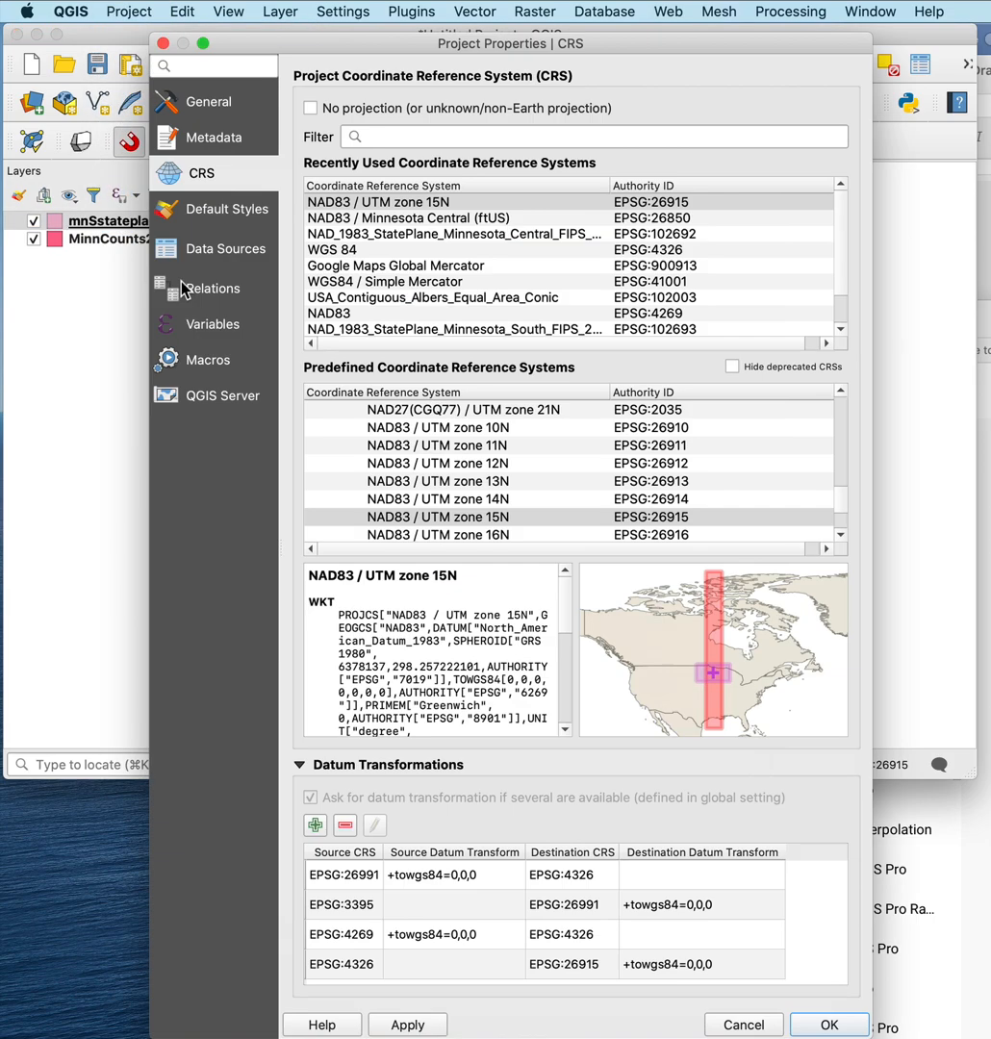
pyautogui.moveTo(394, 241)
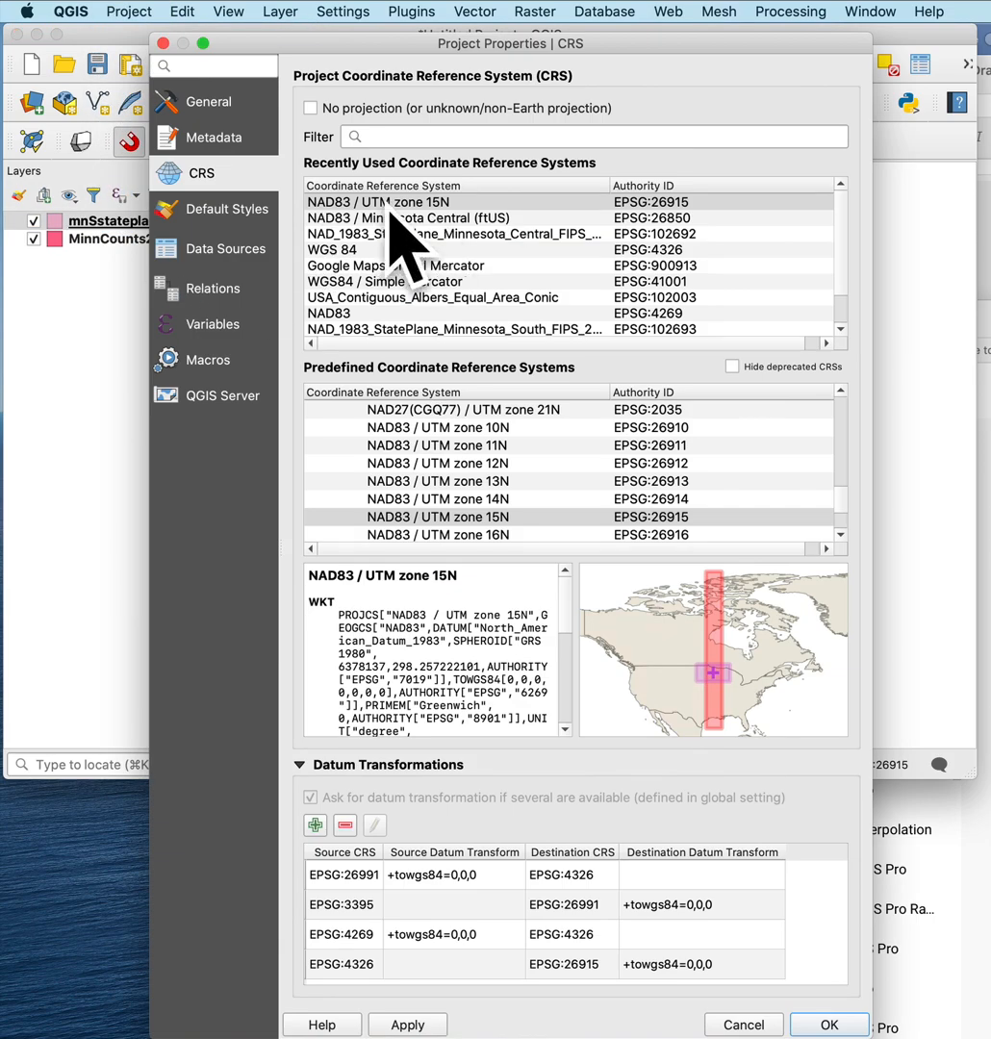
pyautogui.click(828, 1024)
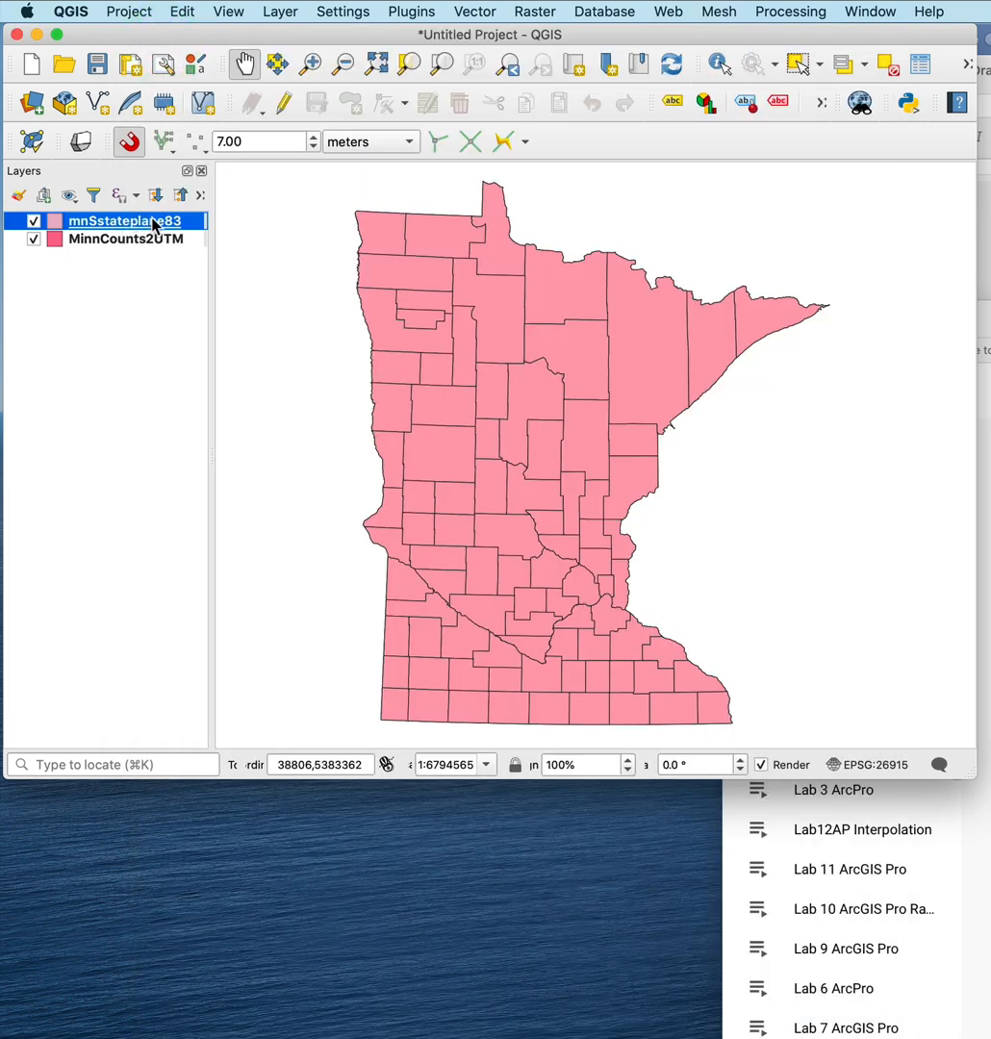
pyautogui.moveTo(130, 220)
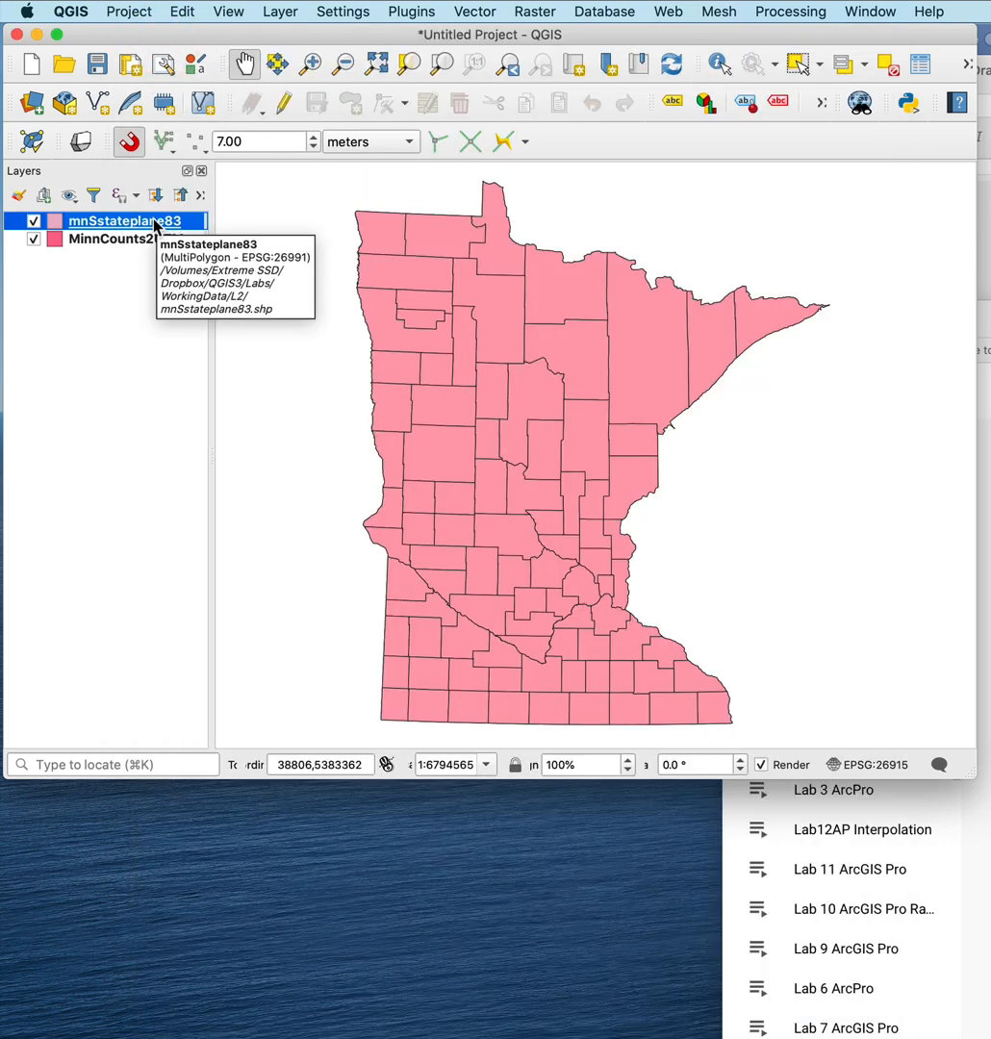
pyautogui.moveTo(79, 294)
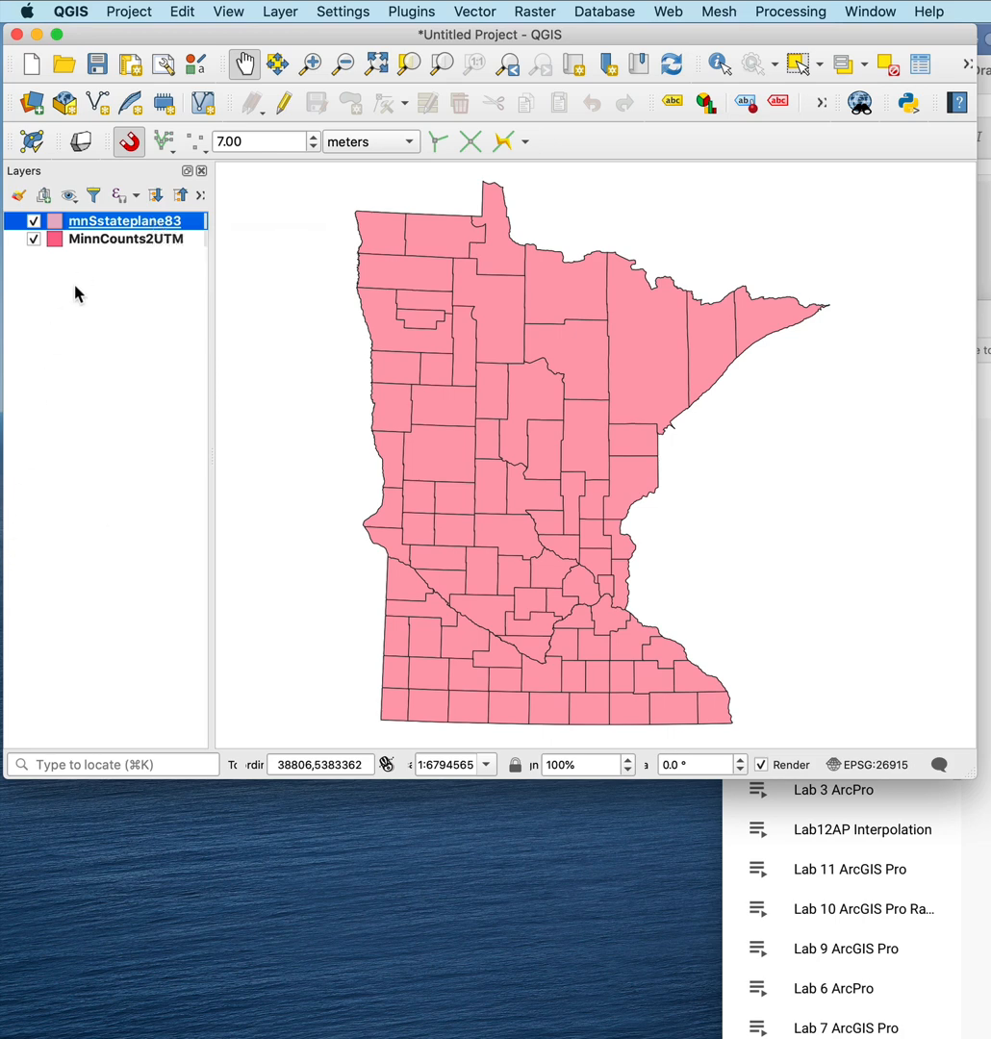
pyautogui.moveTo(87, 248)
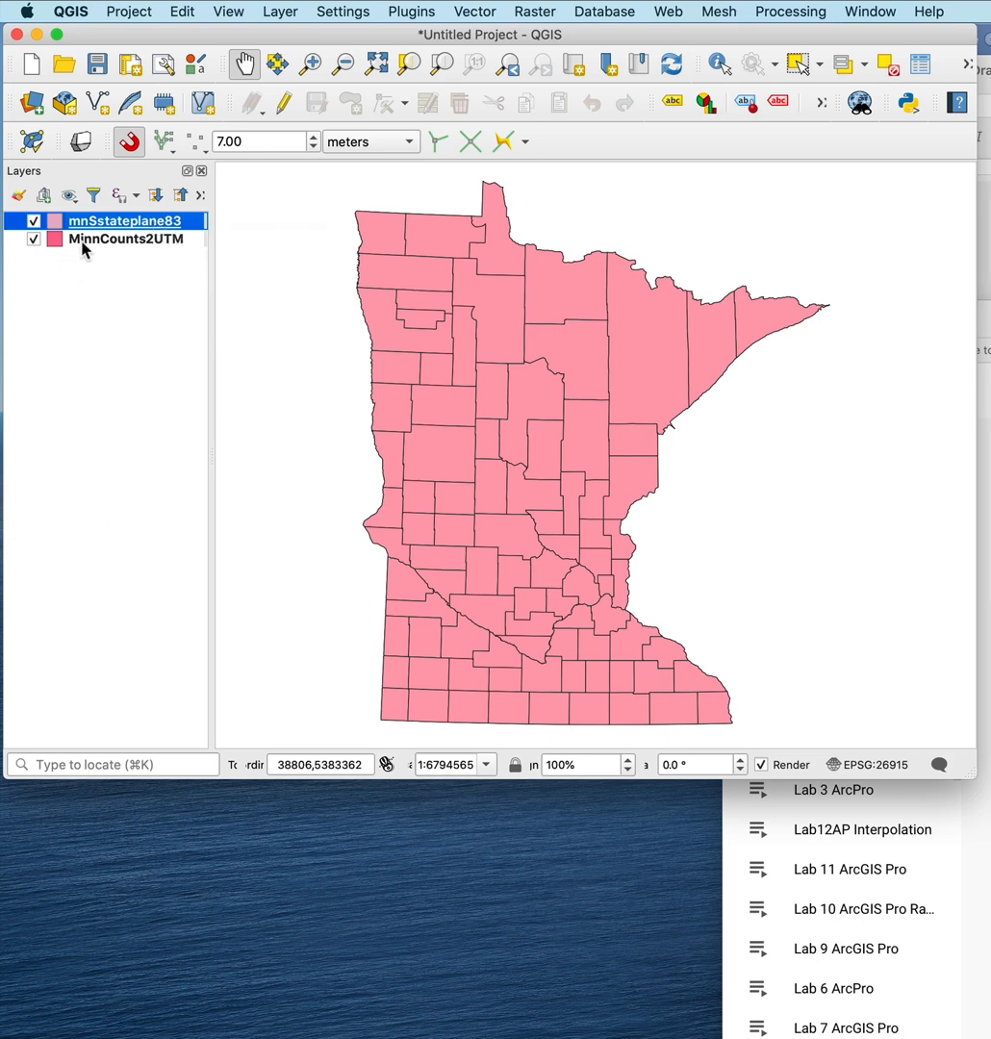
pyautogui.moveTo(125, 239)
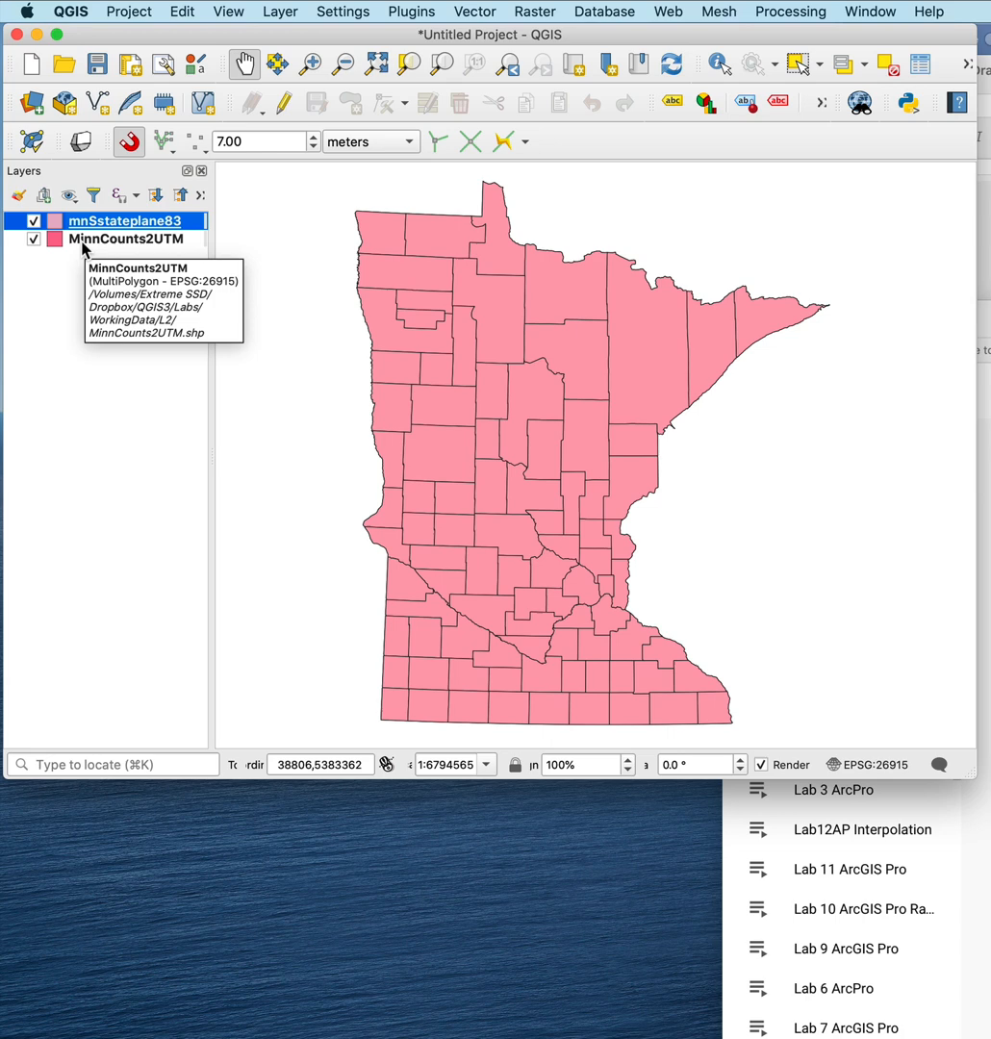
pyautogui.moveTo(79, 332)
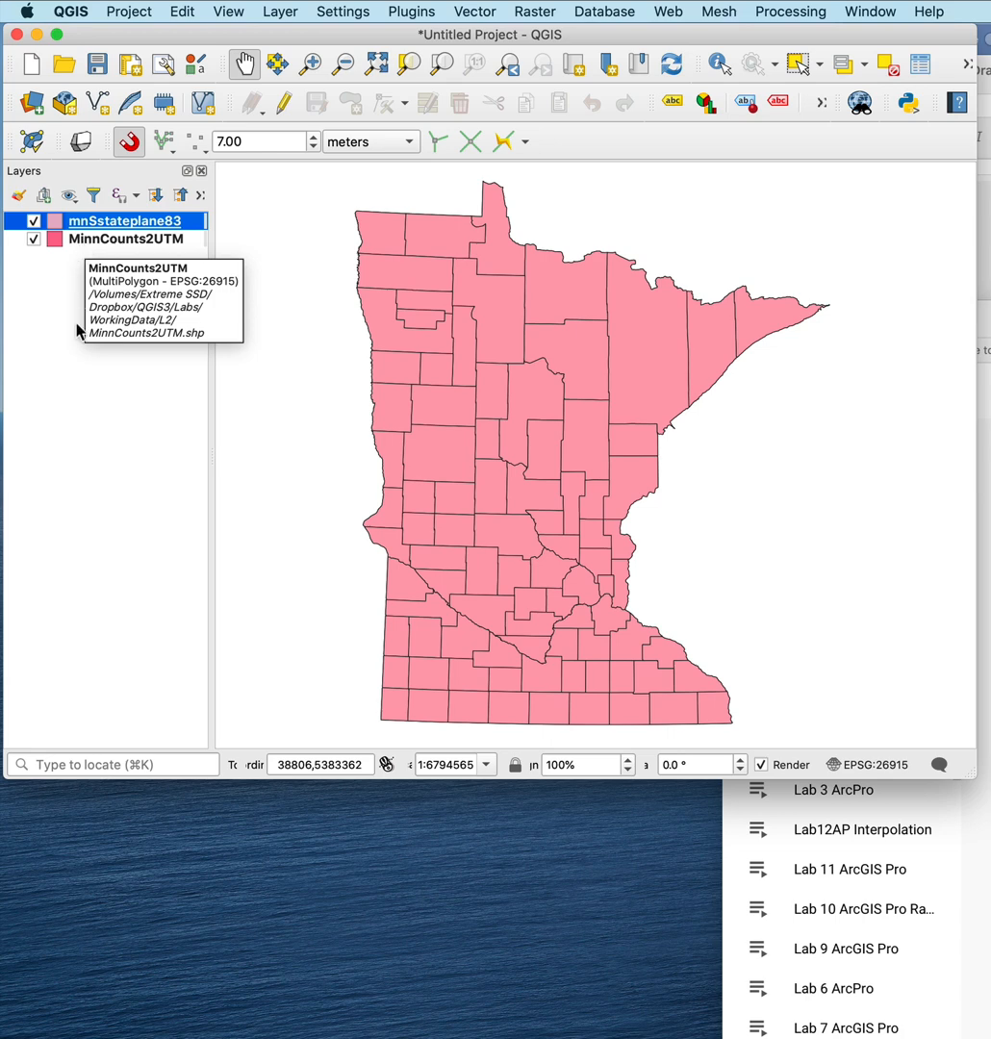
pyautogui.moveTo(55, 429)
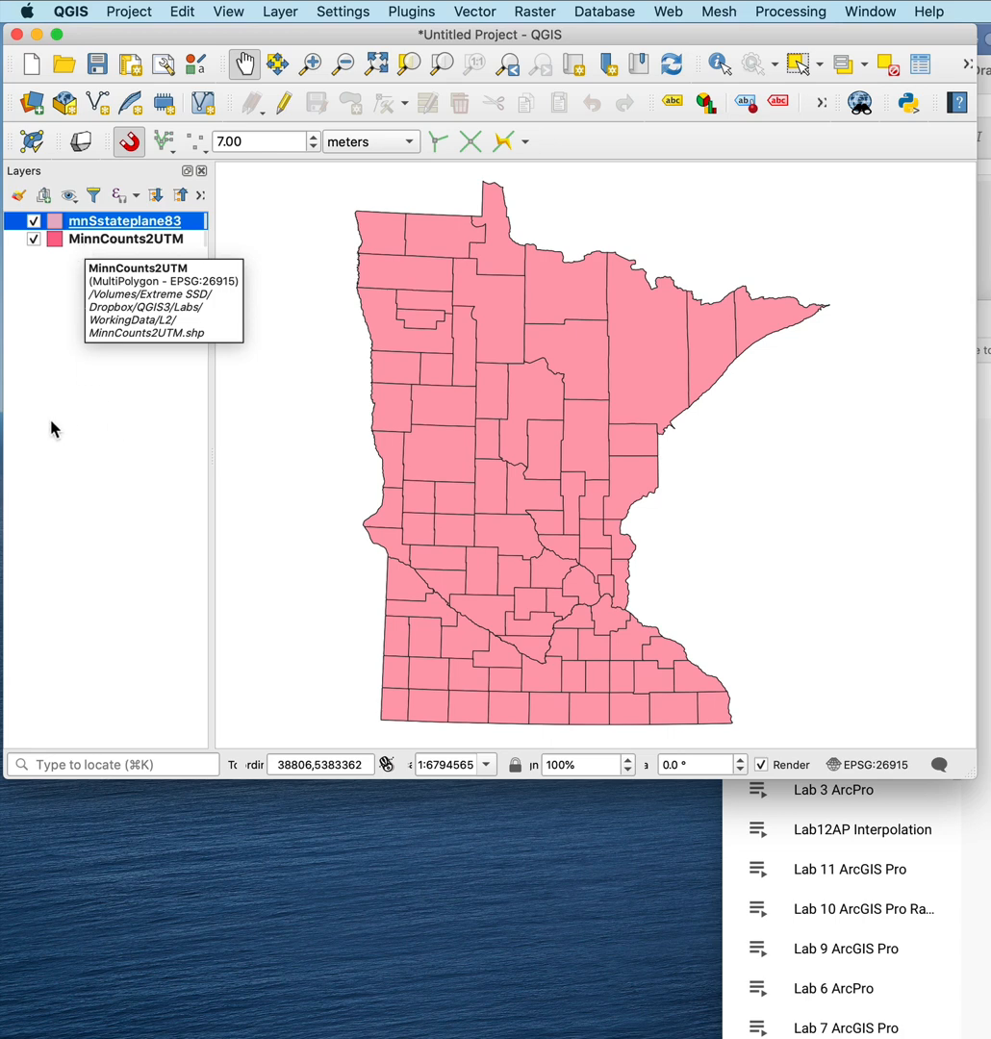
pyautogui.moveTo(7, 585)
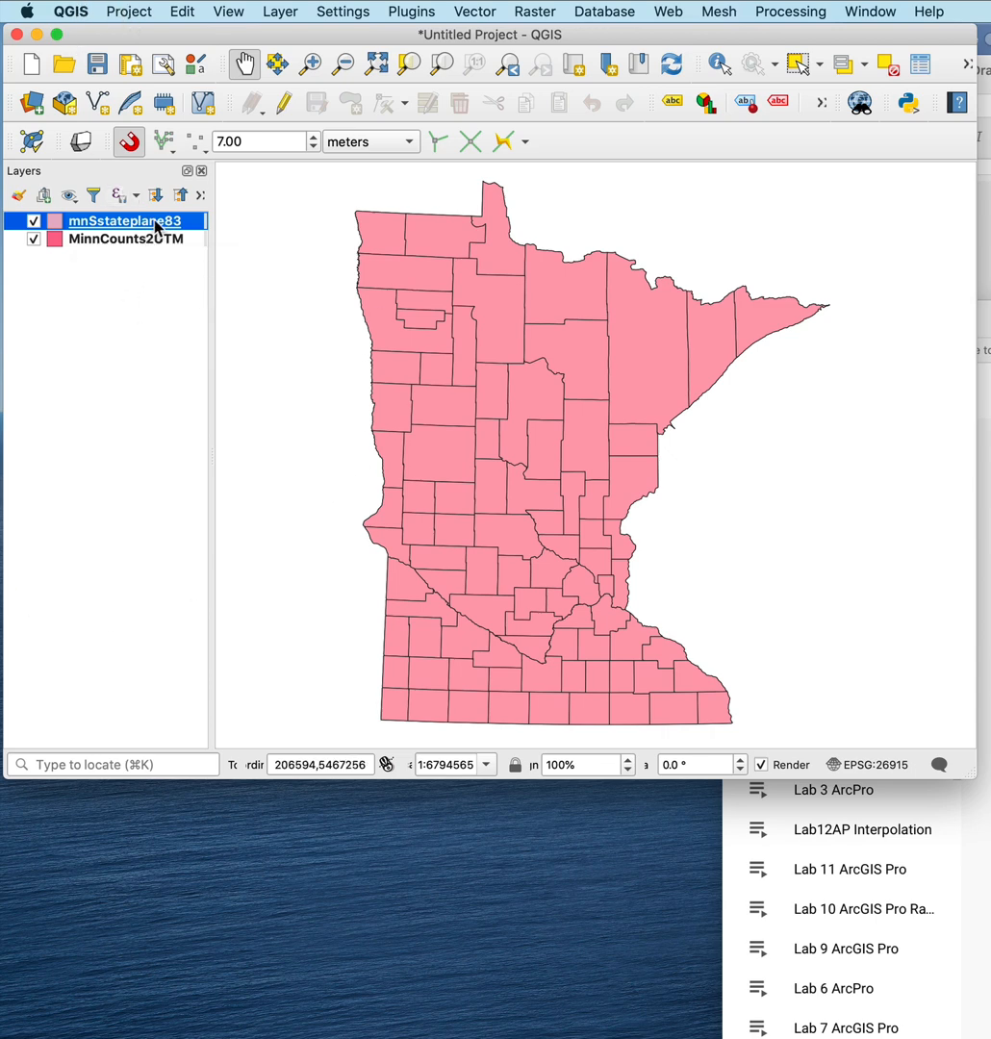
pyautogui.moveTo(132, 242)
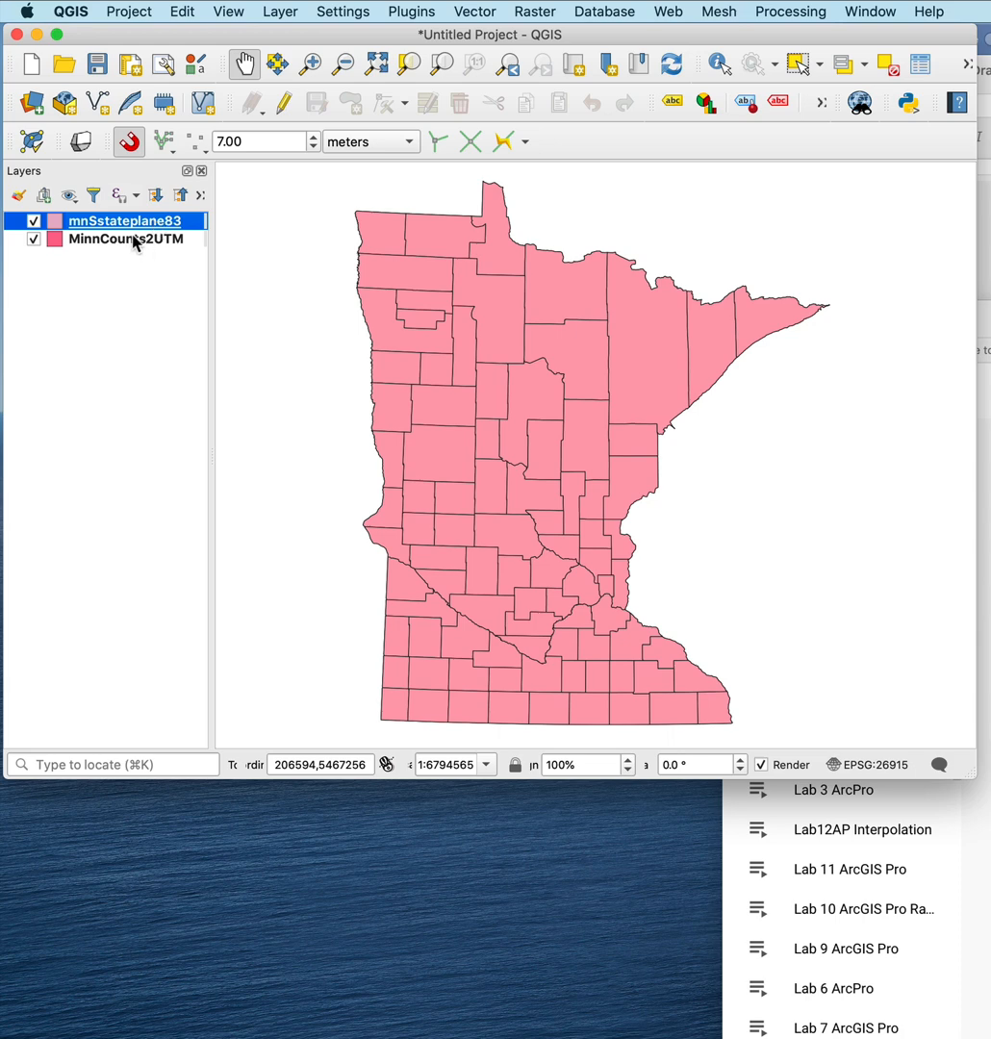
pyautogui.moveTo(125, 239)
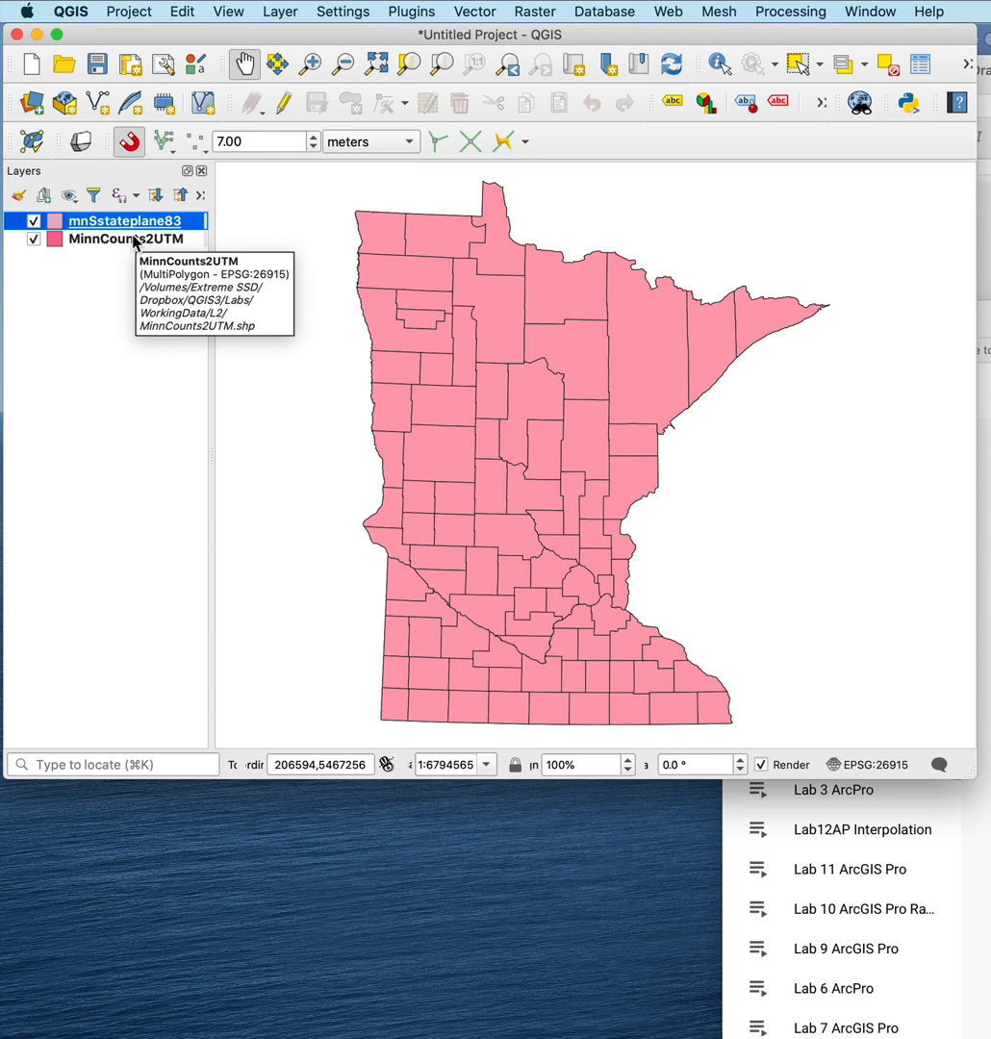
pyautogui.moveTo(557, 333)
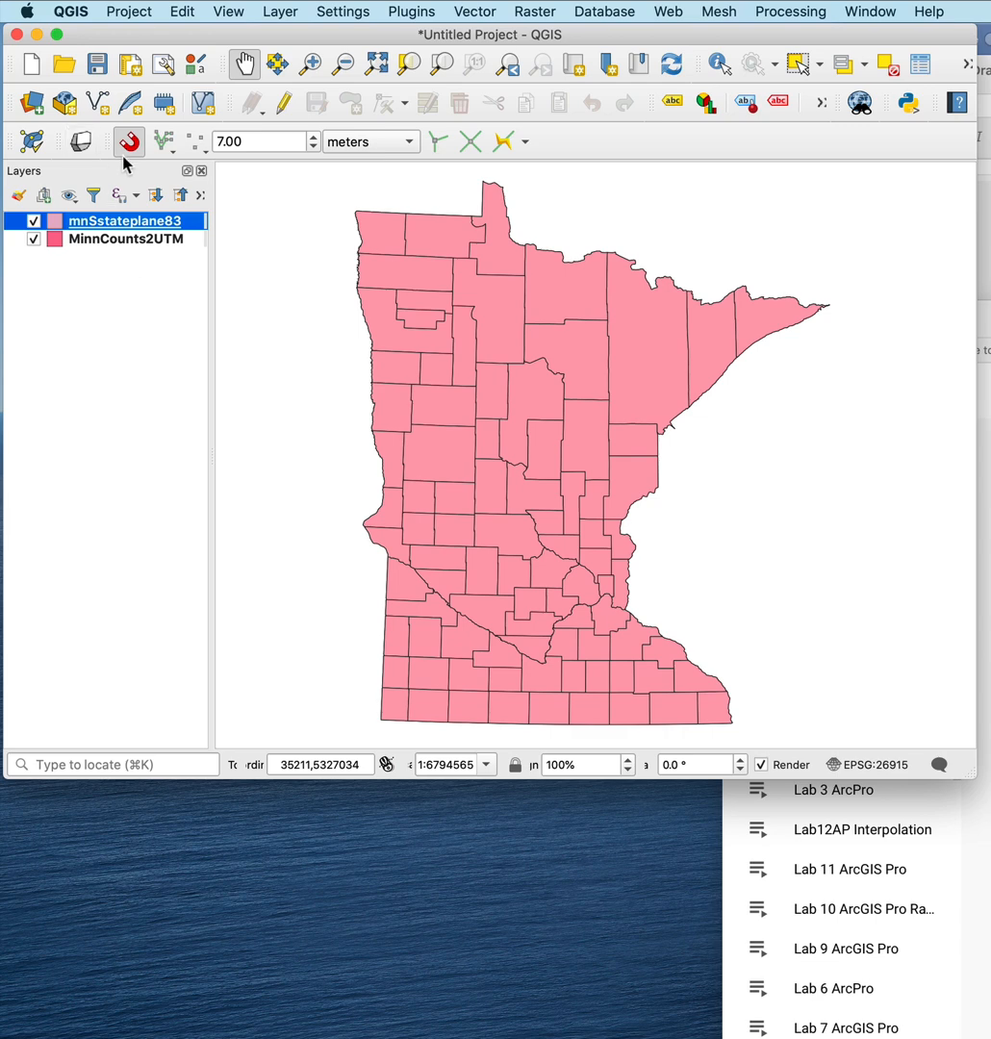
# - Set the project CRS to Google Maps Global Mercator (EPSG:900913) and apply it
pyautogui.click(128, 11)
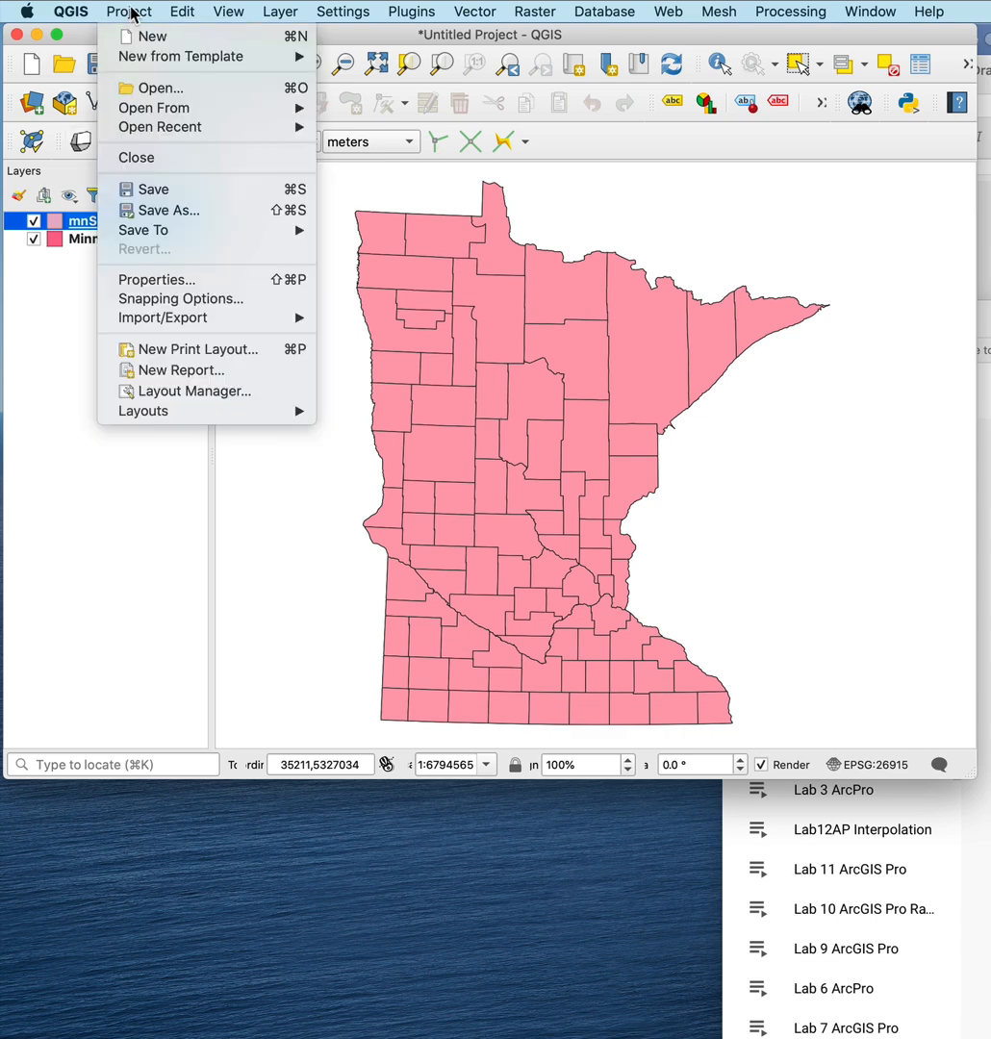
pyautogui.moveTo(171, 279)
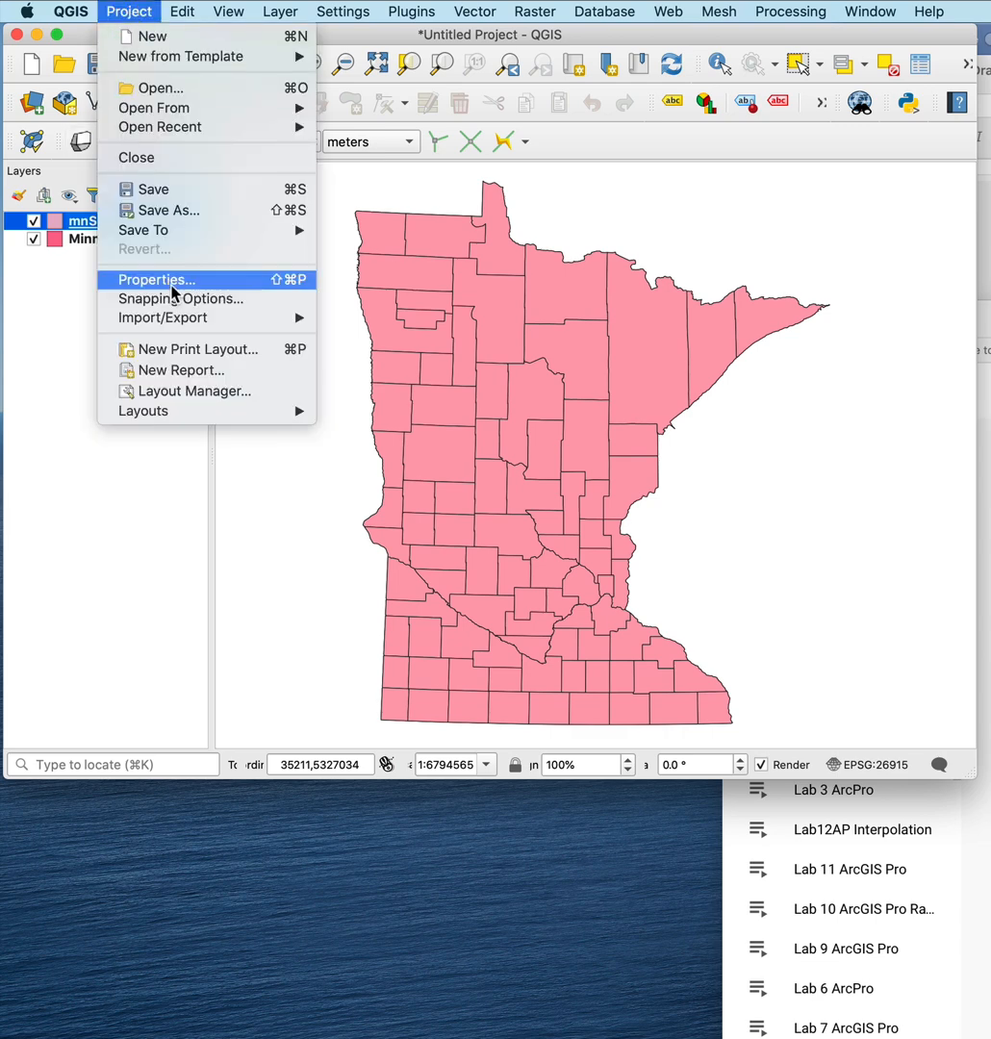
pyautogui.click(157, 279)
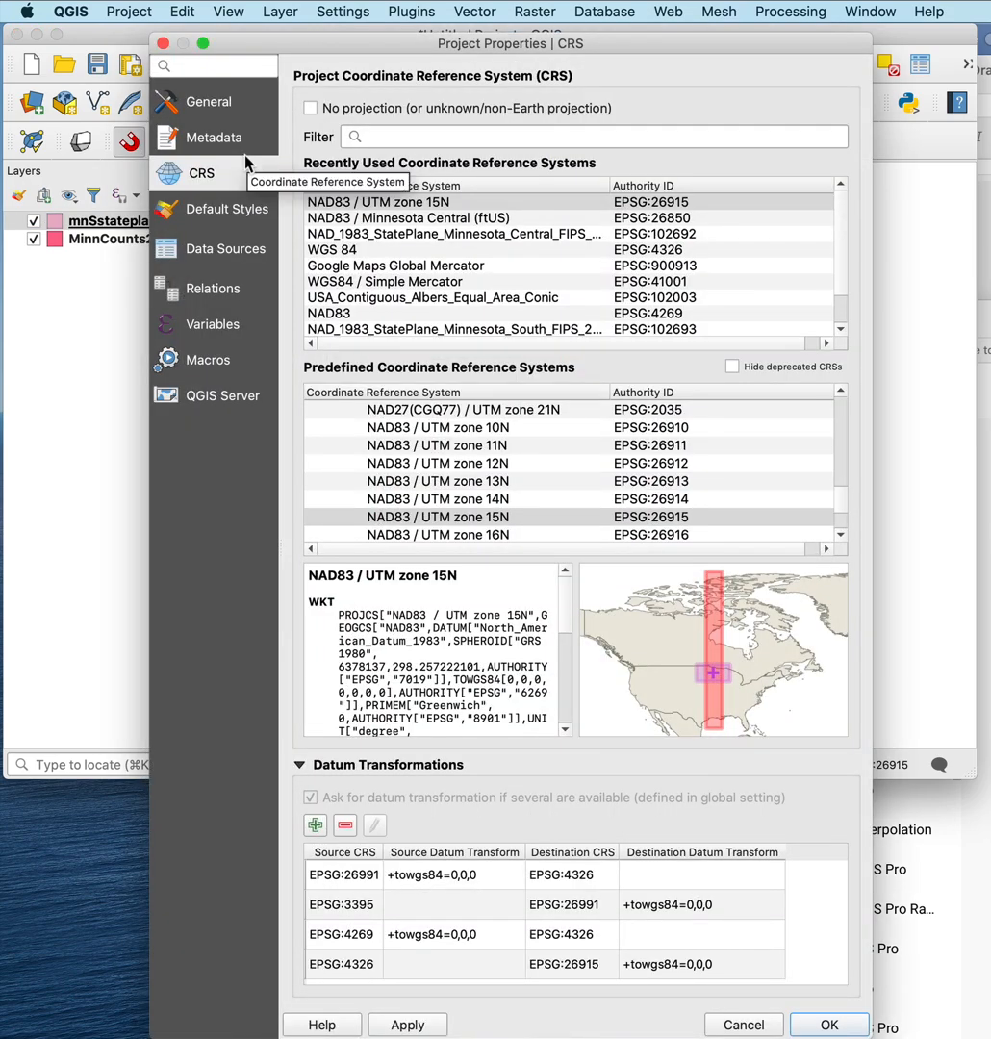
pyautogui.moveTo(361, 268)
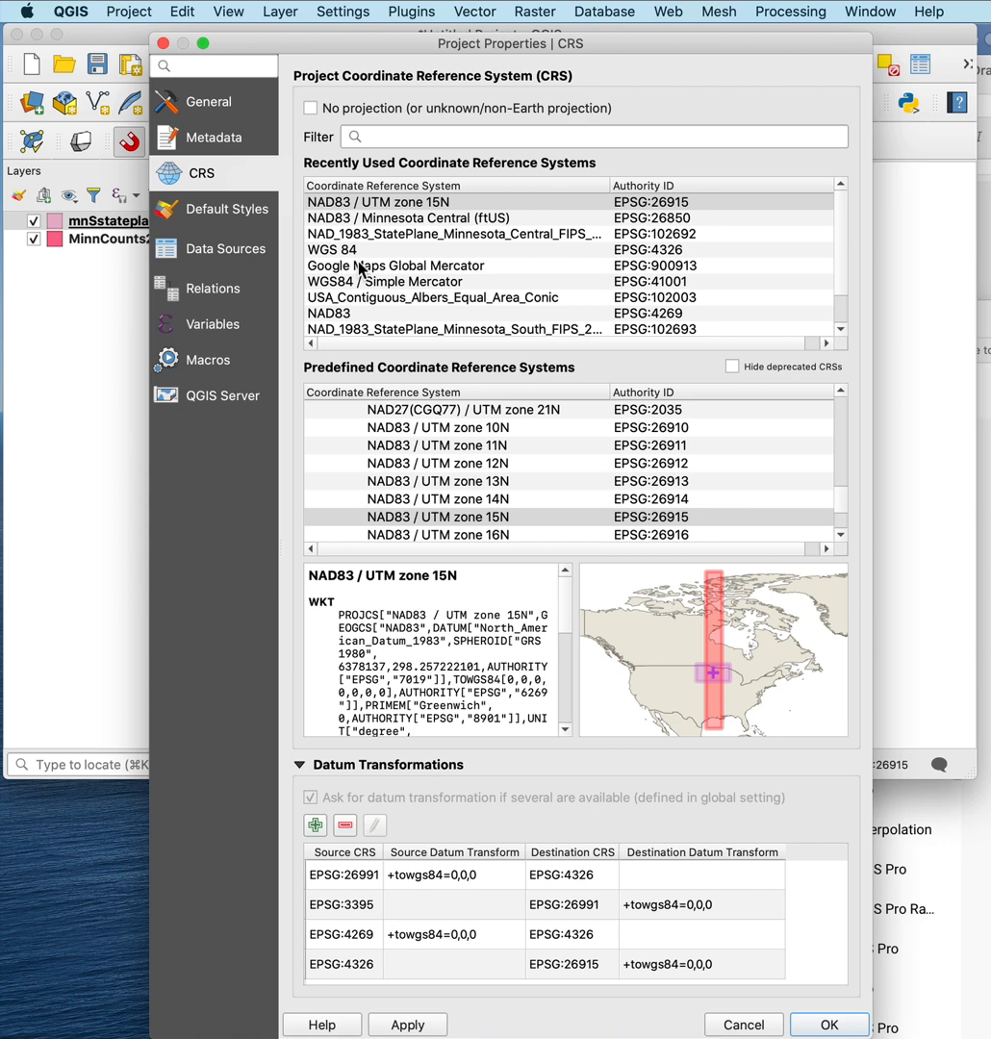
pyautogui.click(395, 265)
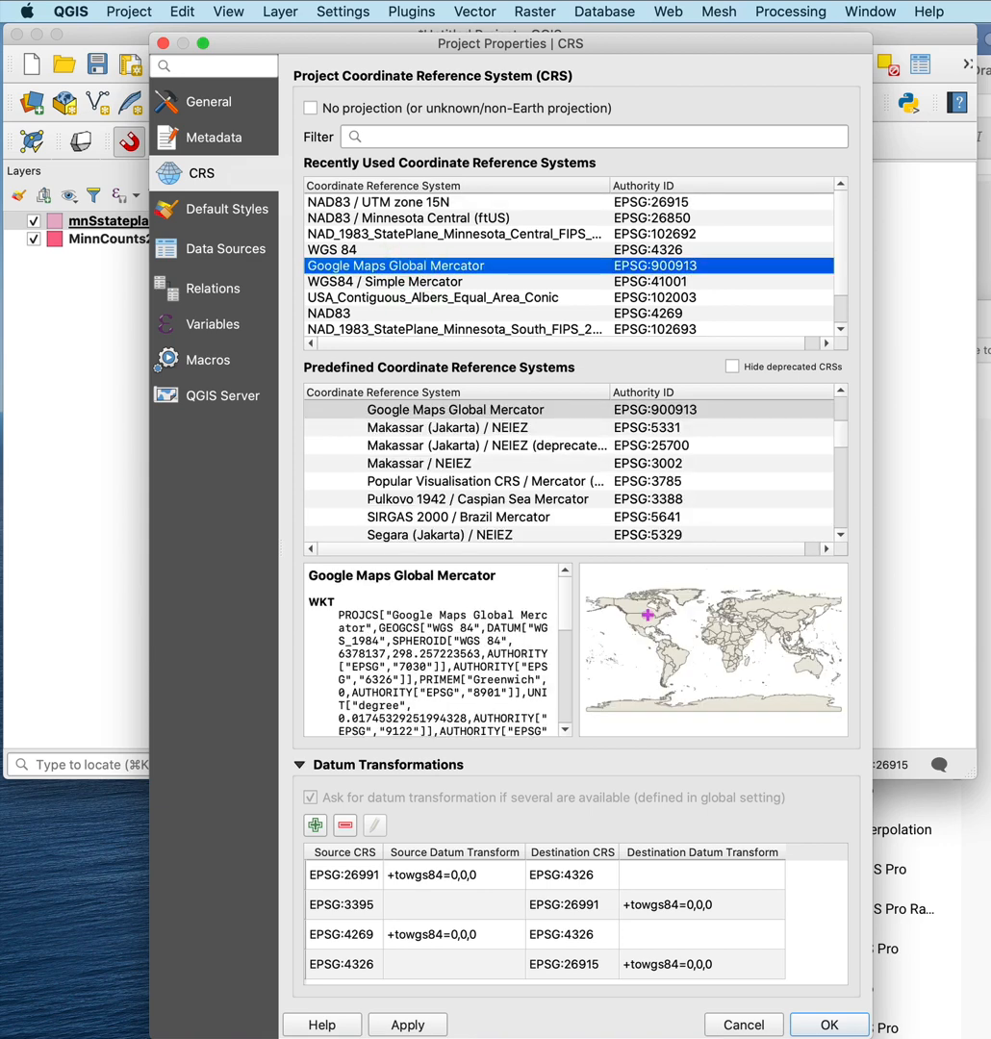
pyautogui.click(407, 1024)
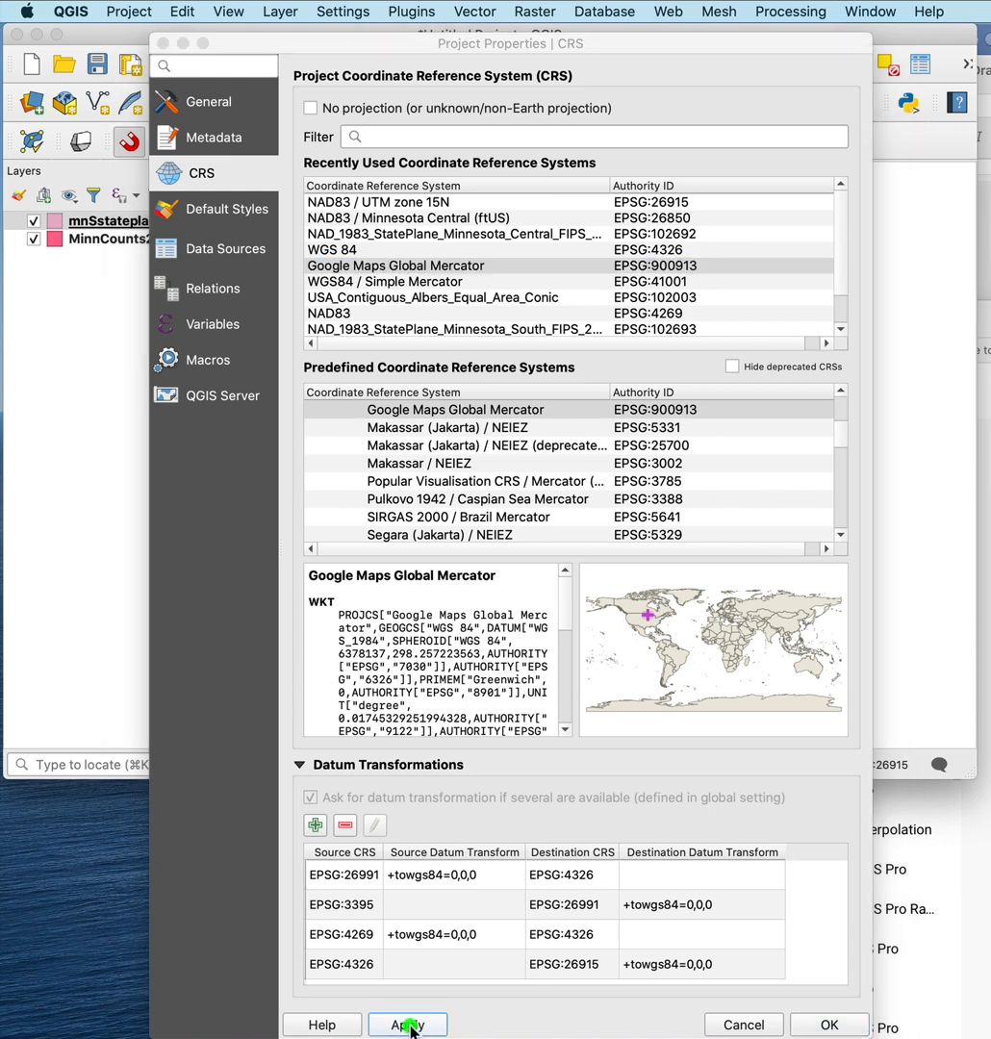
pyautogui.click(407, 1024)
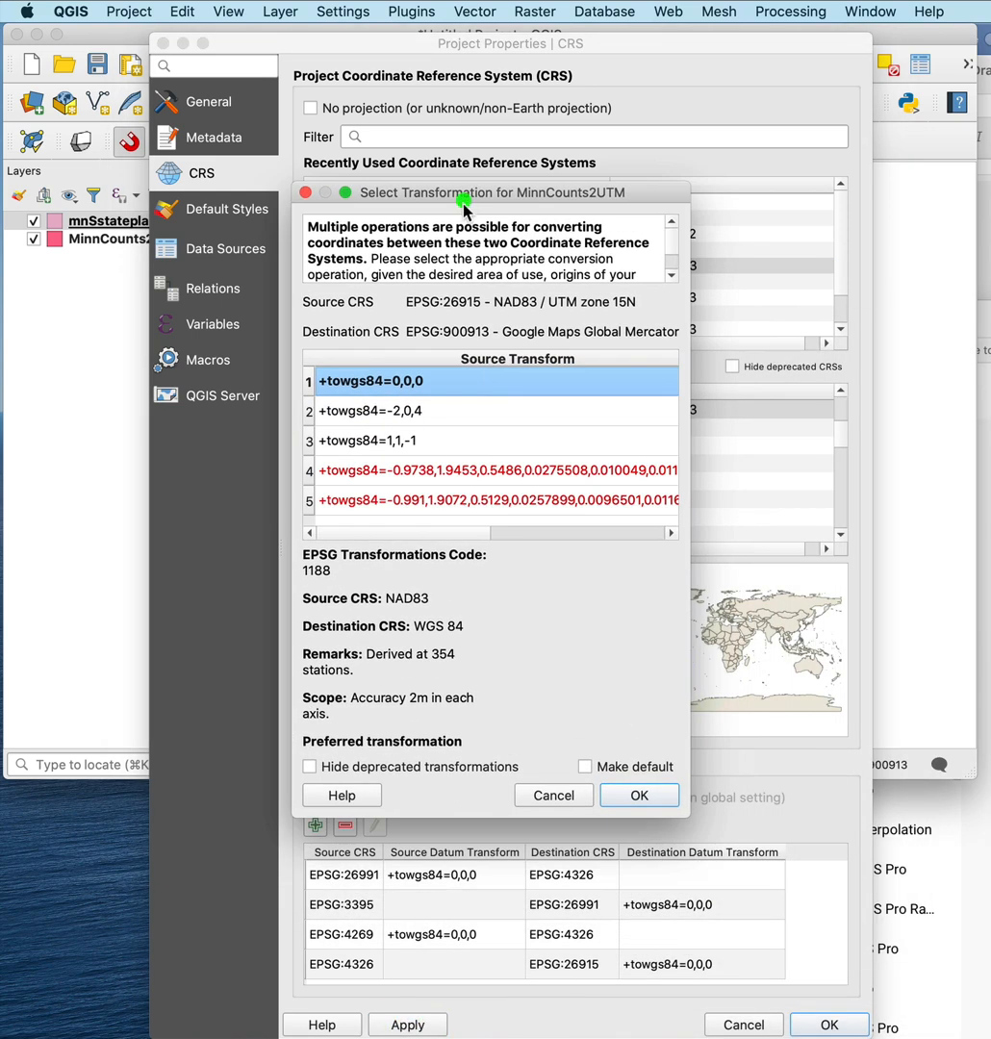
pyautogui.moveTo(488, 248)
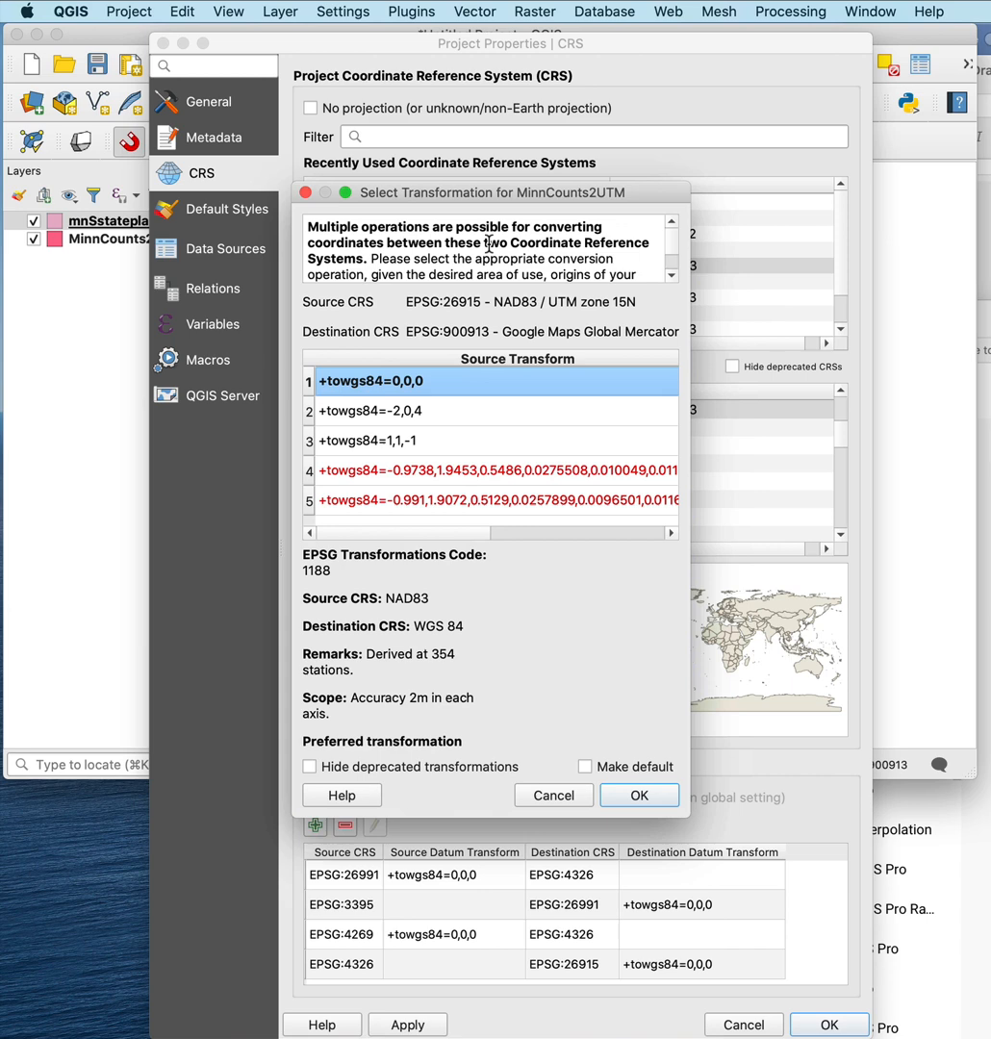
pyautogui.moveTo(393, 451)
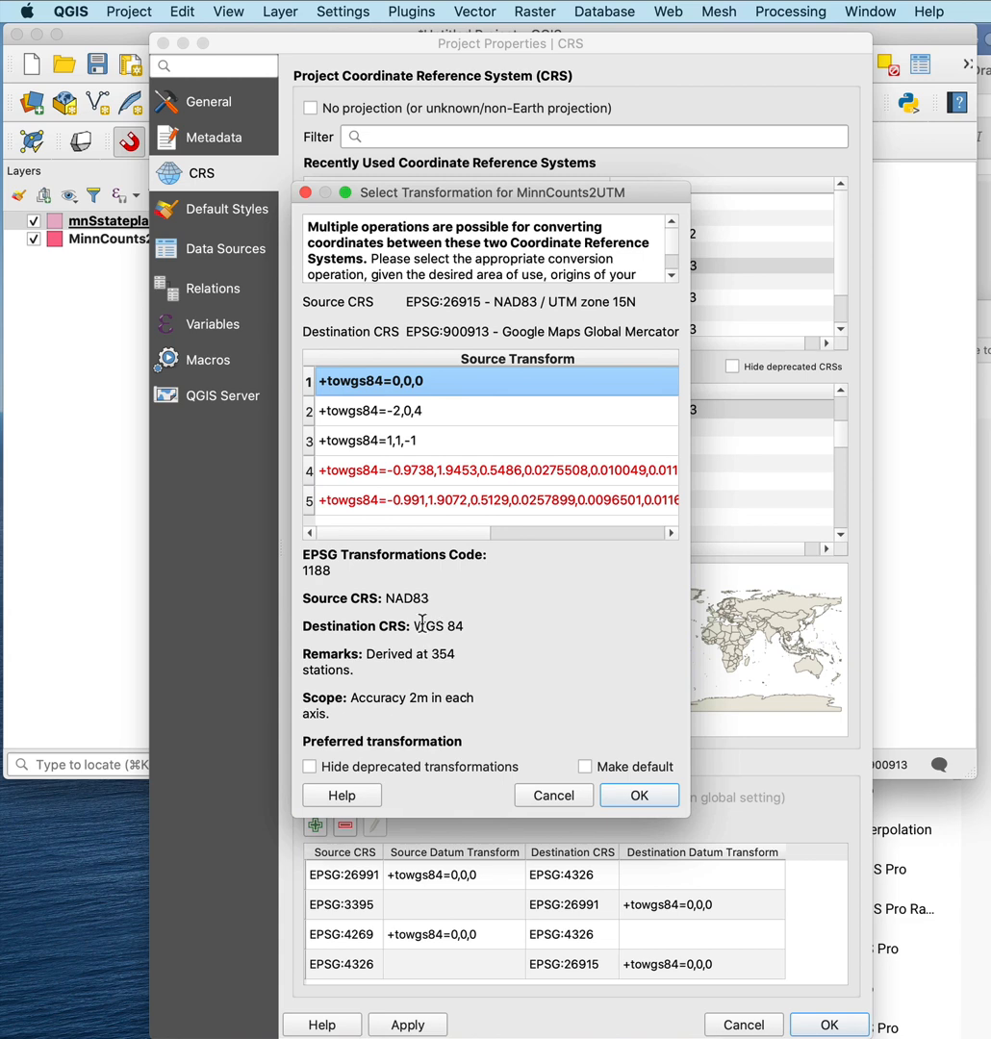
pyautogui.moveTo(388, 380)
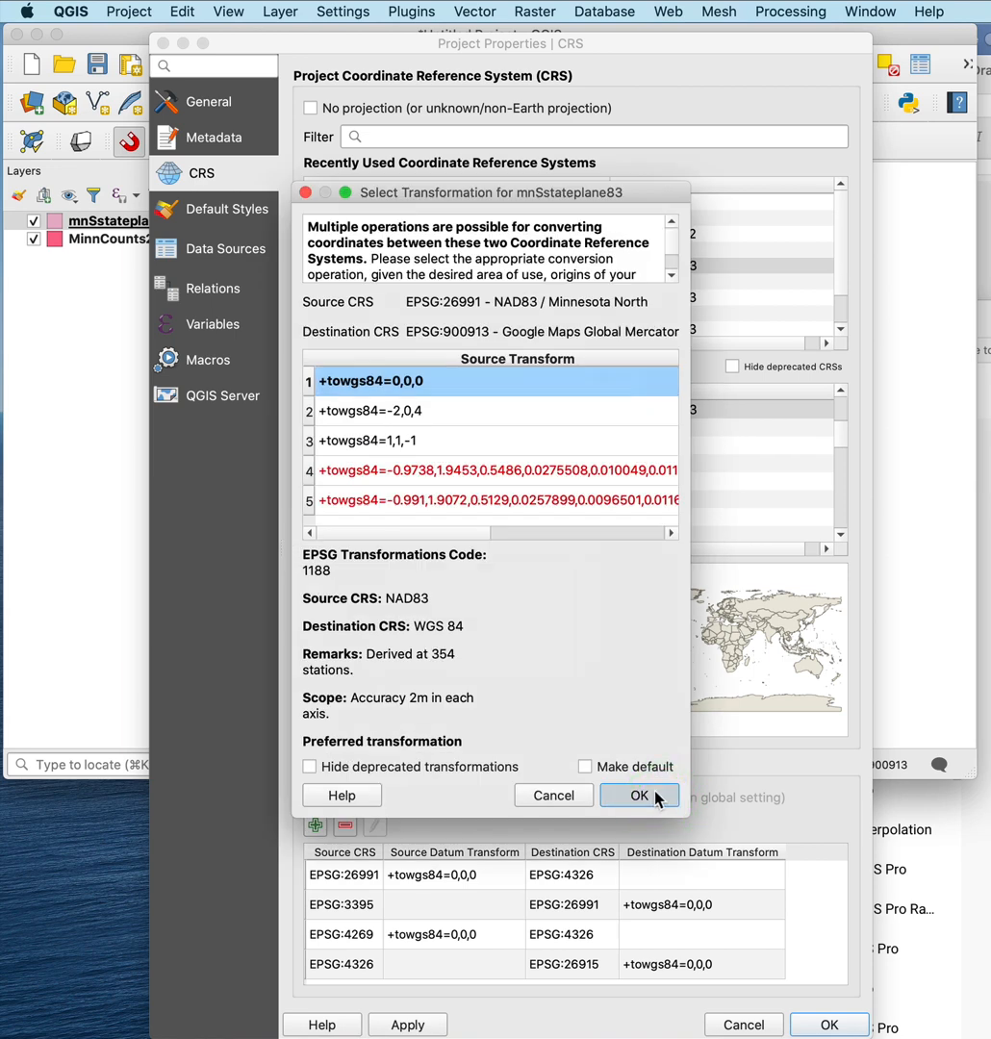
# - Accept the +towgs84=0,0,0 transformation for mnSstateplane83 and apply the project CRS
pyautogui.click(639, 794)
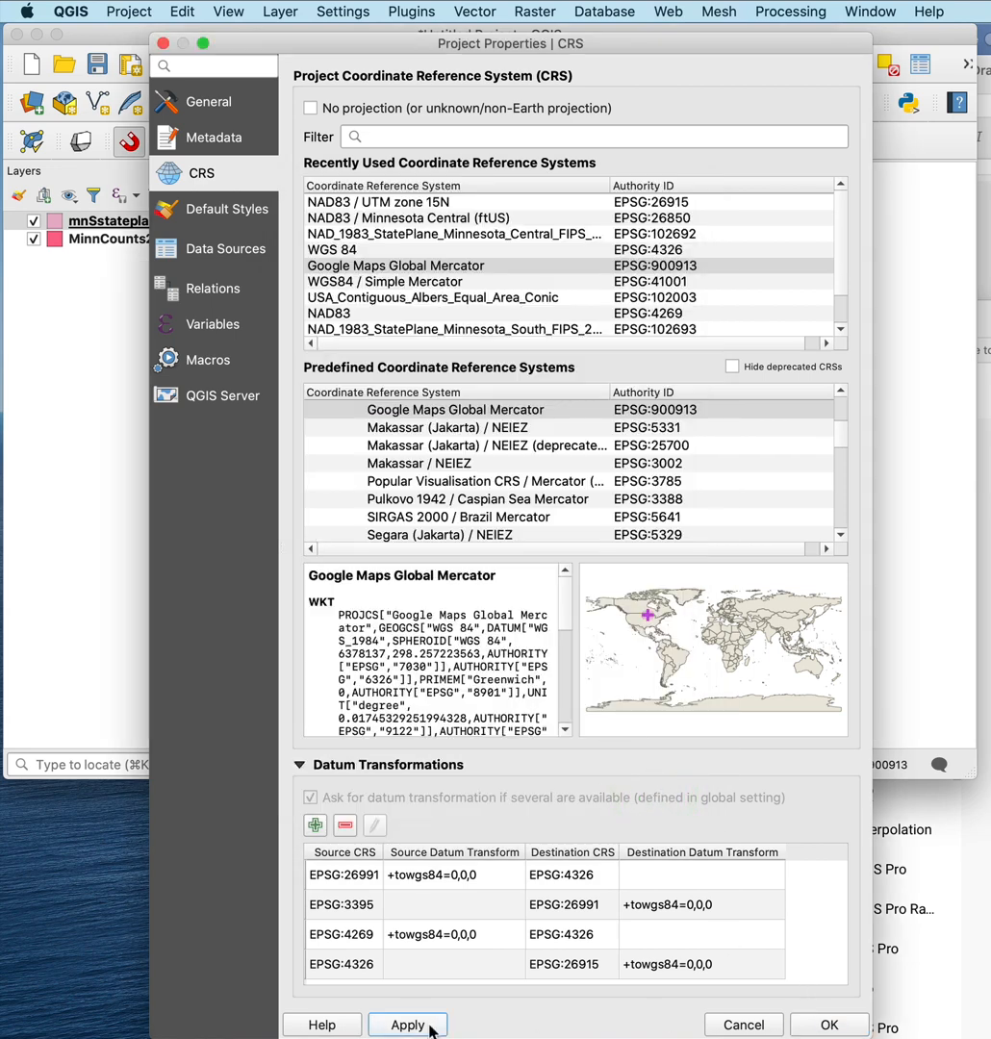
pyautogui.click(828, 1024)
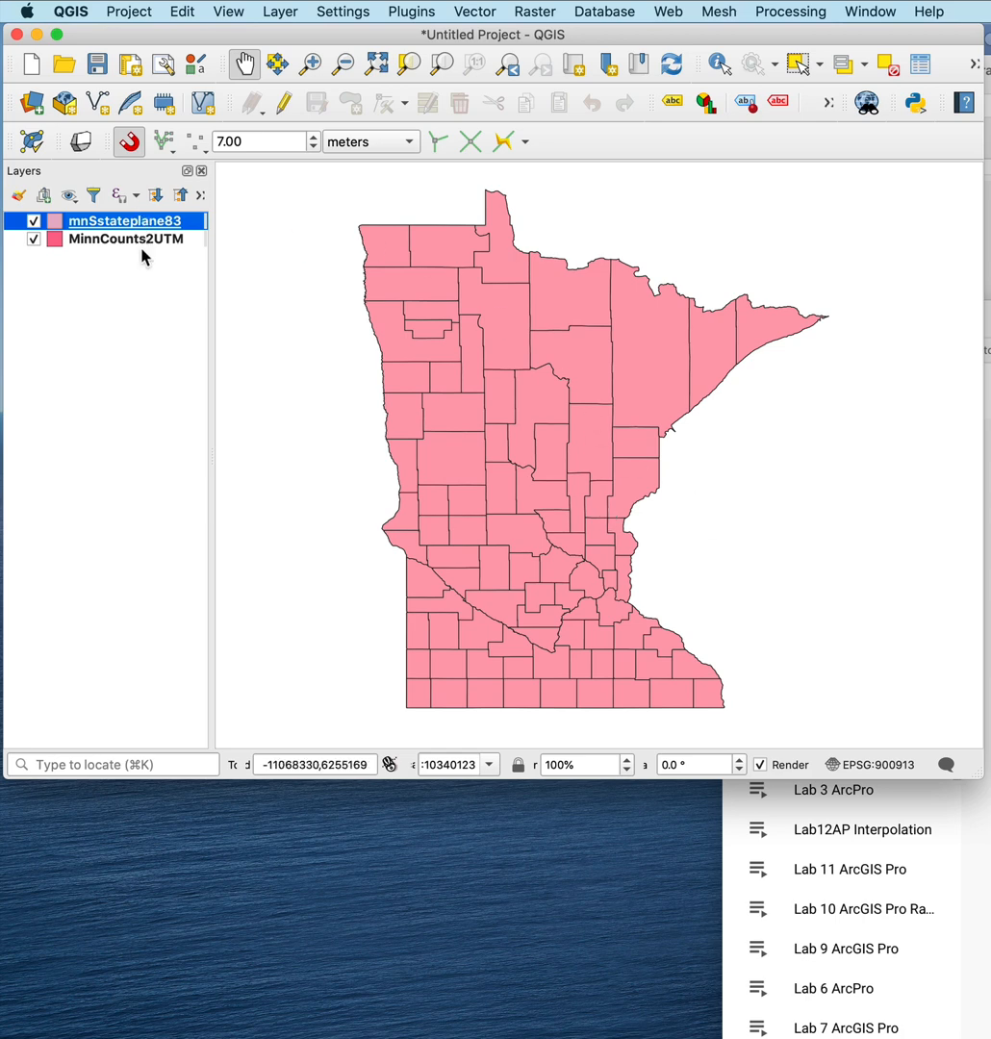
pyautogui.moveTo(97, 40)
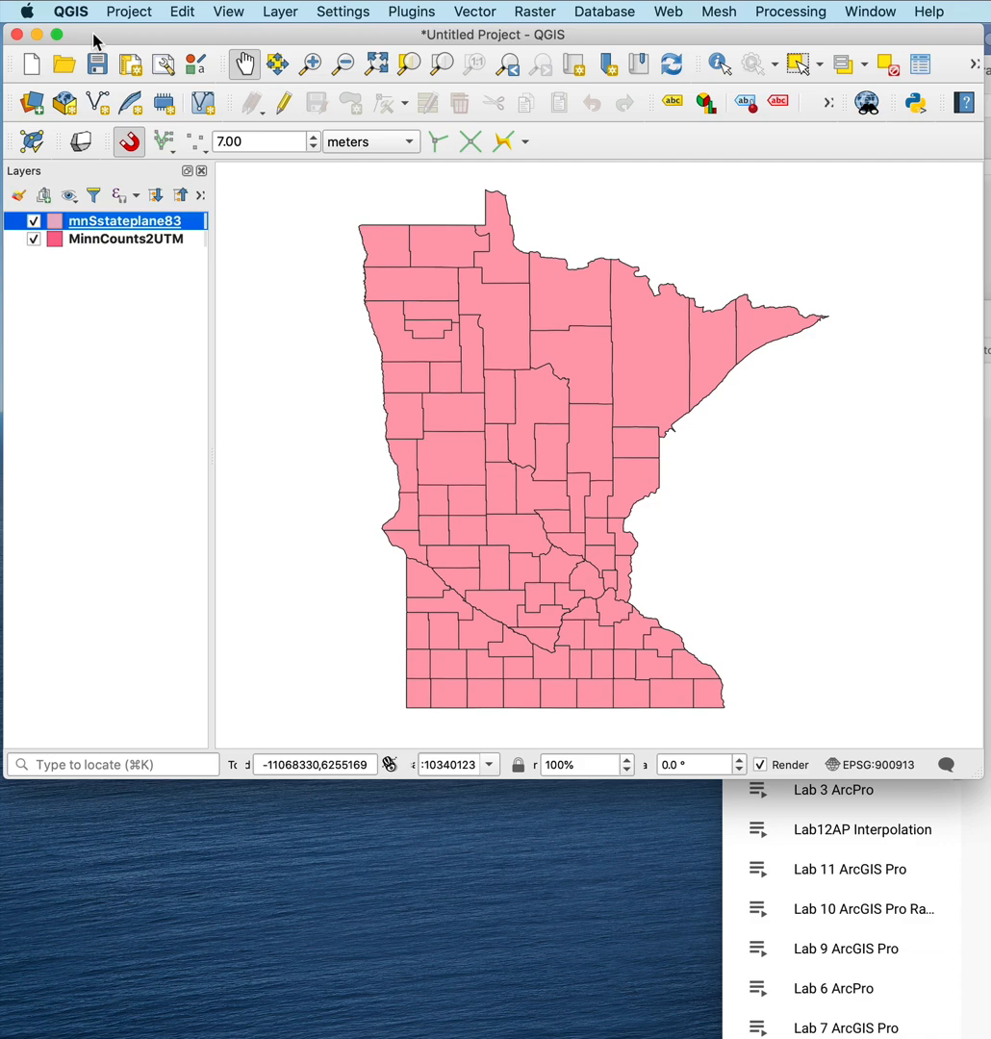
# - Open the Project menu over the EPSG:900913 county map
pyautogui.click(128, 10)
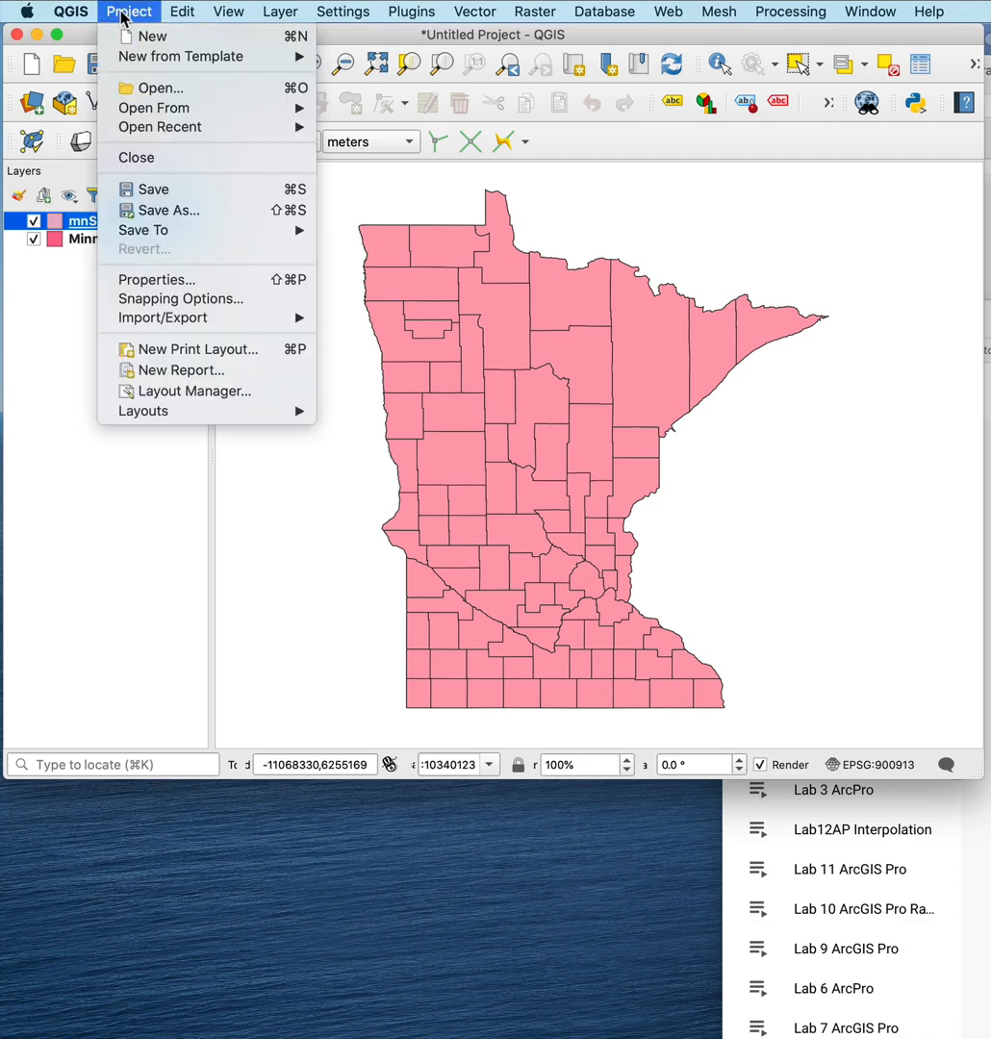
# - Open Project Properties to verify EPSG:900913 Google Maps Global Mercator as the project CRS
pyautogui.click(157, 279)
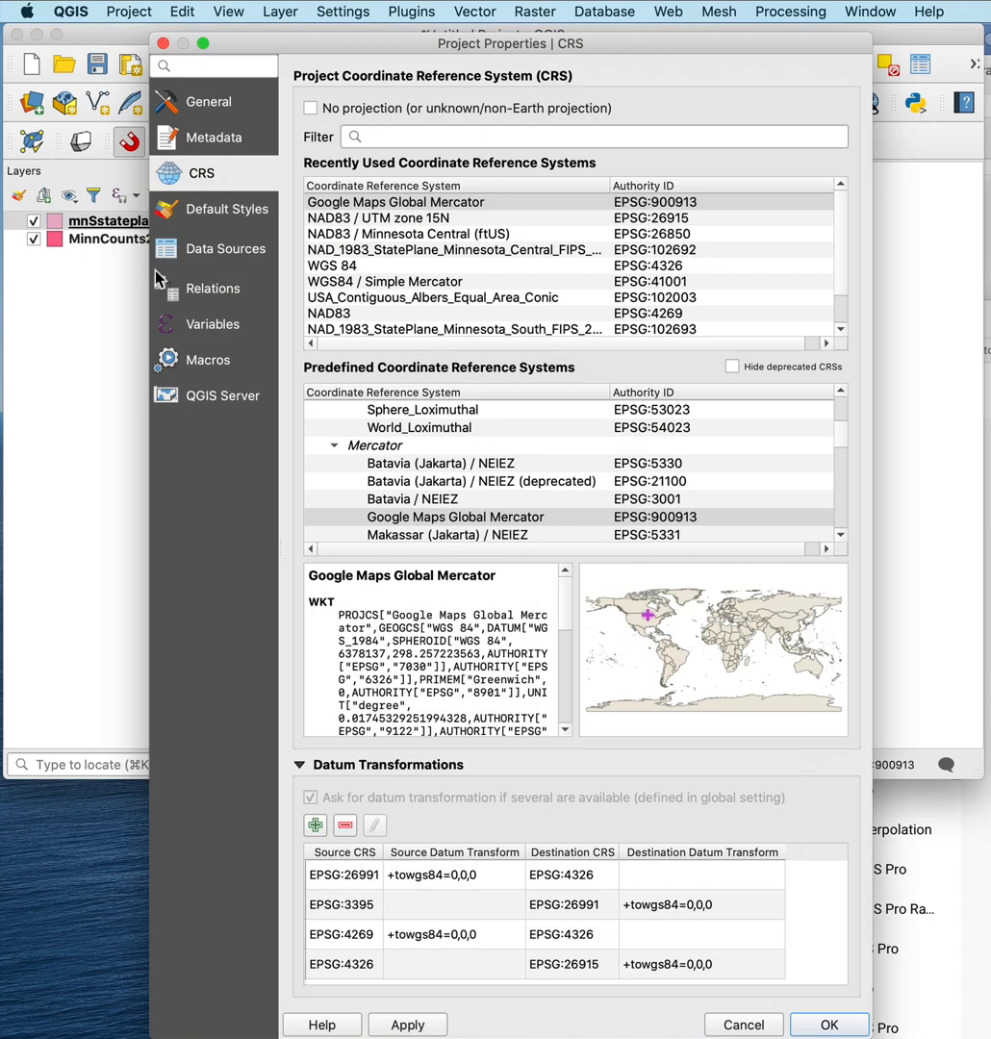
pyautogui.moveTo(438, 219)
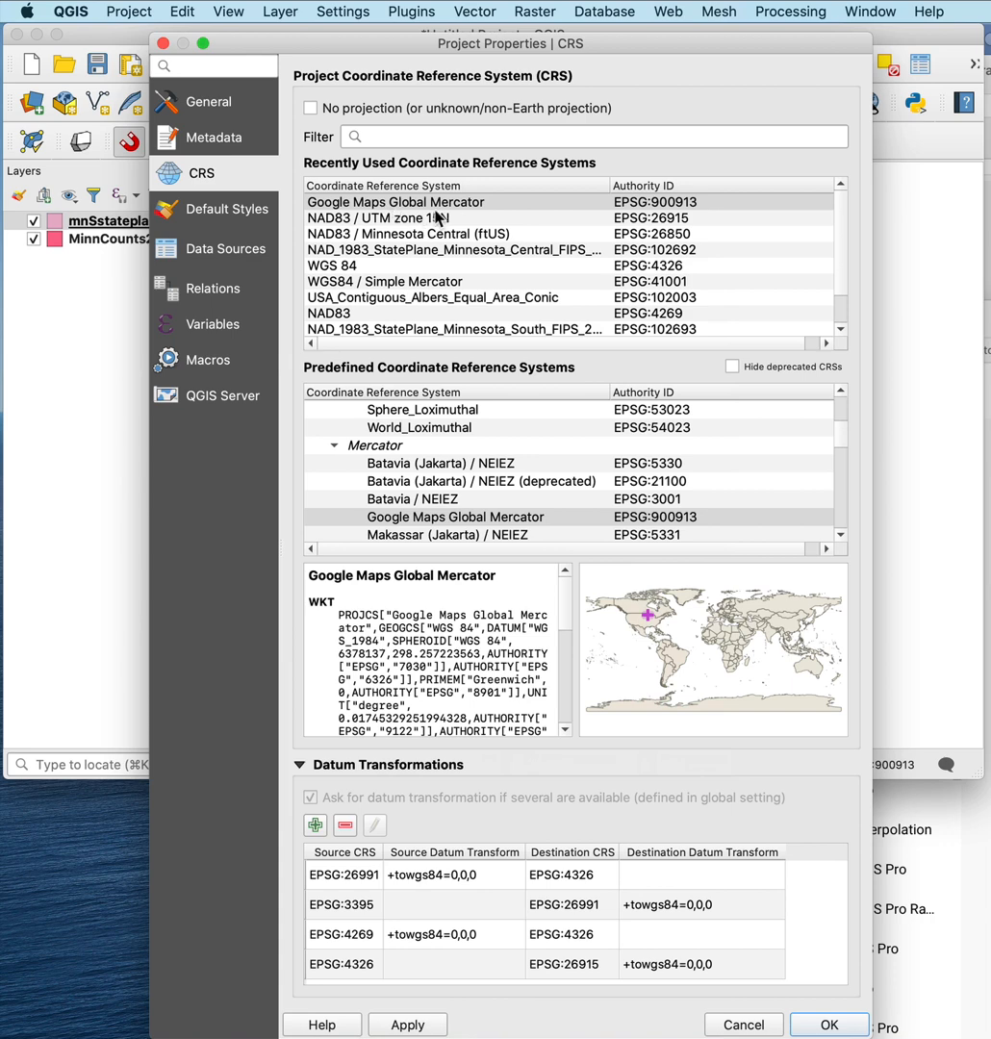
pyautogui.moveTo(431, 219)
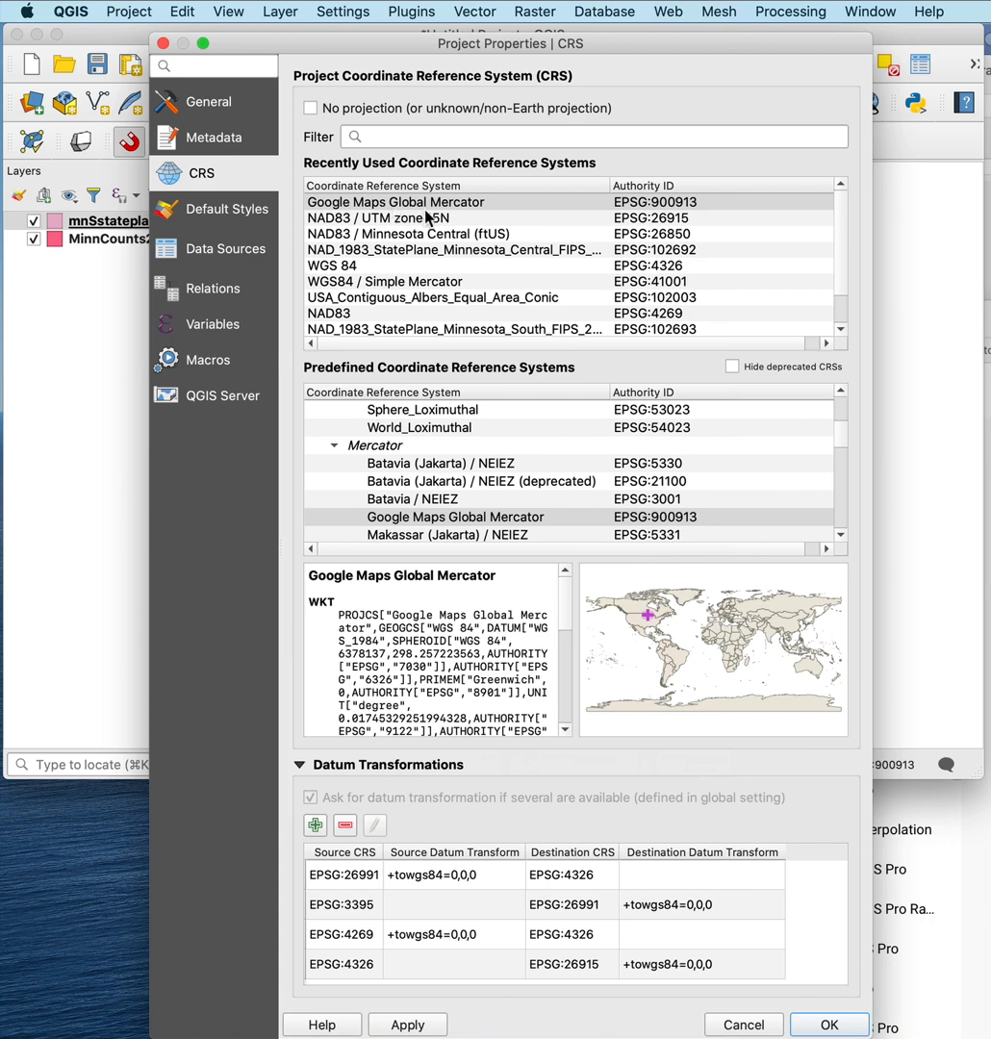
pyautogui.moveTo(428, 231)
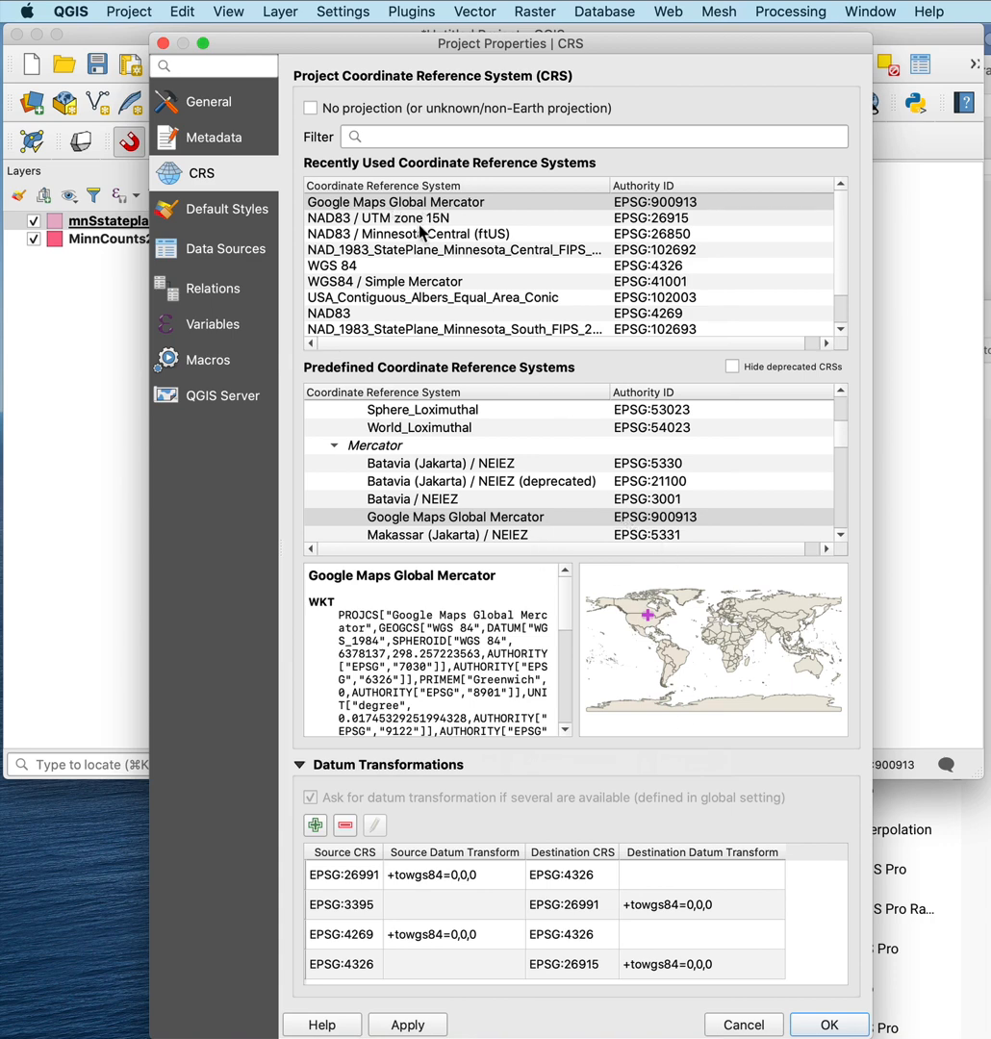